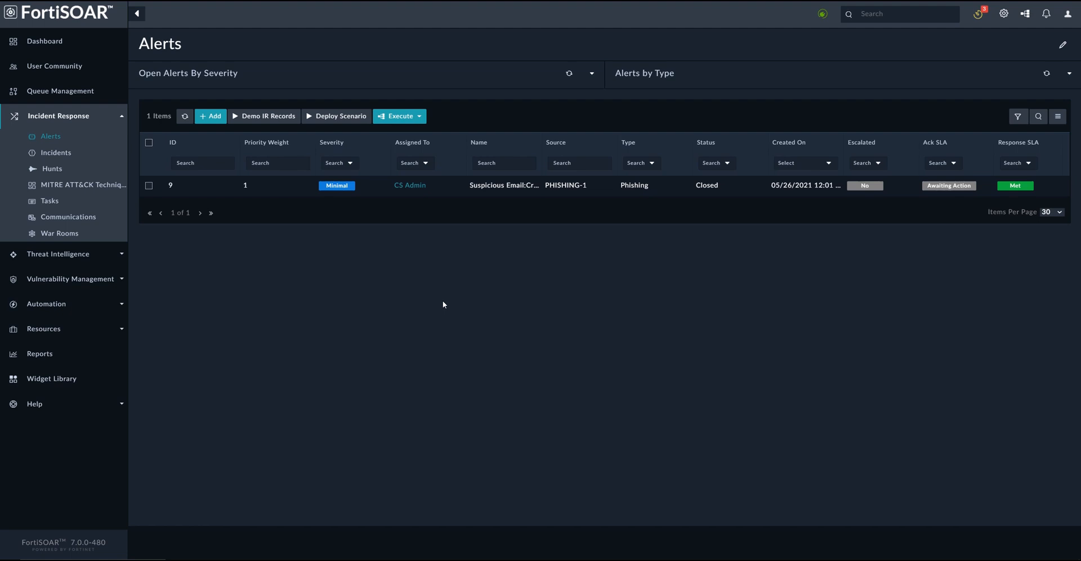
pyautogui.moveTo(507, 298)
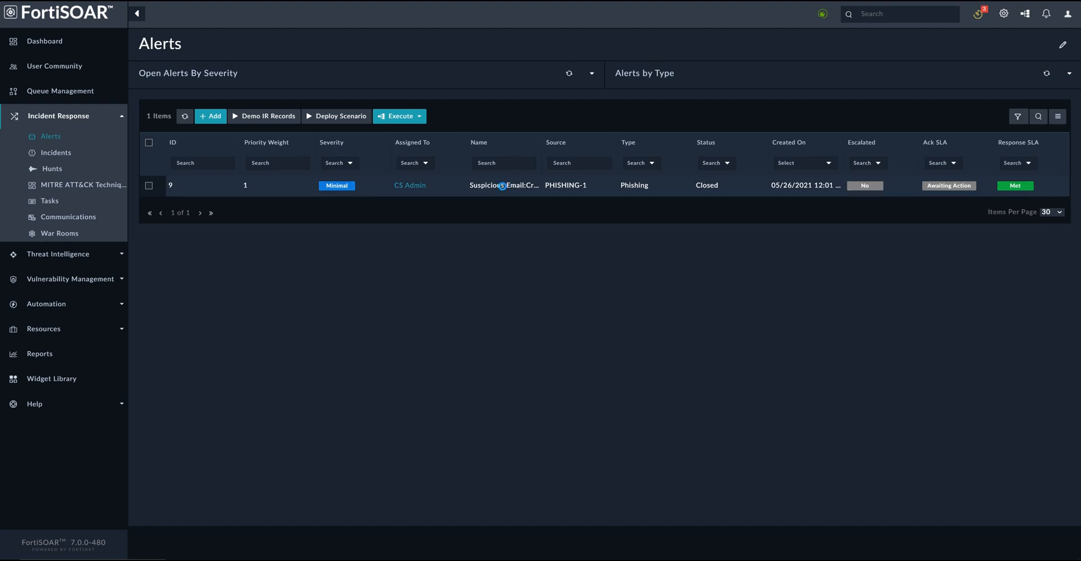
# Open the closed Suspicious Email: Critical Patch to Apply alert, Alert-9
pyautogui.click(504, 185)
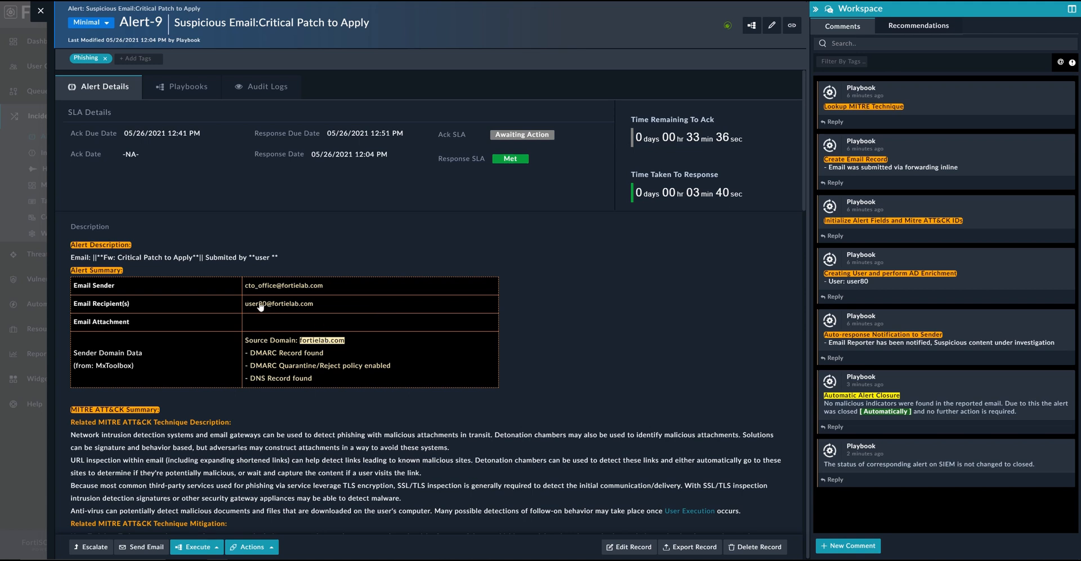
pyautogui.moveTo(391, 358)
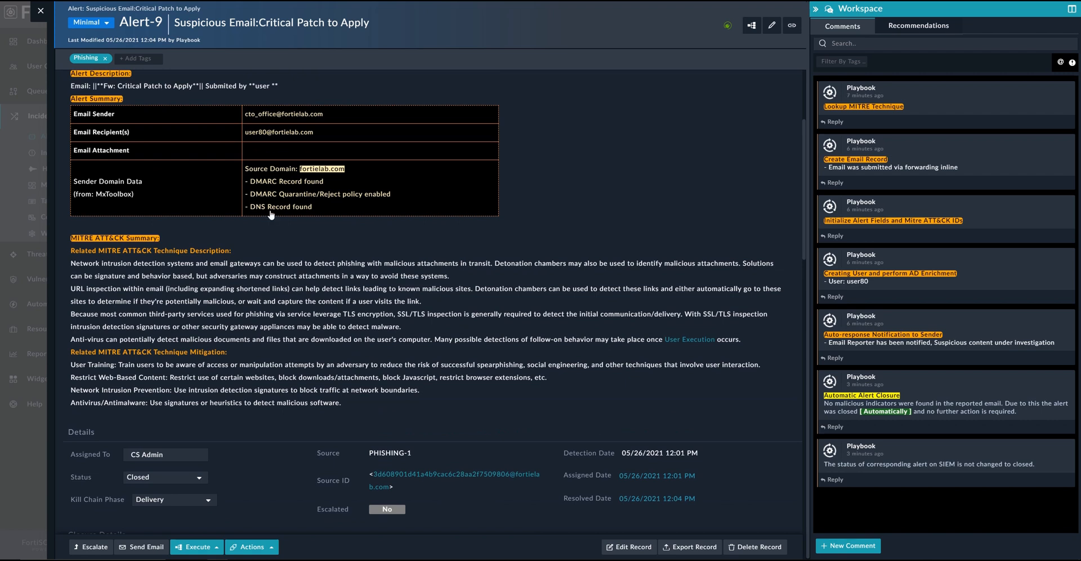
pyautogui.moveTo(296, 197)
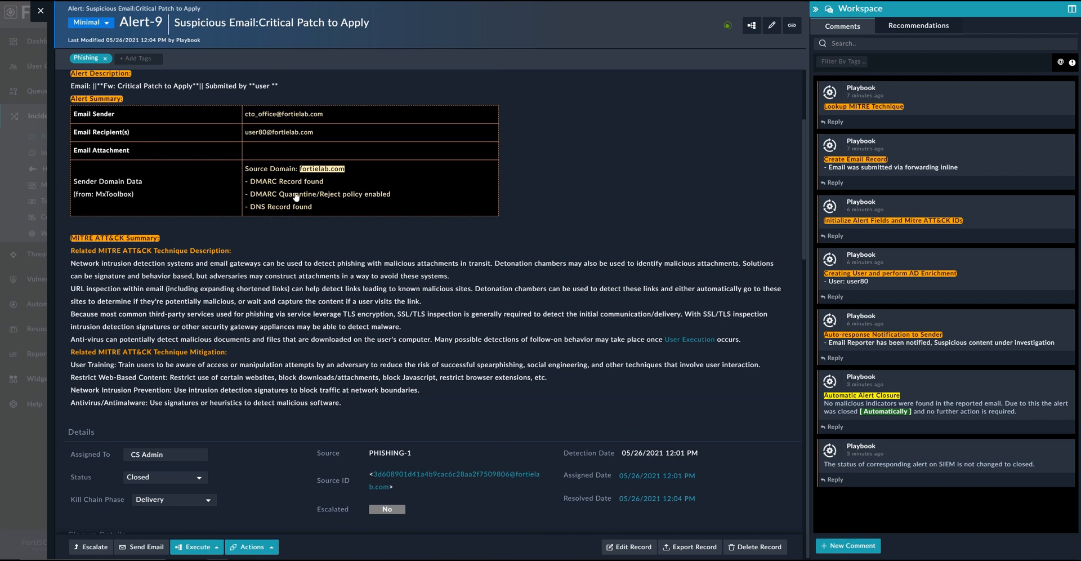
pyautogui.moveTo(261, 227)
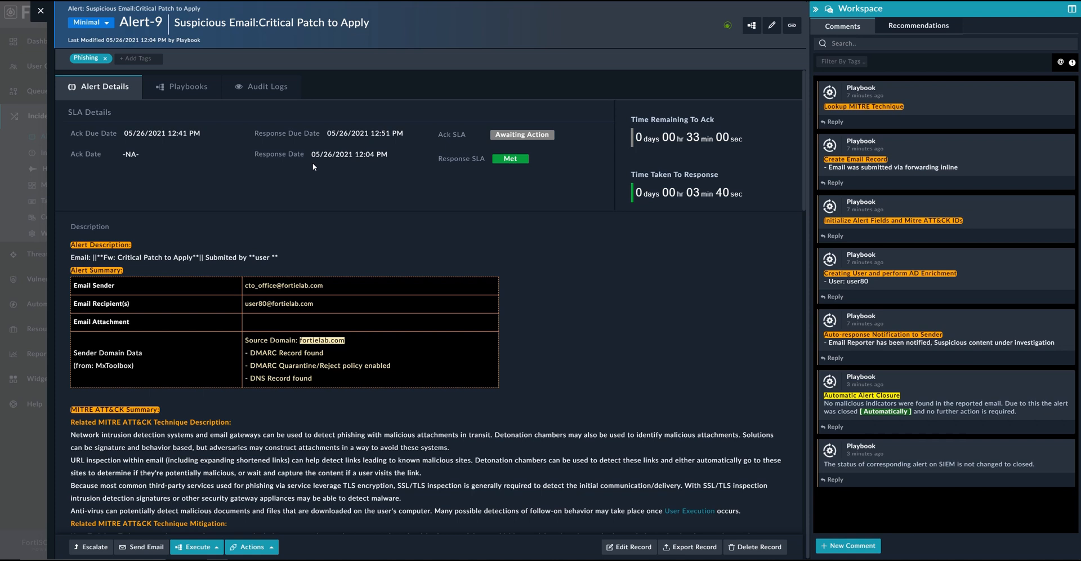
# Show Alert-9's Alert Parsing and Artifact Extraction run and check the Whitelist local attributes step output
pyautogui.click(181, 86)
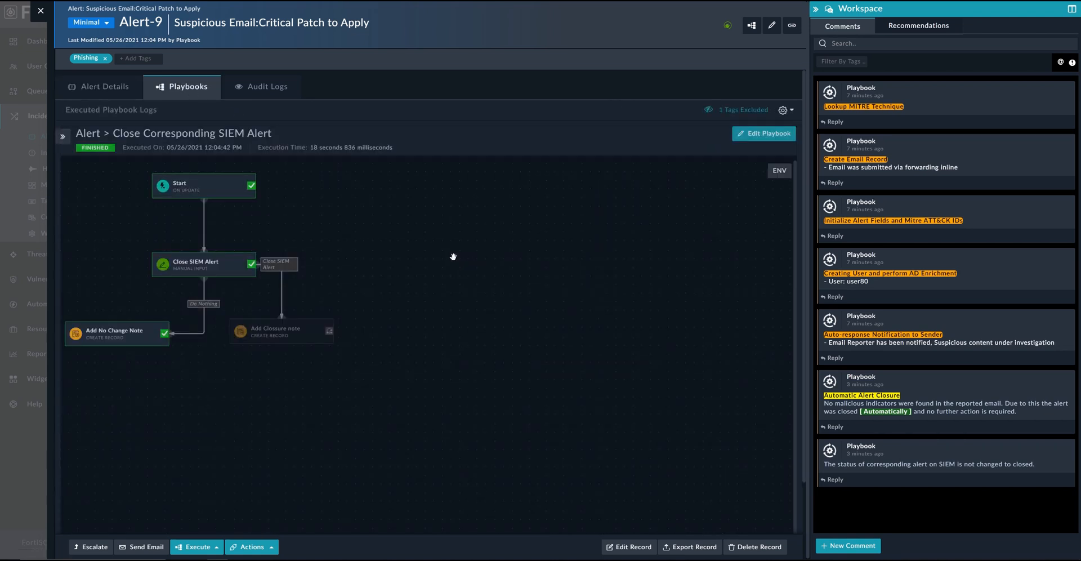
pyautogui.click(62, 136)
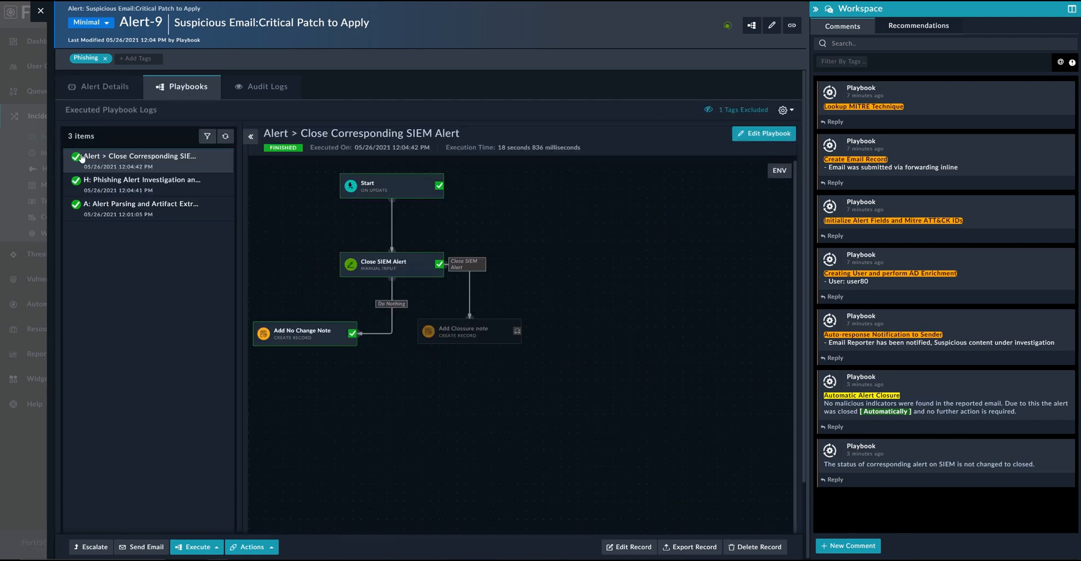
pyautogui.click(141, 203)
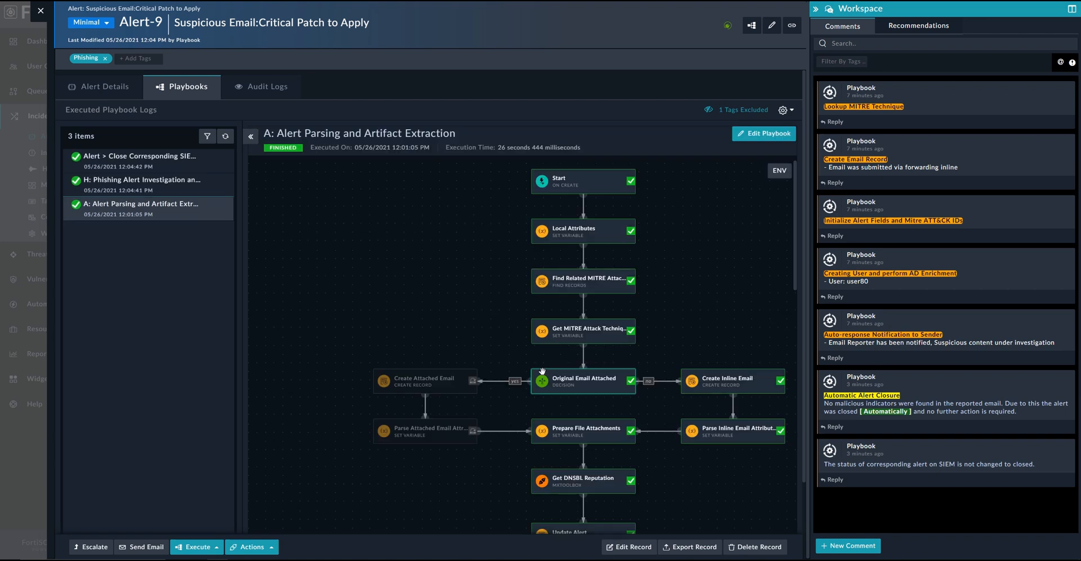
pyautogui.scroll(-3)
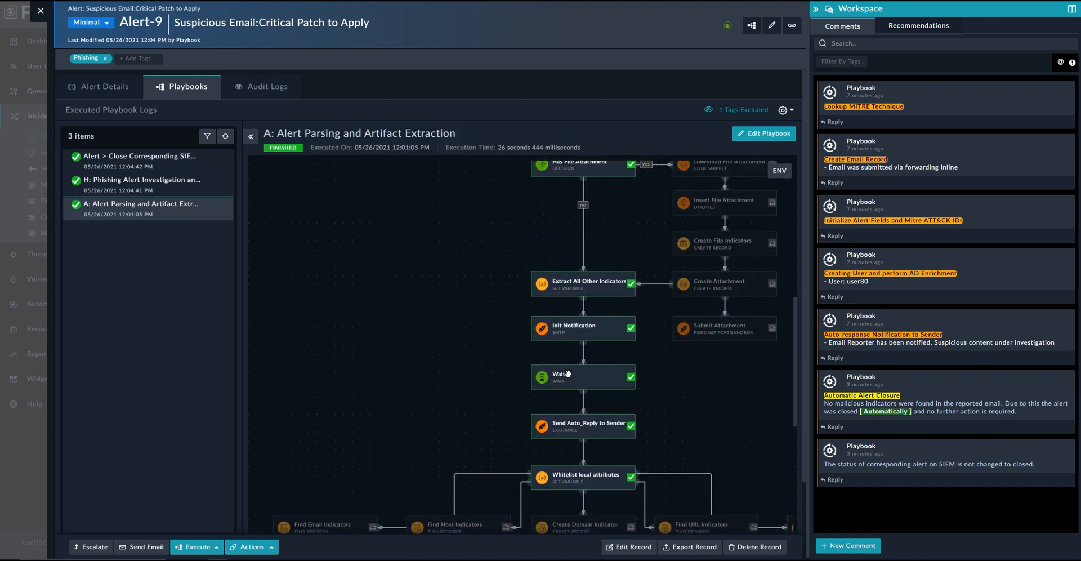
pyautogui.click(582, 477)
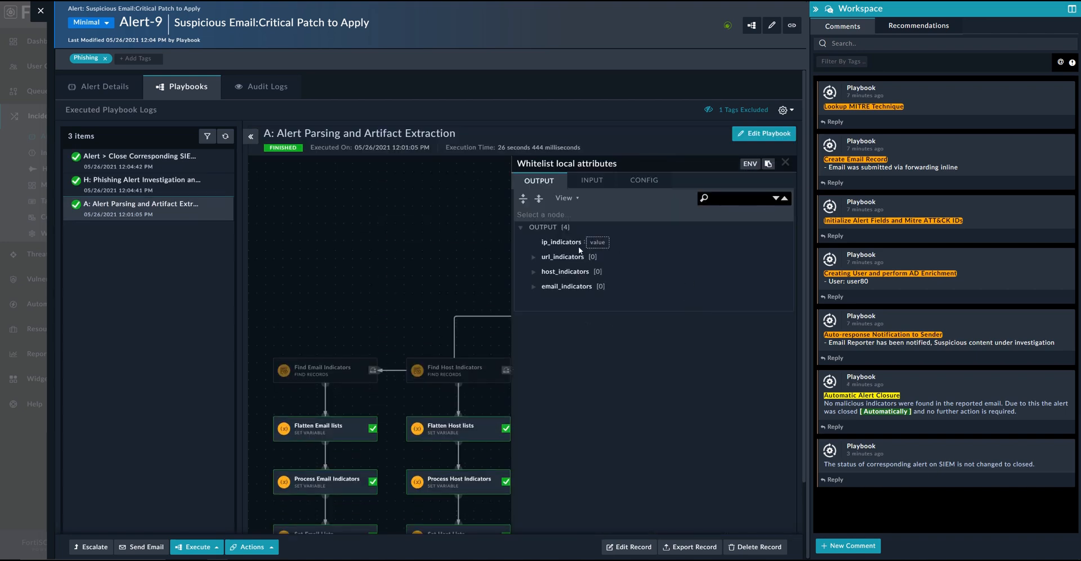
pyautogui.click(784, 162)
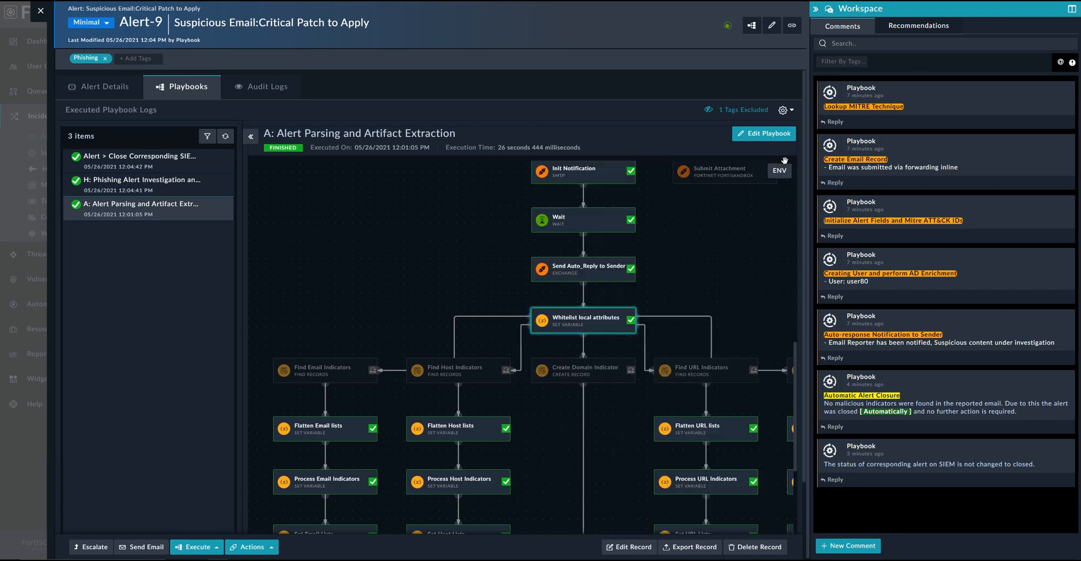
pyautogui.moveTo(626, 300)
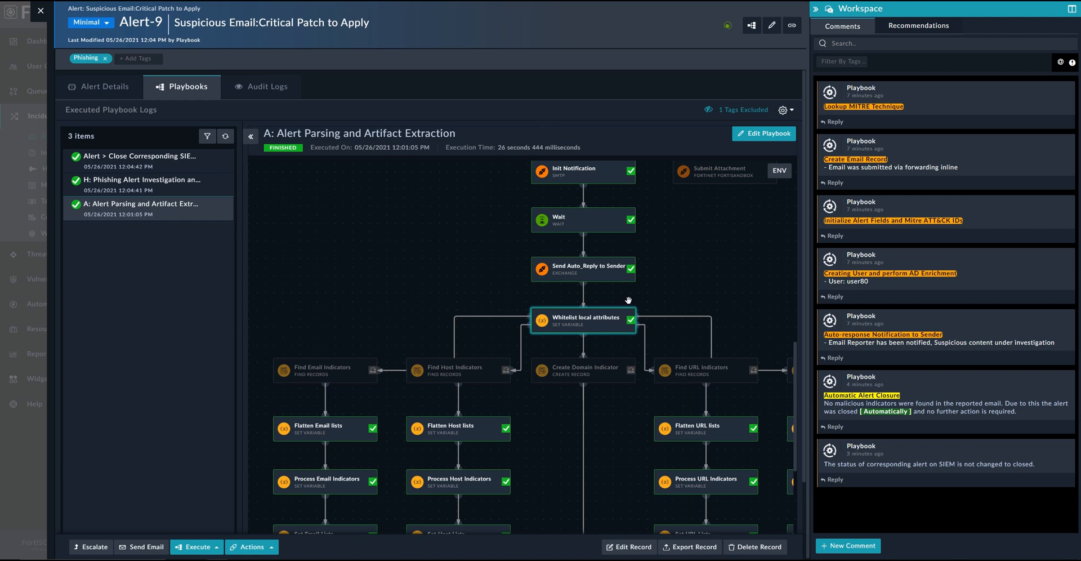
pyautogui.moveTo(638, 303)
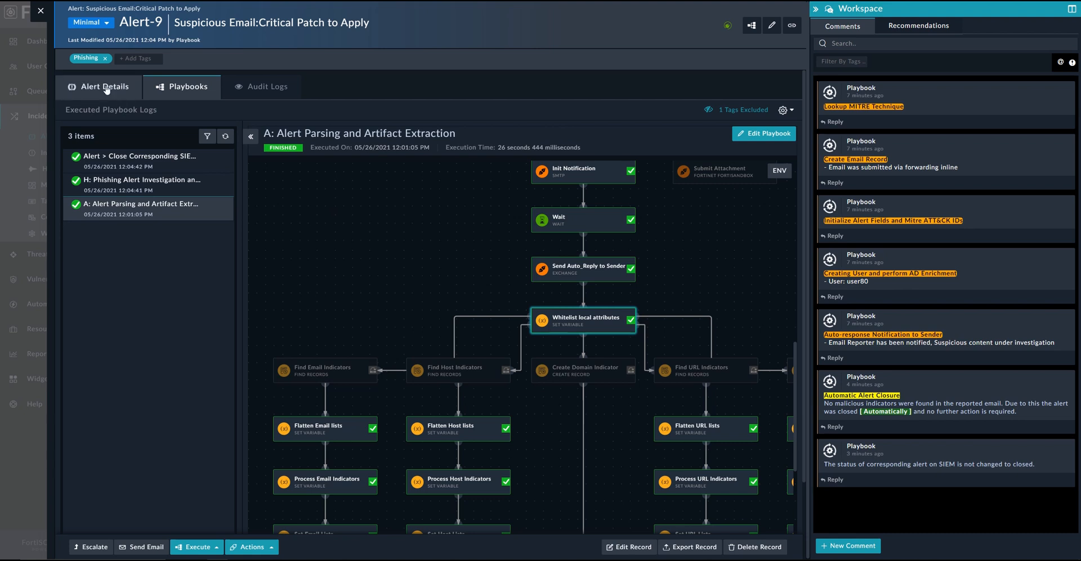
# Return to Alert-9's details and scroll to the False Positive closure section
pyautogui.click(104, 87)
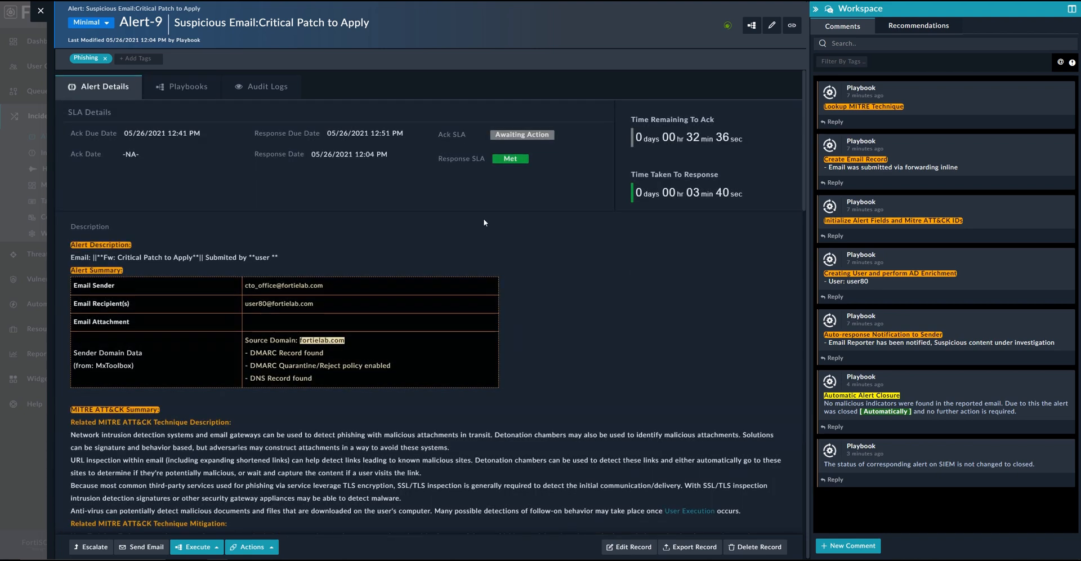
pyautogui.moveTo(575, 303)
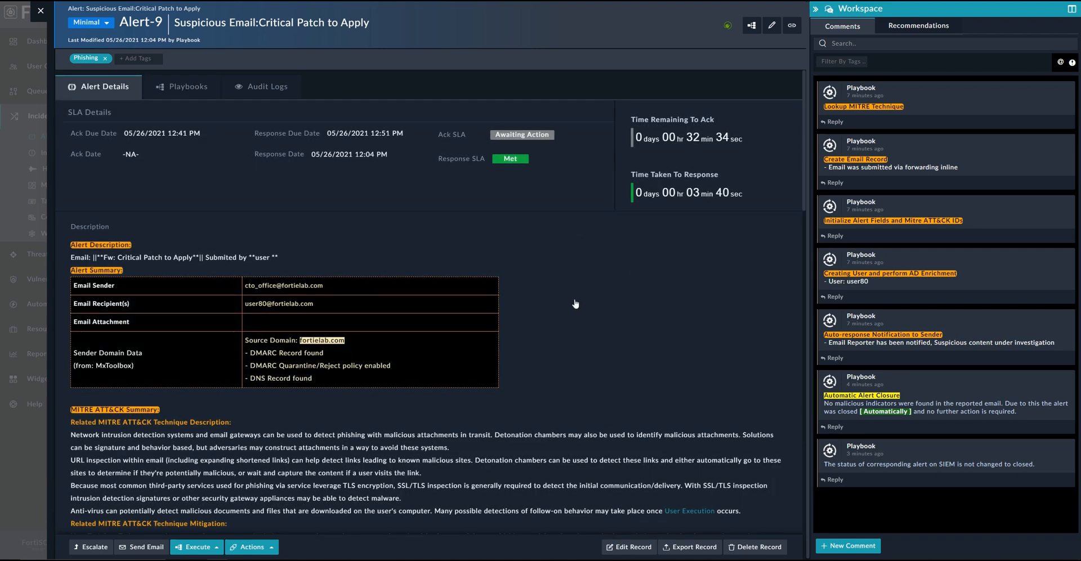
pyautogui.scroll(-3)
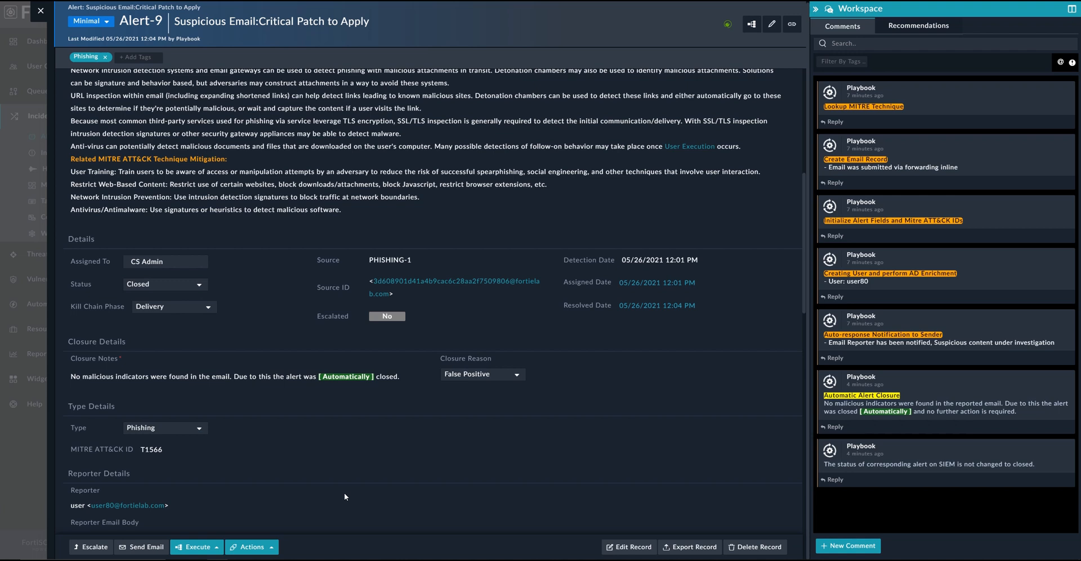
pyautogui.moveTo(278, 362)
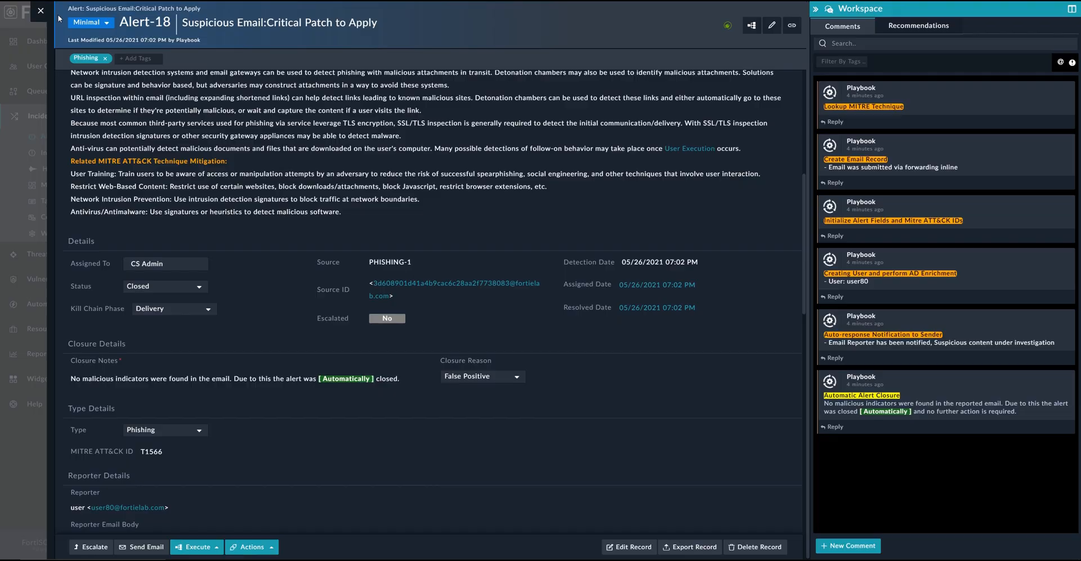
# Open Alert-19, Immediate action required, and view its seven linked indicators
pyautogui.click(40, 12)
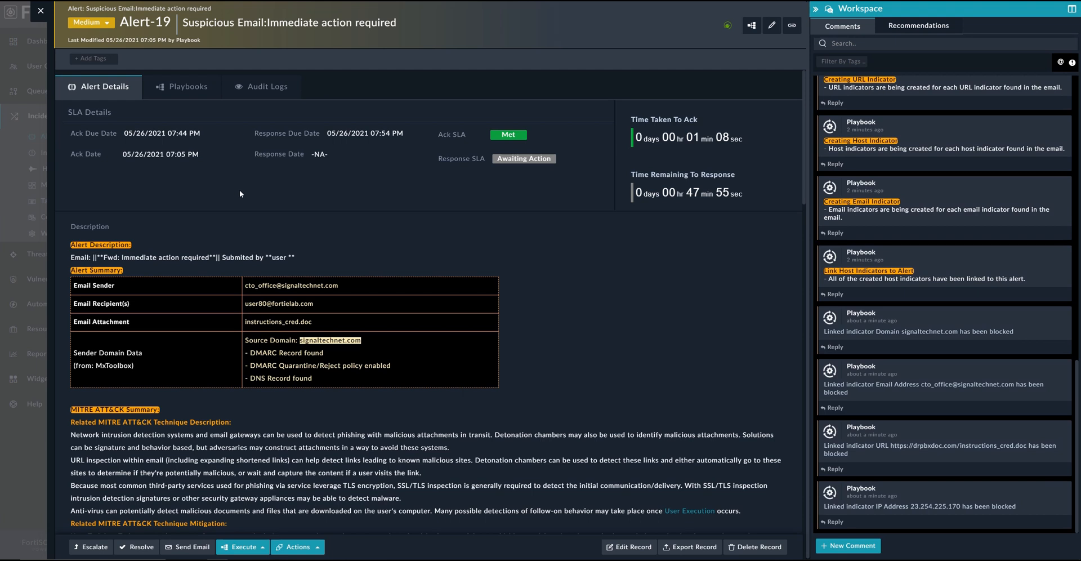
pyautogui.scroll(-3)
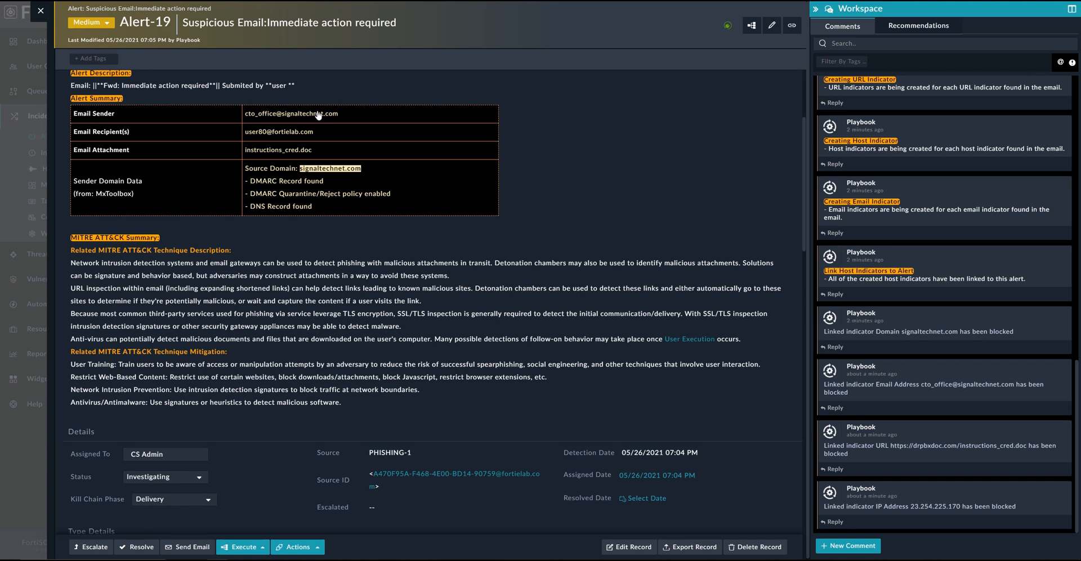
pyautogui.moveTo(337, 130)
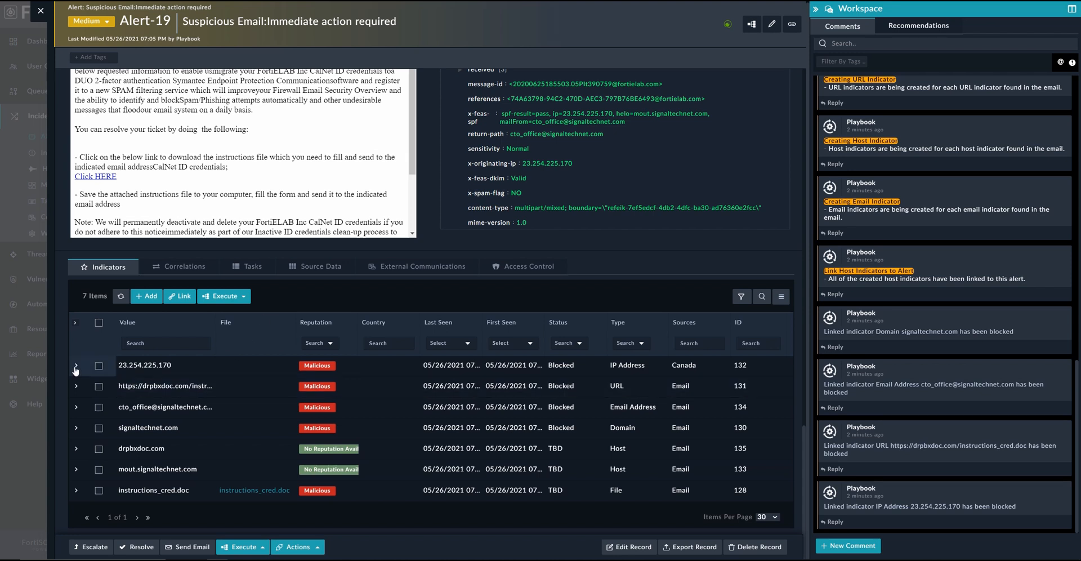
pyautogui.click(76, 364)
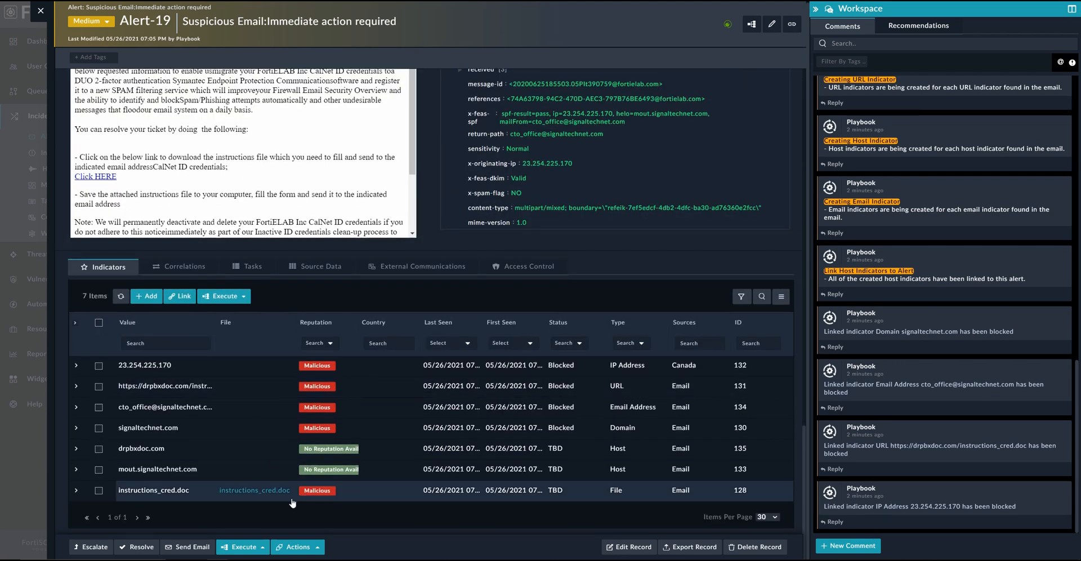
# Open the instructions_cred.doc indicator and review its VirusTotal and FortiSandBox results
pyautogui.click(153, 490)
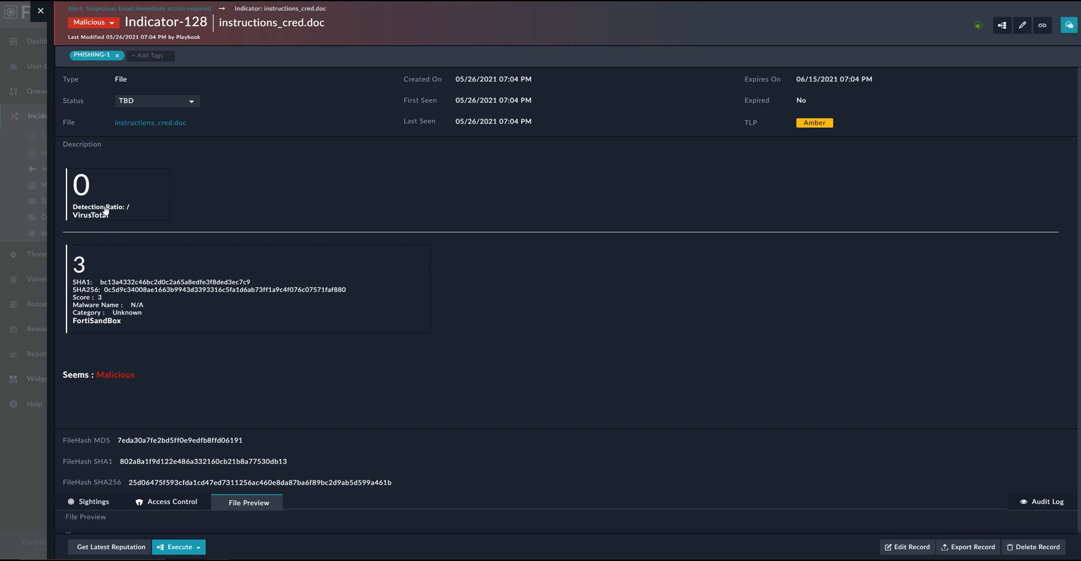
pyautogui.moveTo(118, 187)
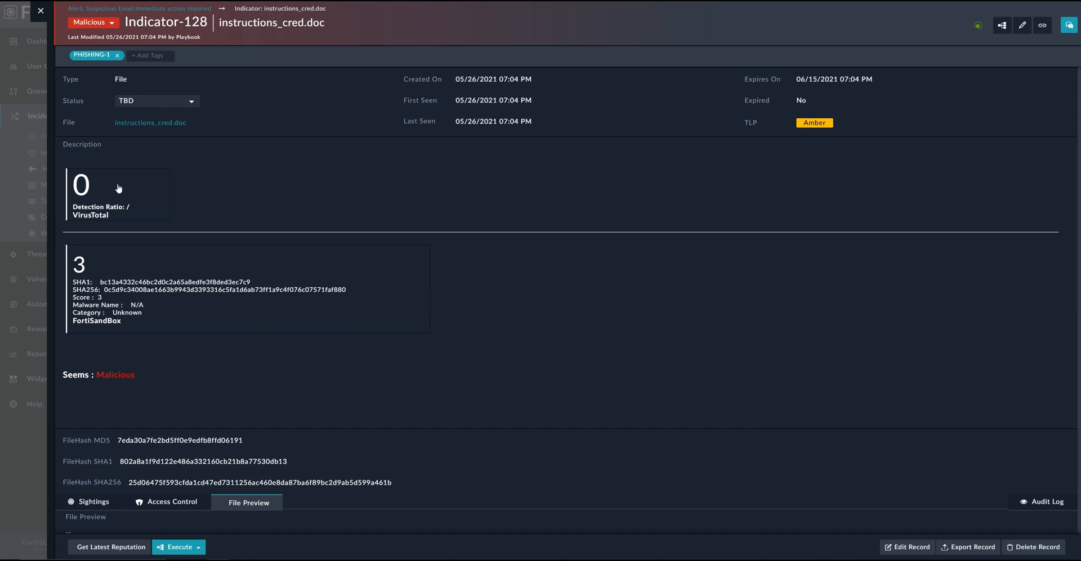
pyautogui.moveTo(326, 238)
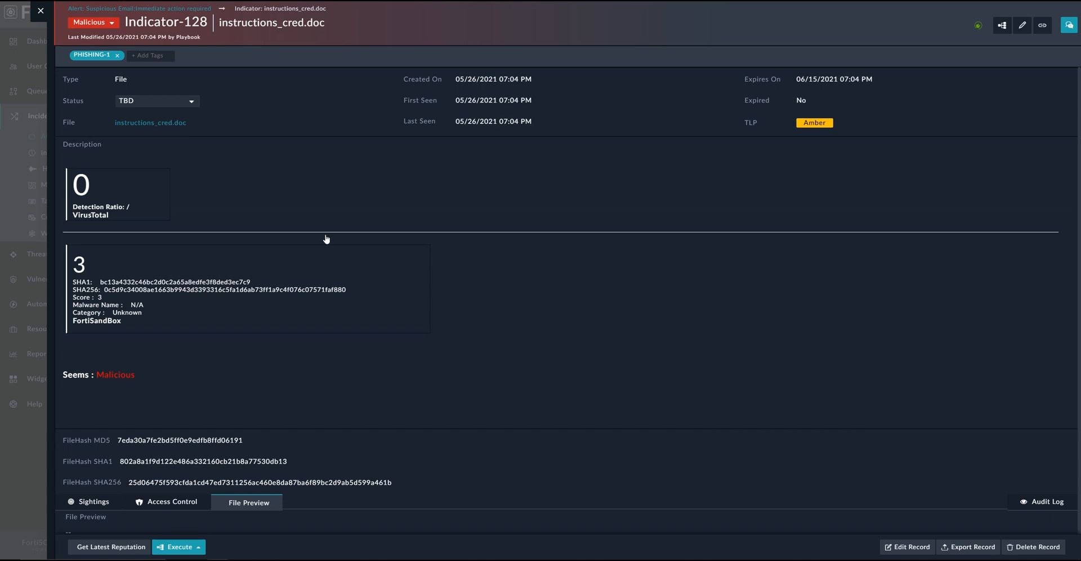
pyautogui.moveTo(179, 297)
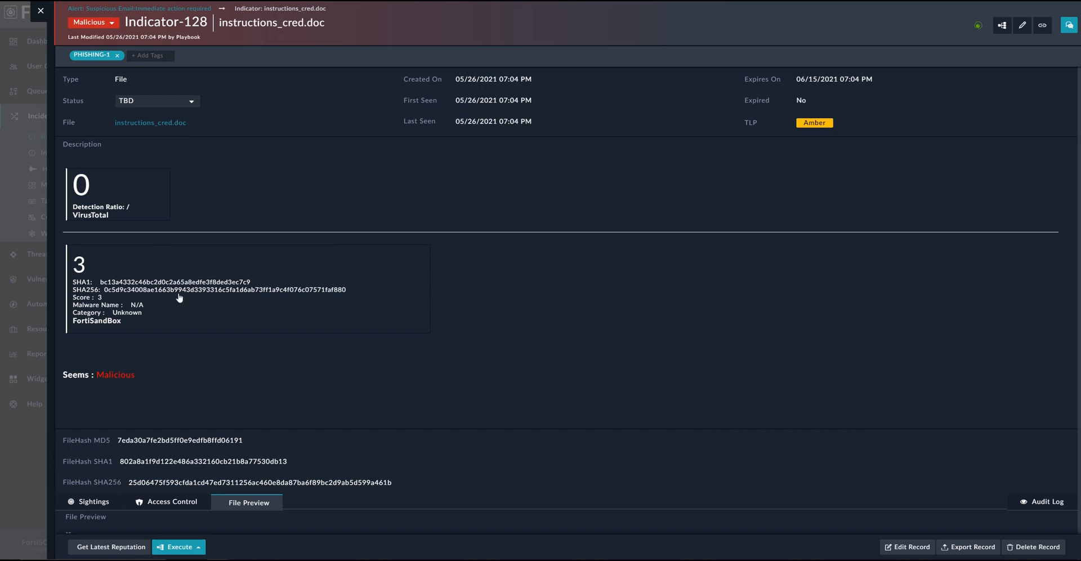
pyautogui.moveTo(134, 330)
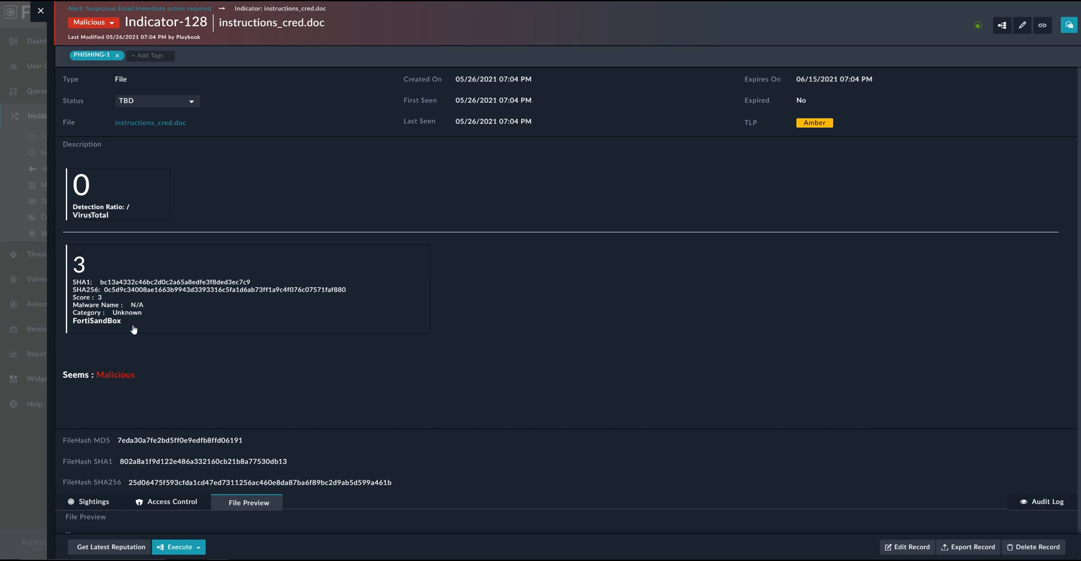
pyautogui.moveTo(383, 377)
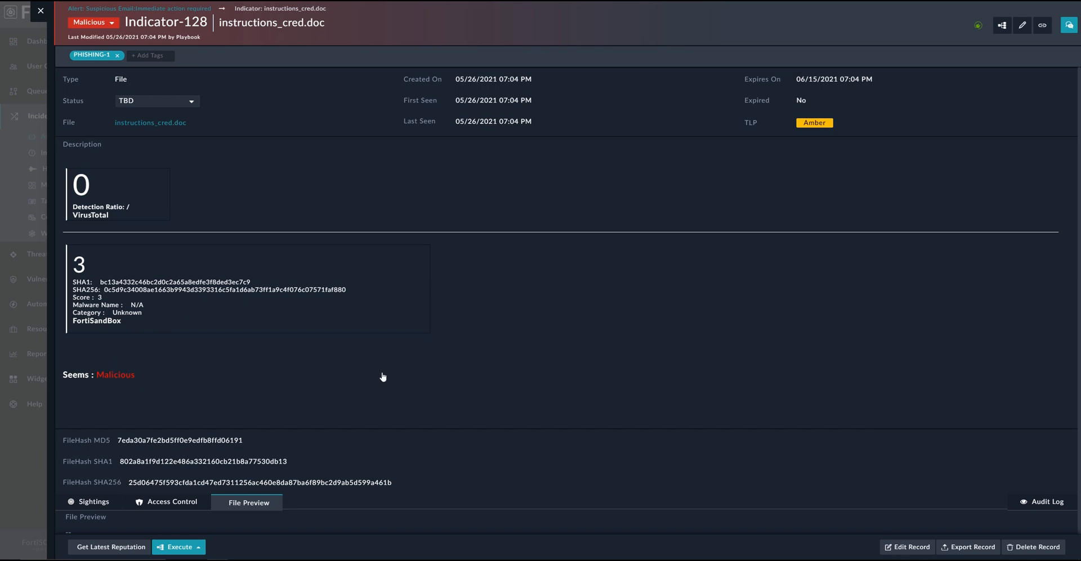
pyautogui.scroll(-3)
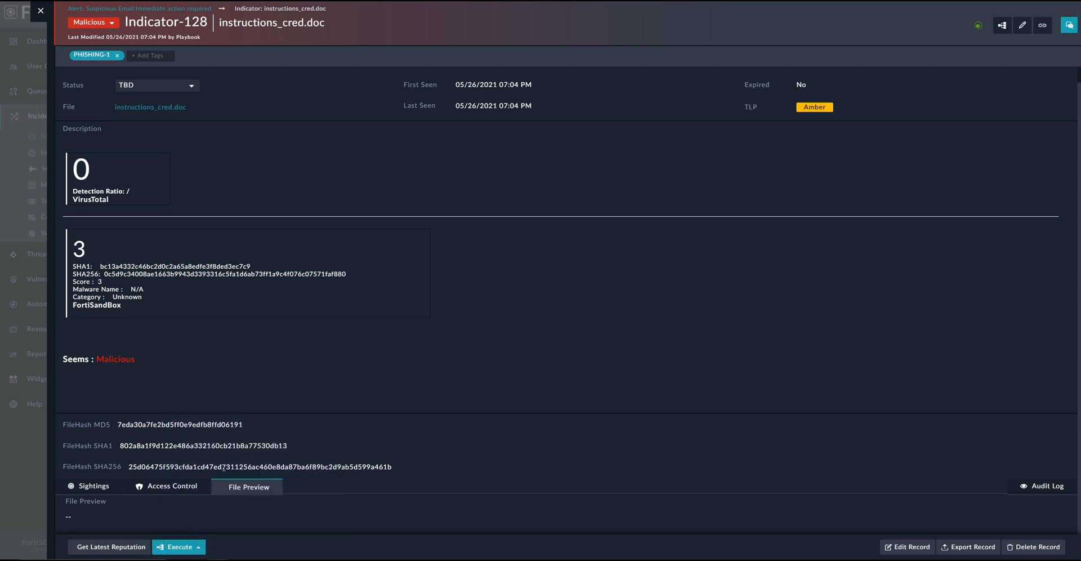
# Load the instructions_cred.doc file preview and read its metadata and password reset form
pyautogui.click(178, 545)
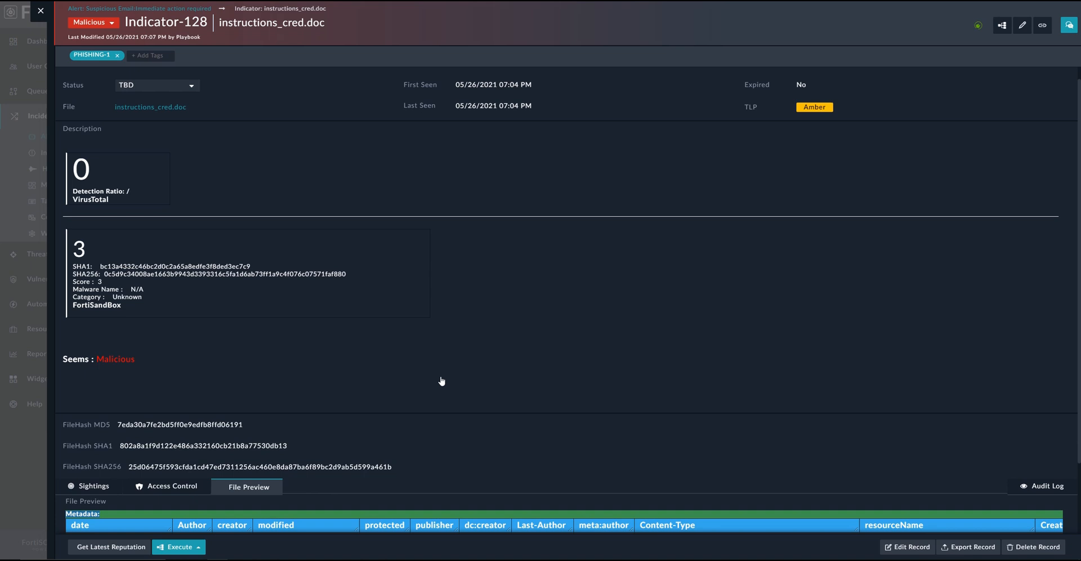
pyautogui.scroll(-3)
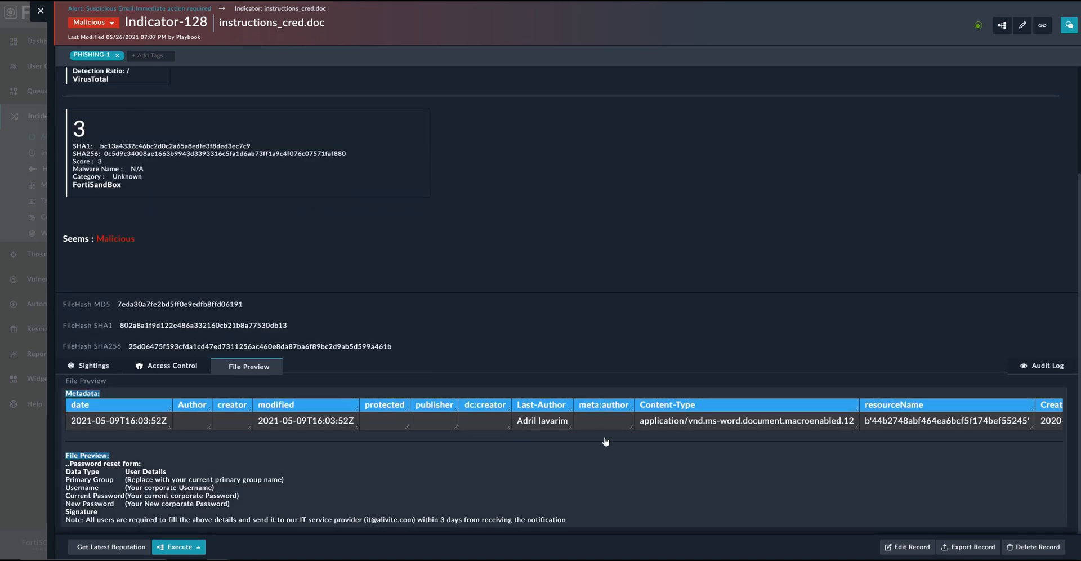
pyautogui.moveTo(463, 445)
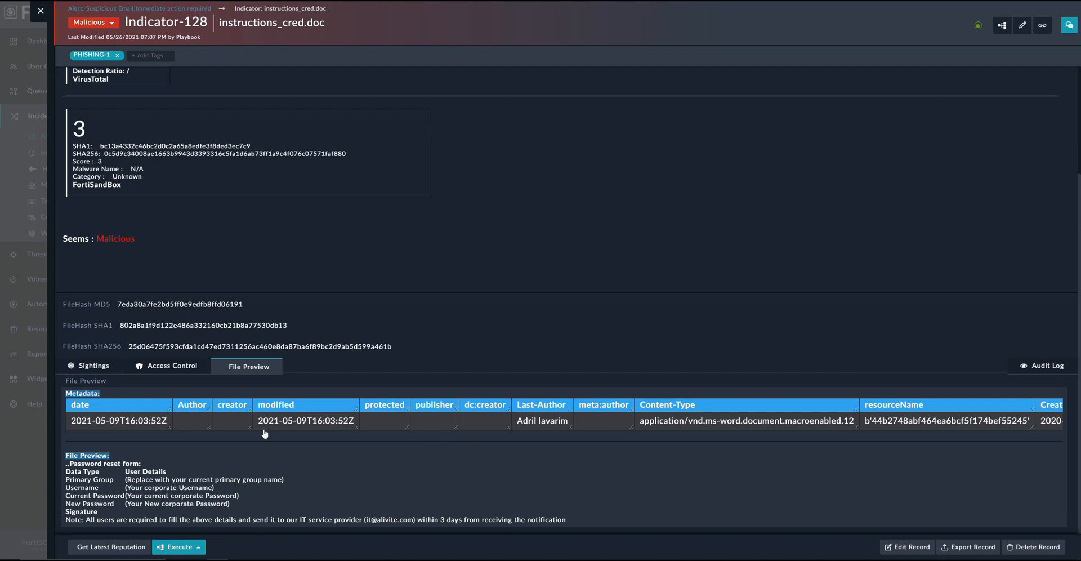
pyautogui.moveTo(265, 422)
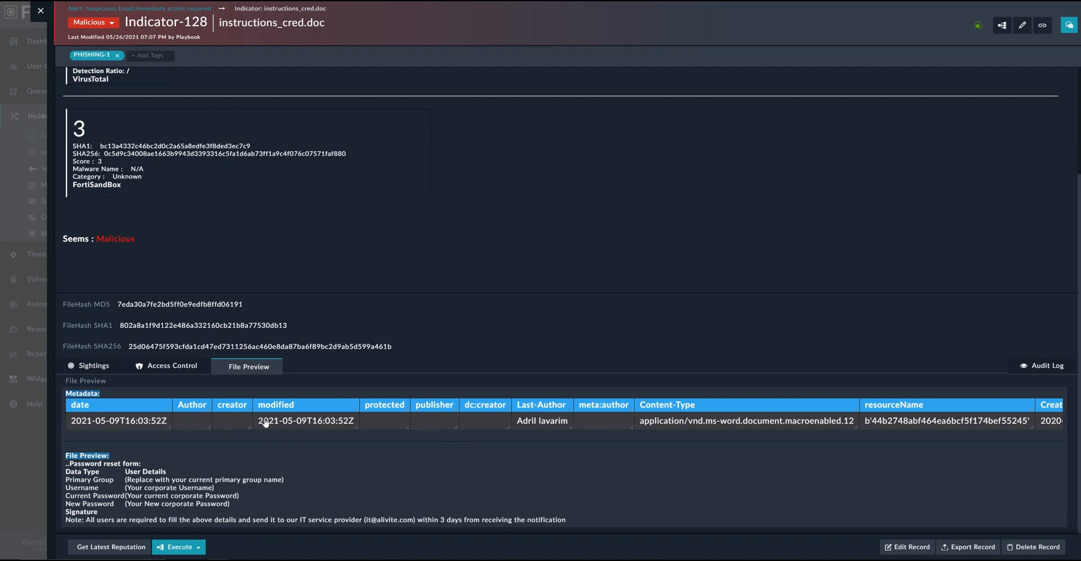
pyautogui.moveTo(722, 431)
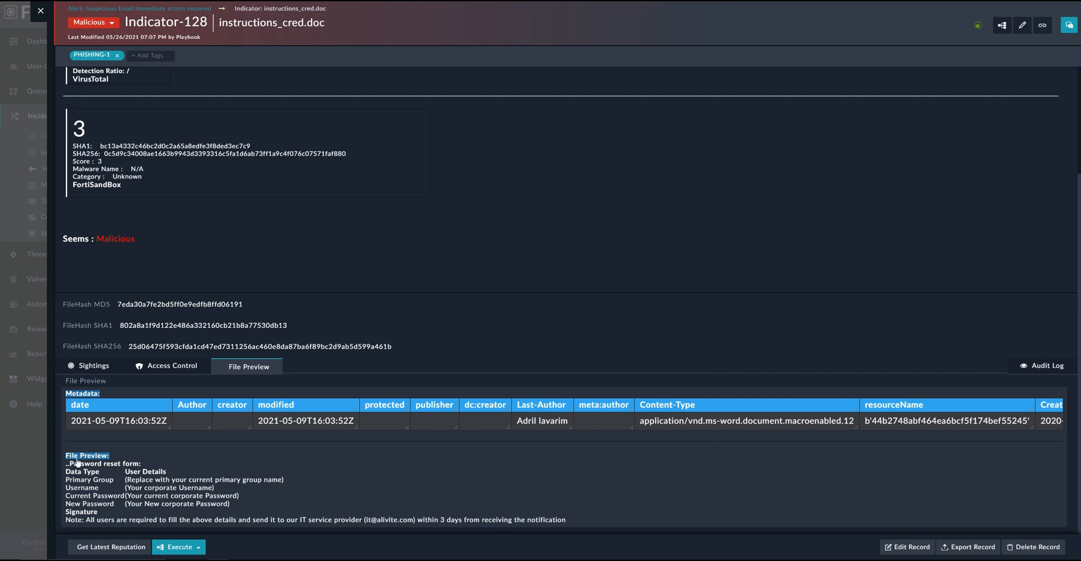
pyautogui.moveTo(83, 501)
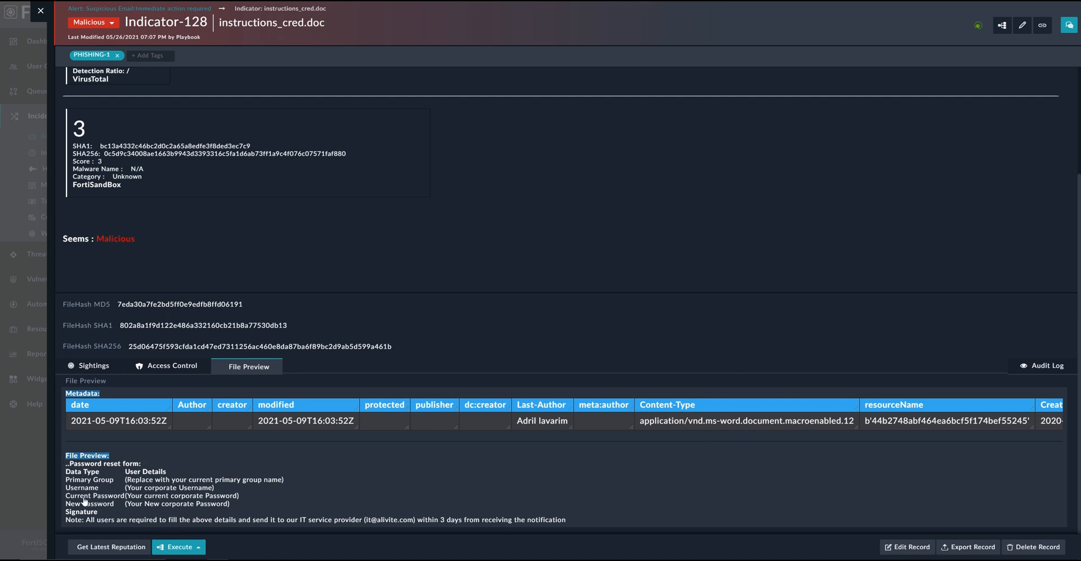
pyautogui.moveTo(181, 490)
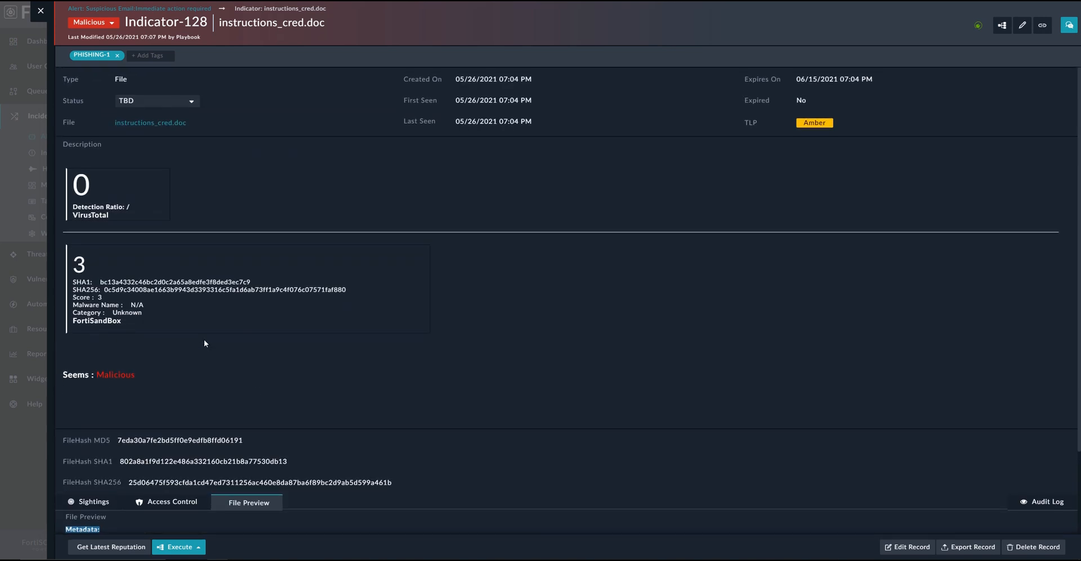
# Close the instructions_cred.doc indicator and show Alert-19's linked indicators
pyautogui.click(138, 9)
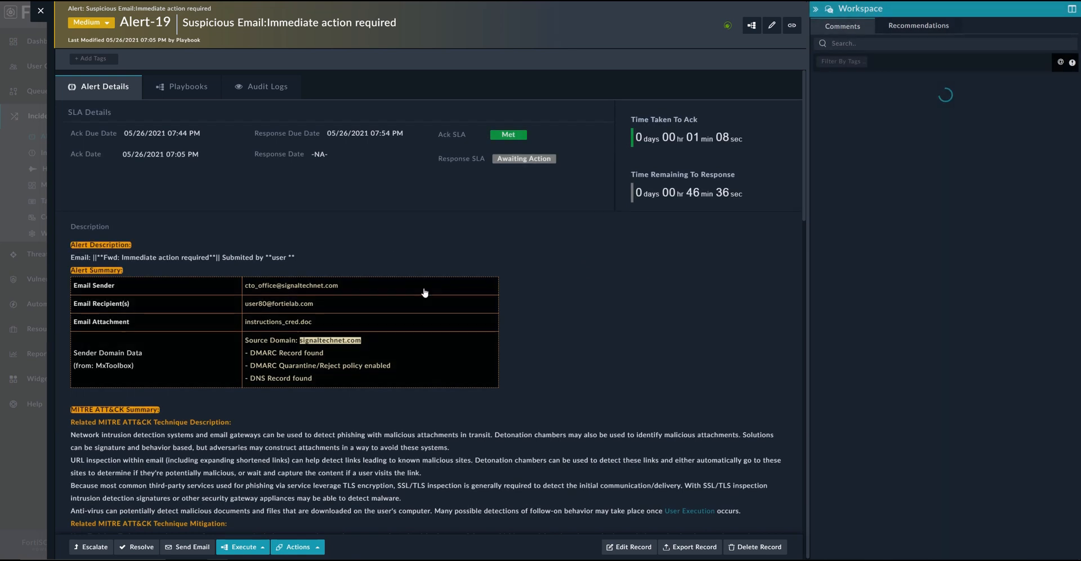
pyautogui.click(107, 145)
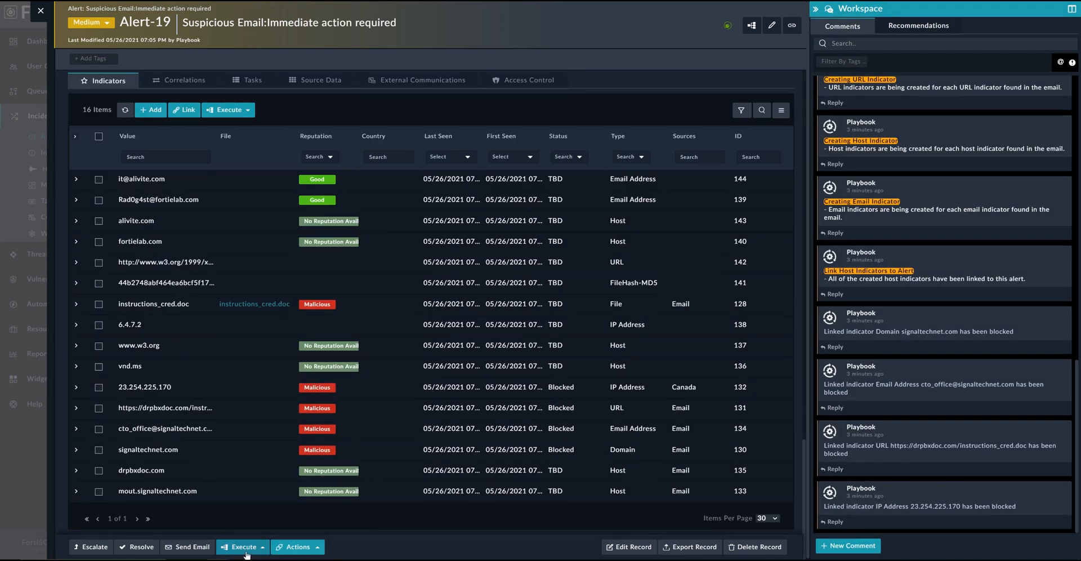
# Escalate Alert-19 and open the resulting Incident-10 at the Containment phase
pyautogui.click(242, 546)
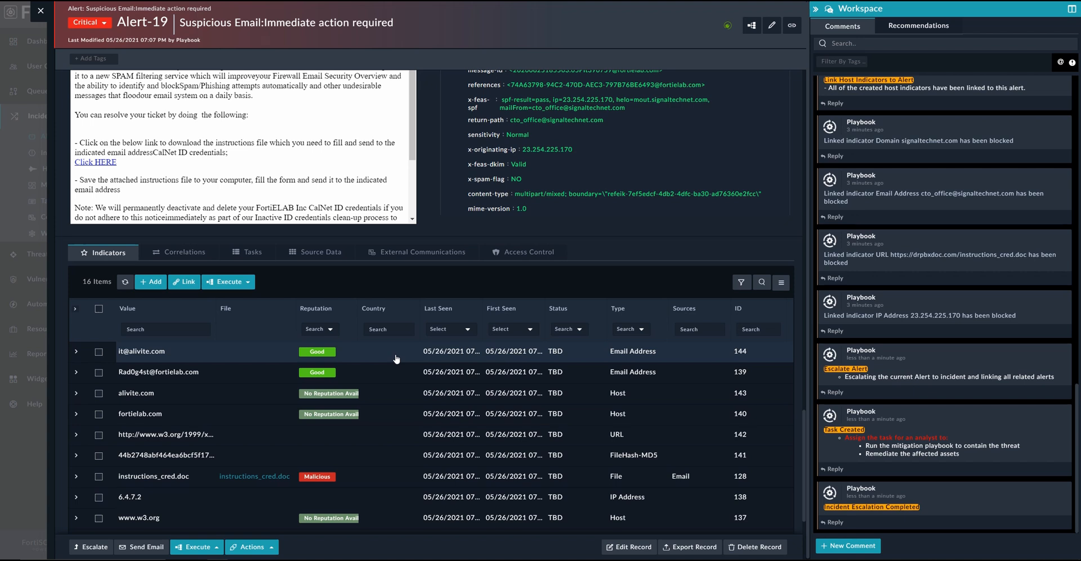
pyautogui.scroll(-3)
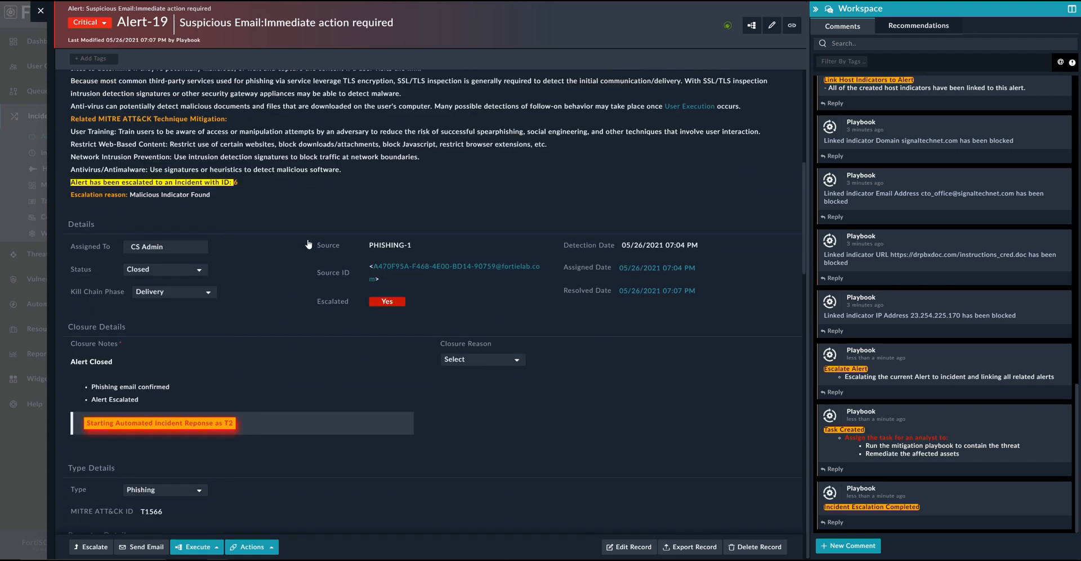
pyautogui.scroll(-3)
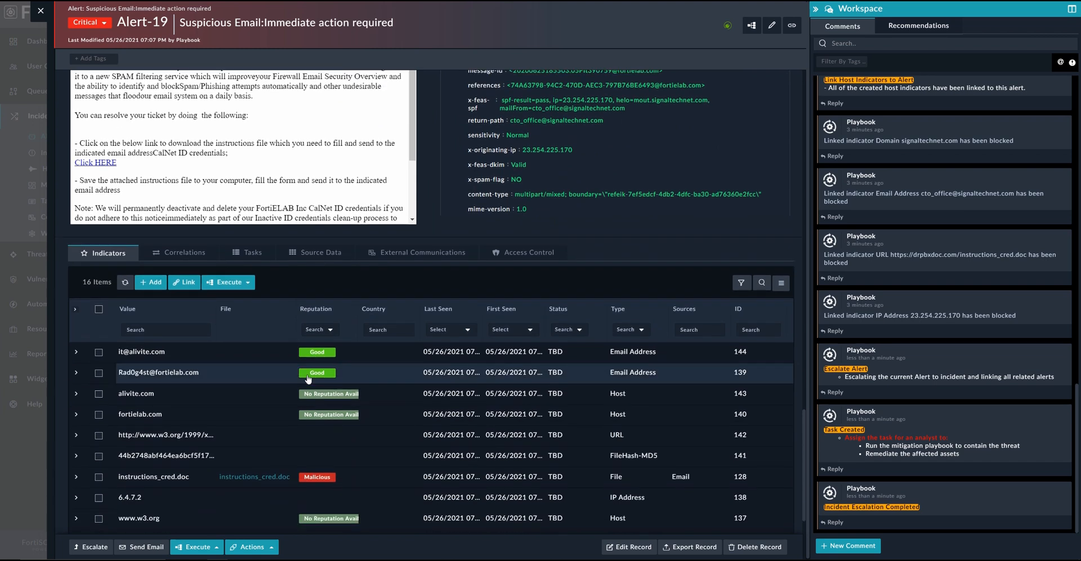
pyautogui.click(184, 252)
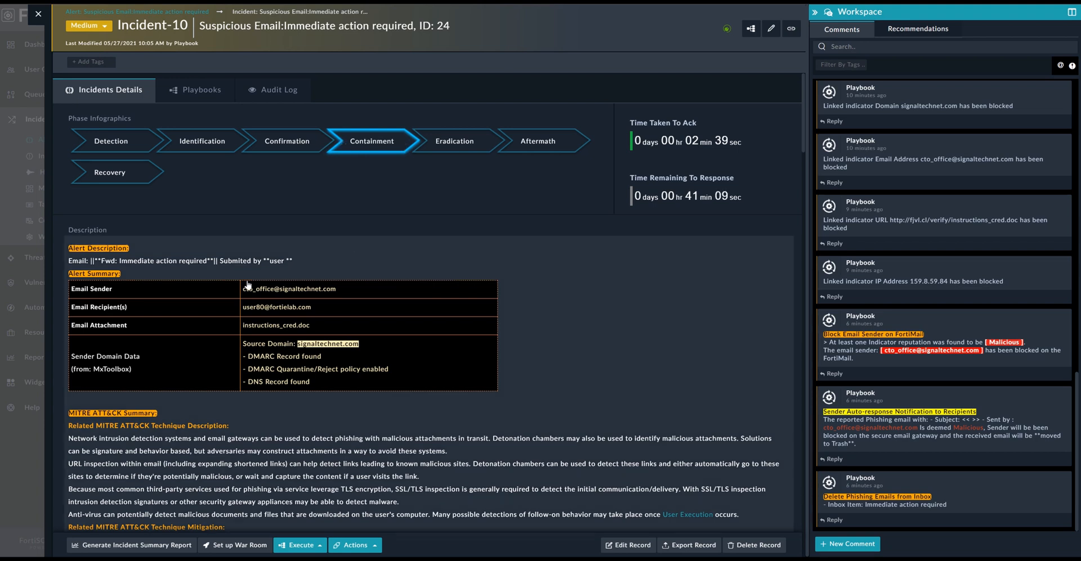
pyautogui.scroll(-3)
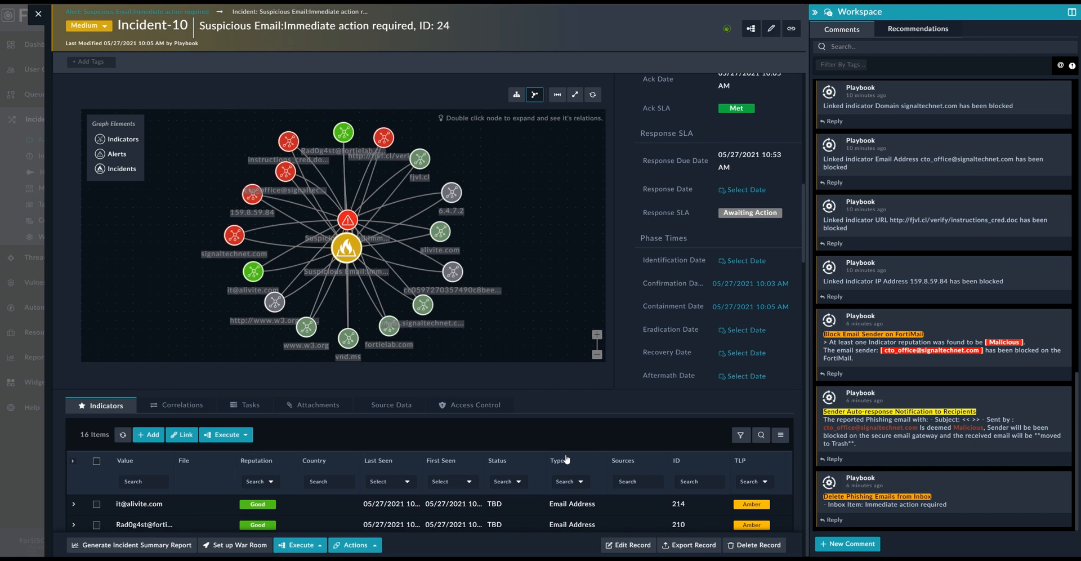
pyautogui.moveTo(476, 477)
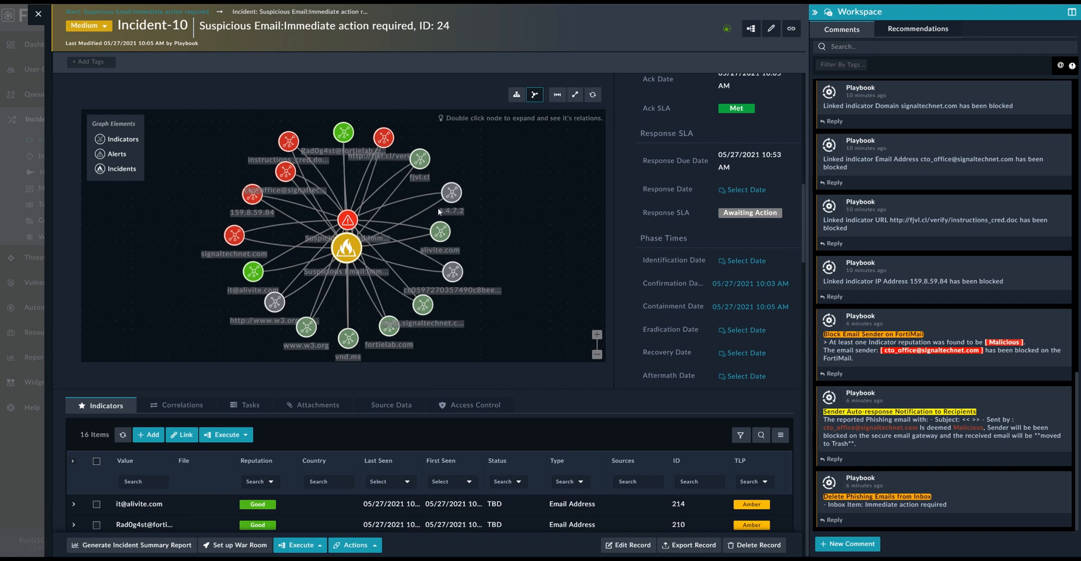
pyautogui.moveTo(298, 175)
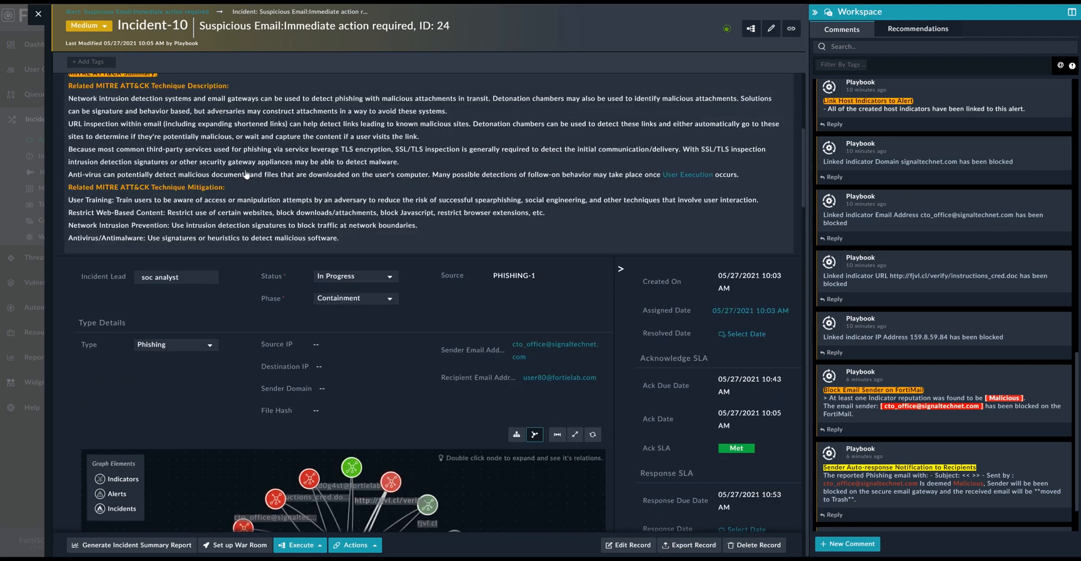
# Show Incident-10's executed Phishing Incident Response playbook log
pyautogui.click(201, 90)
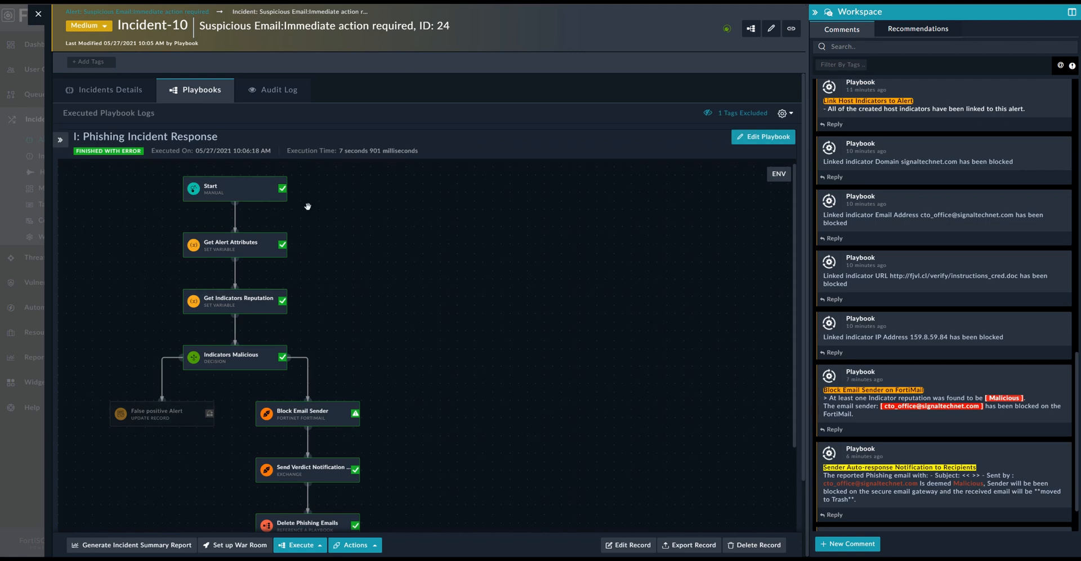
pyautogui.moveTo(204, 339)
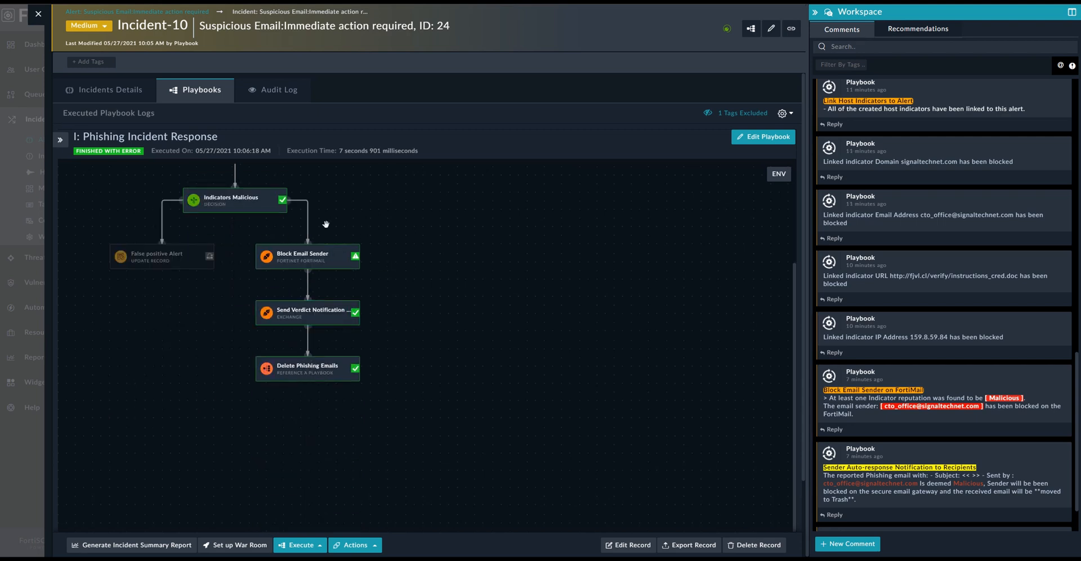
pyautogui.moveTo(369, 277)
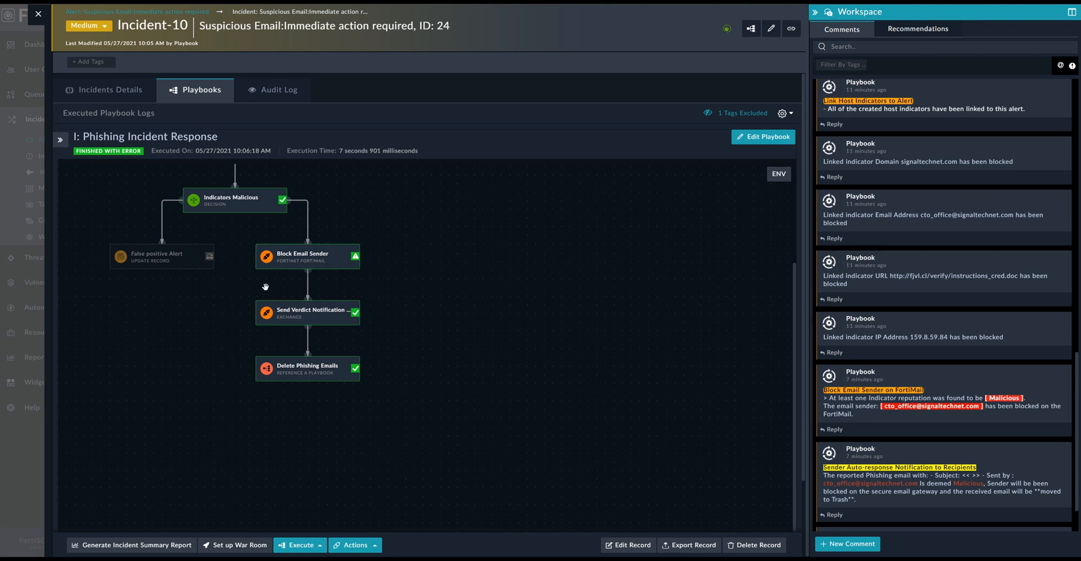
pyautogui.moveTo(350, 339)
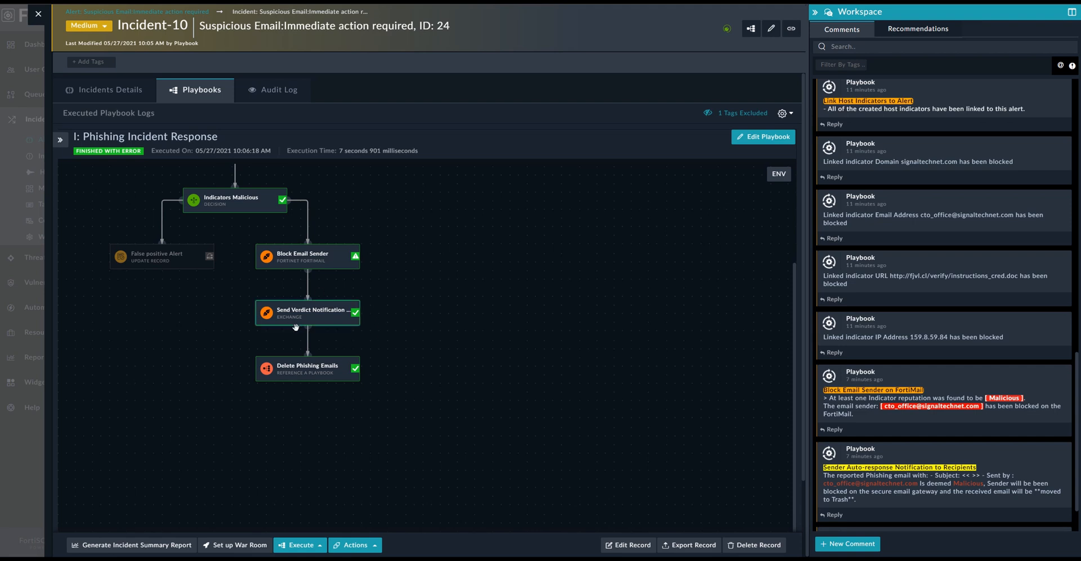
pyautogui.moveTo(344, 331)
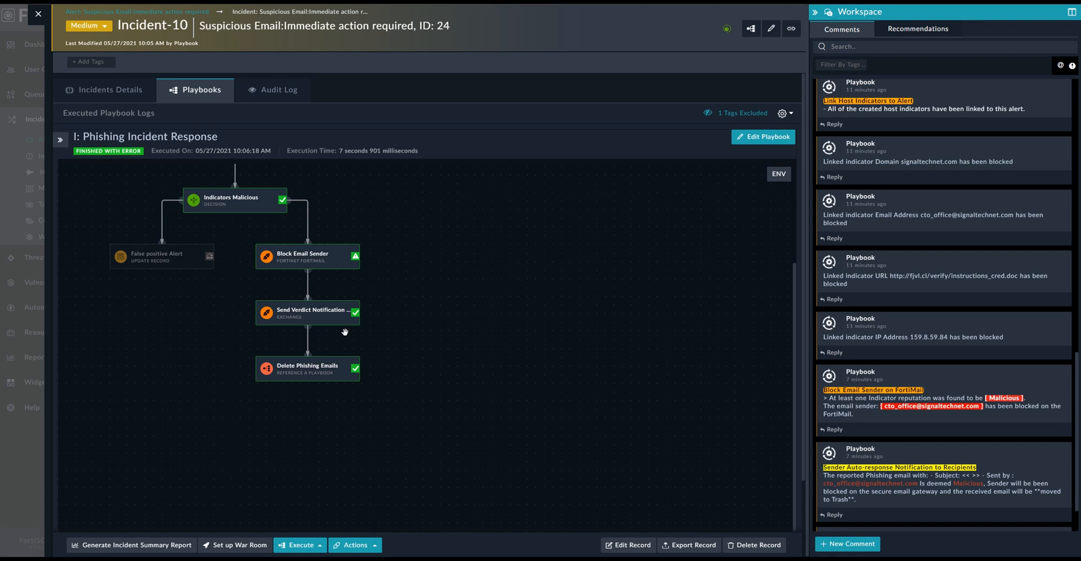
pyautogui.moveTo(348, 345)
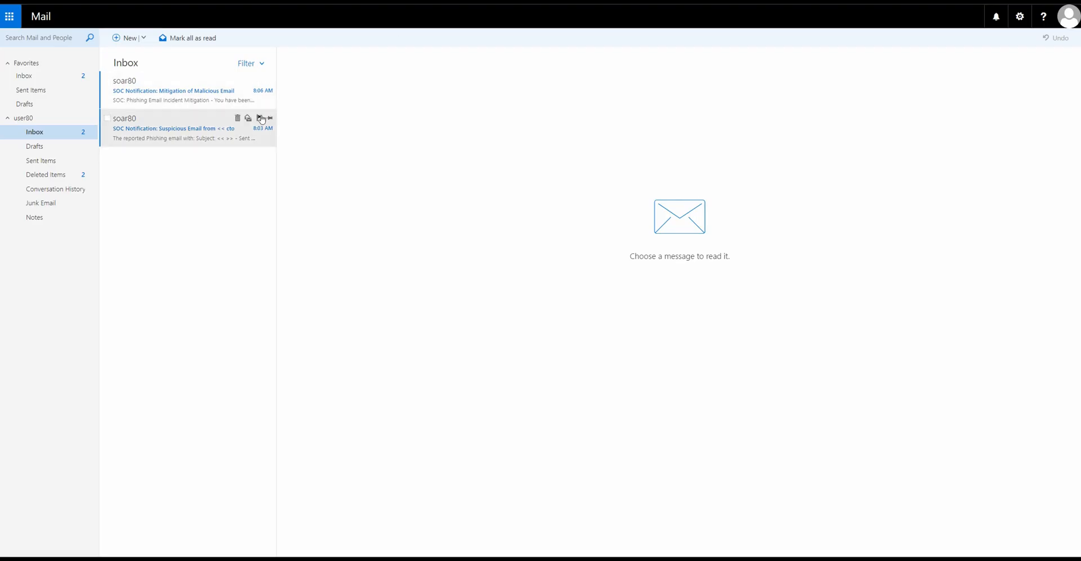
pyautogui.moveTo(261, 117)
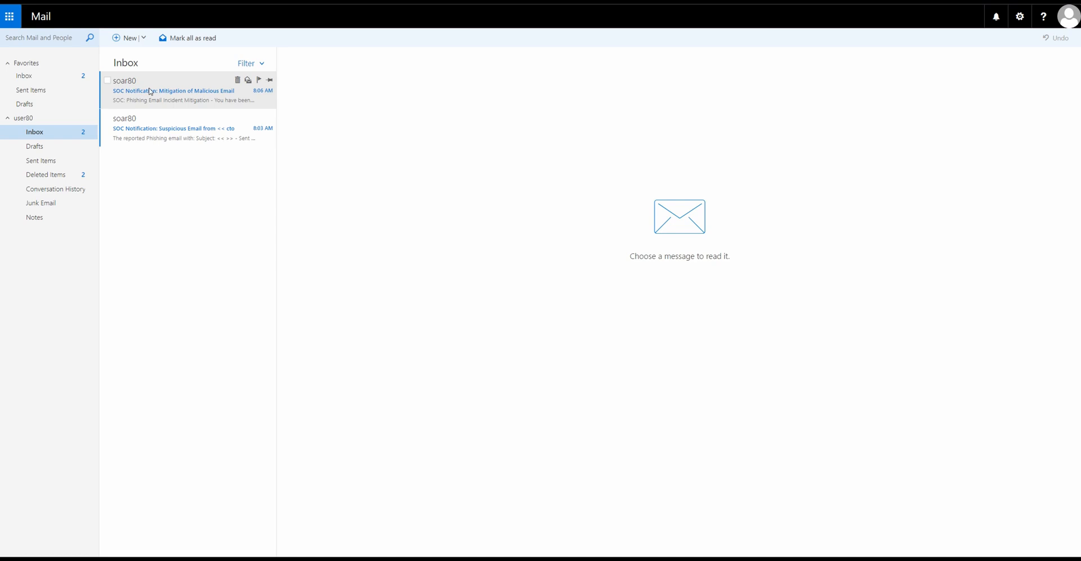
# Read the SOC Mitigation of Malicious Email notice, then check Deleted Items
pyautogui.click(172, 91)
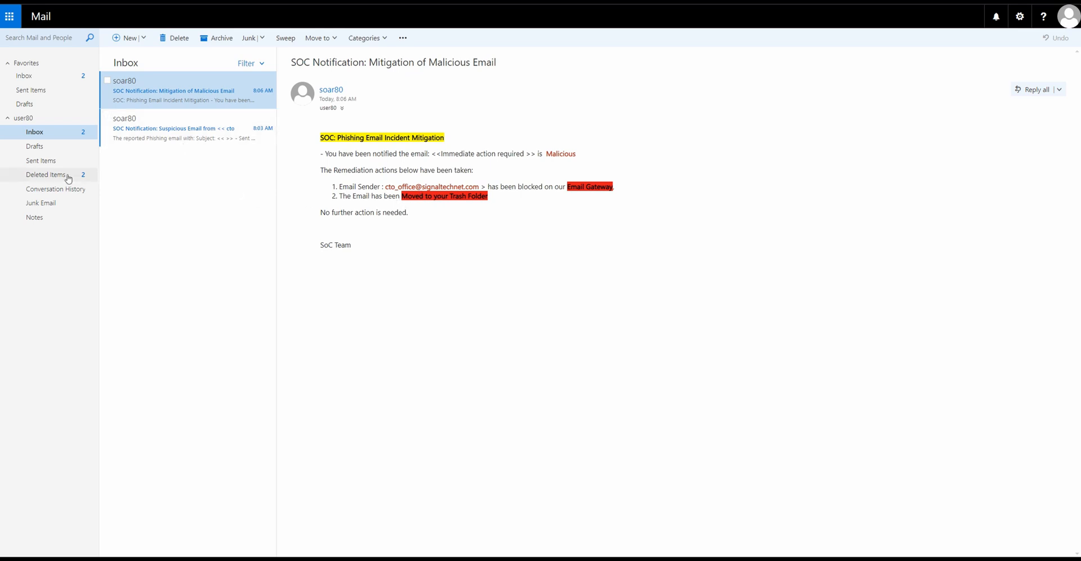
pyautogui.click(47, 175)
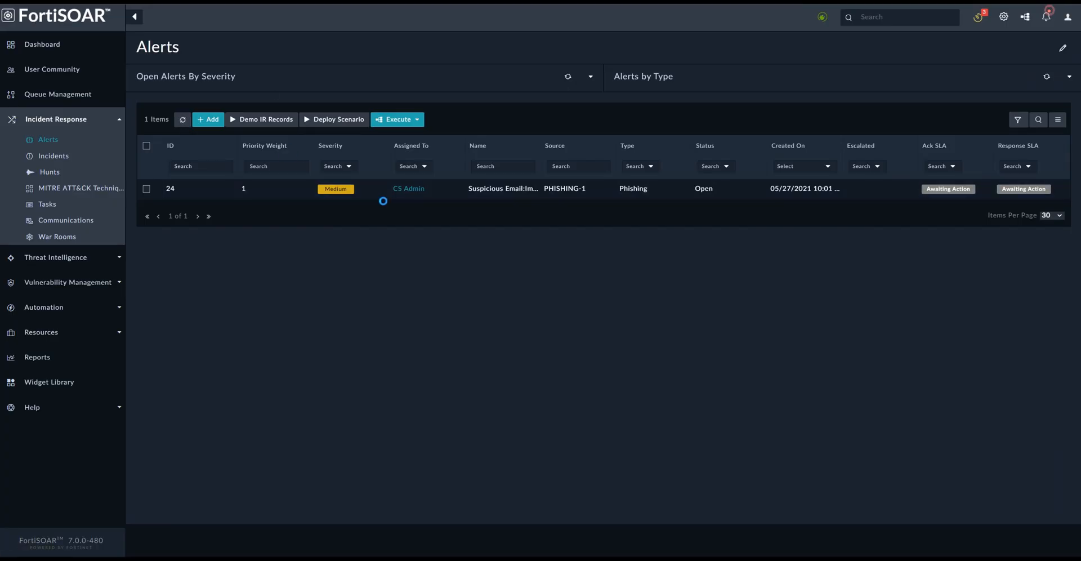
# Open alert 24, then return to Incident-10's details and its 16 indicators
pyautogui.click(53, 156)
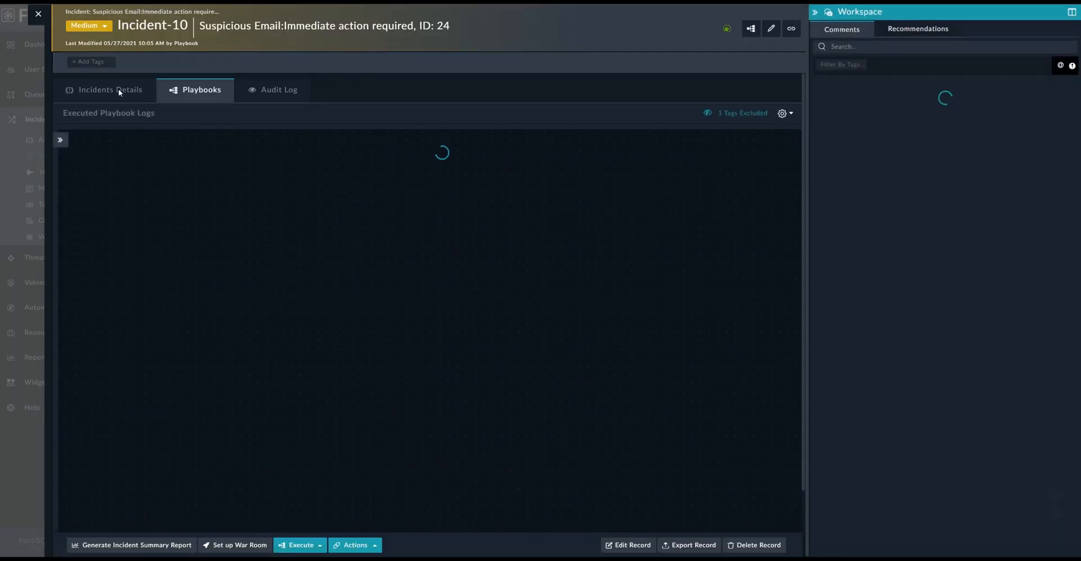
pyautogui.click(109, 90)
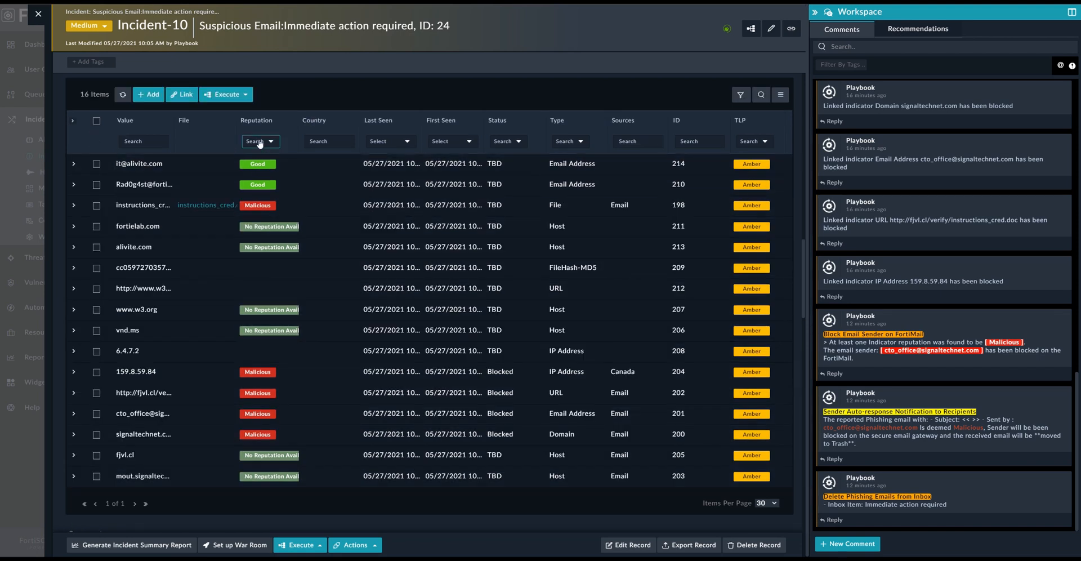
# Filter indicators to Malicious, select all five, and run Hunt Indicators on FortiSIEM
pyautogui.click(260, 140)
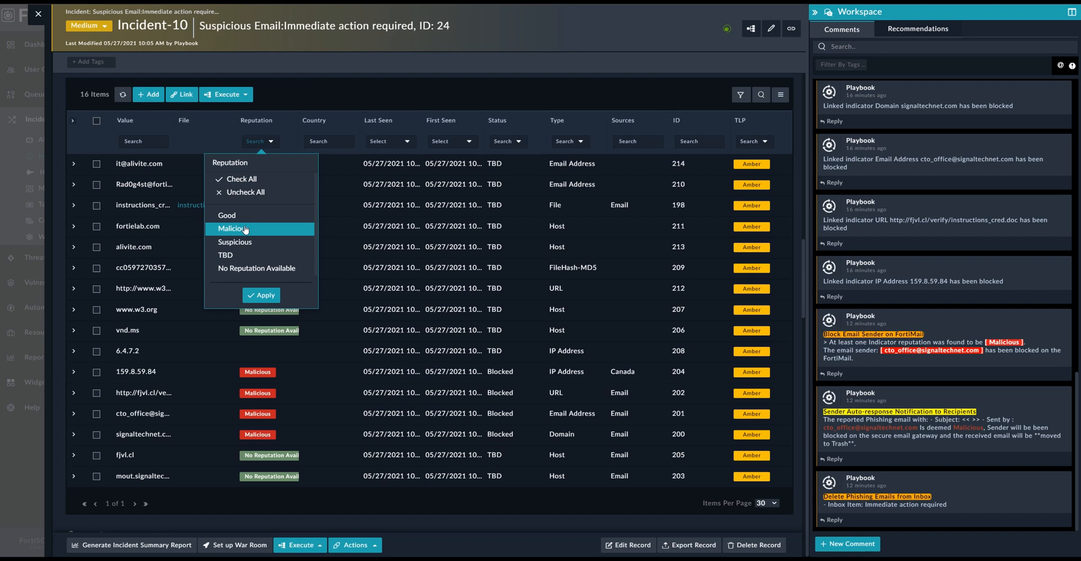
pyautogui.click(261, 294)
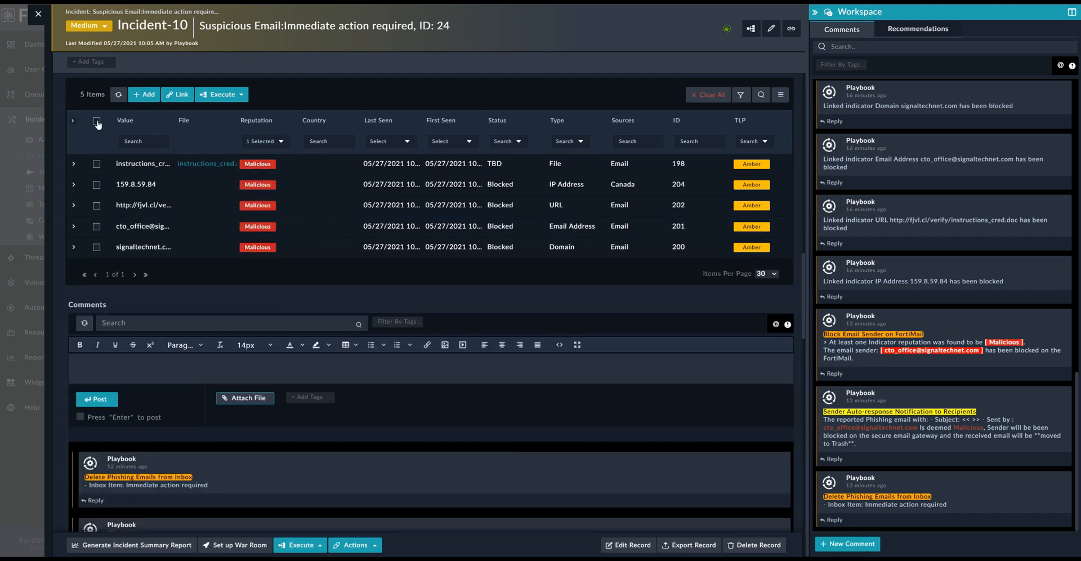
pyautogui.click(96, 116)
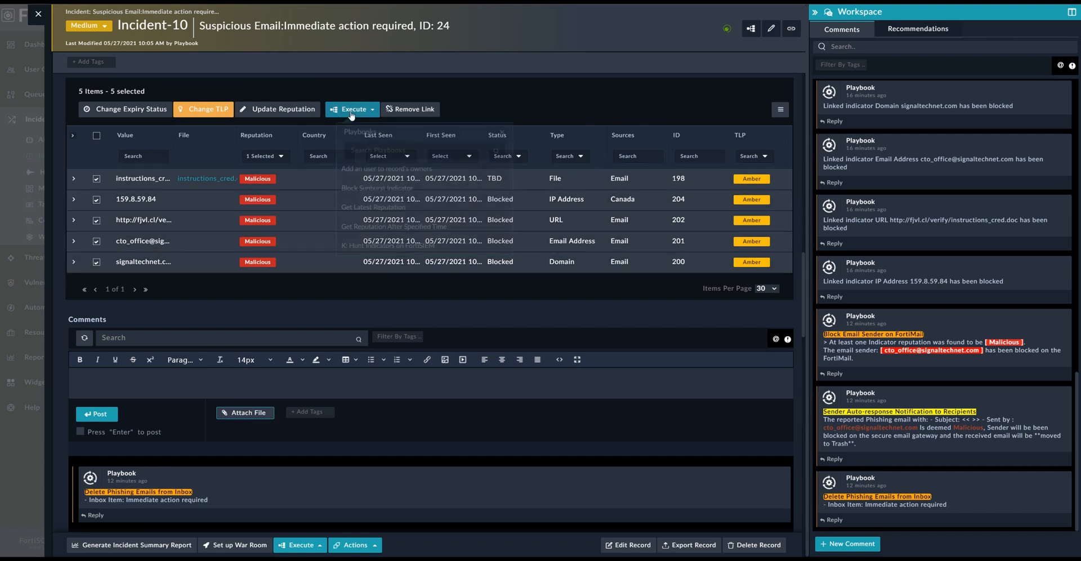
pyautogui.click(351, 109)
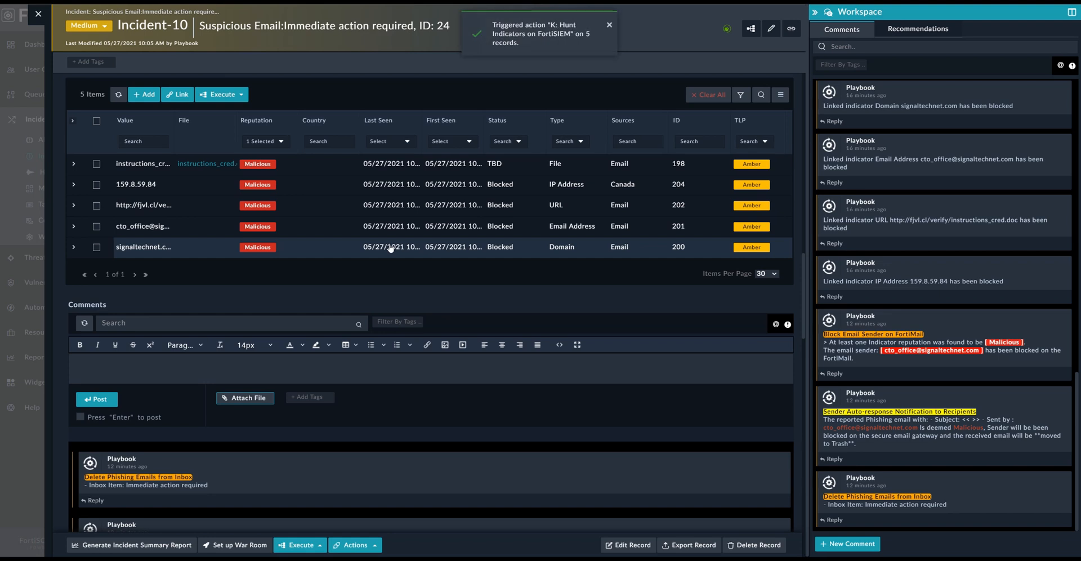
pyautogui.moveTo(405, 131)
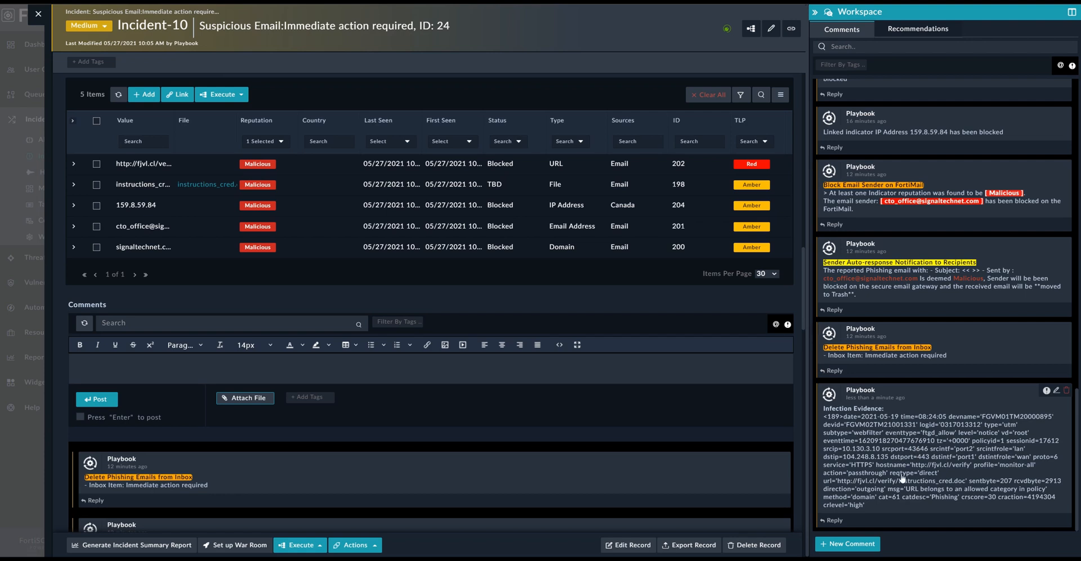
pyautogui.moveTo(588, 180)
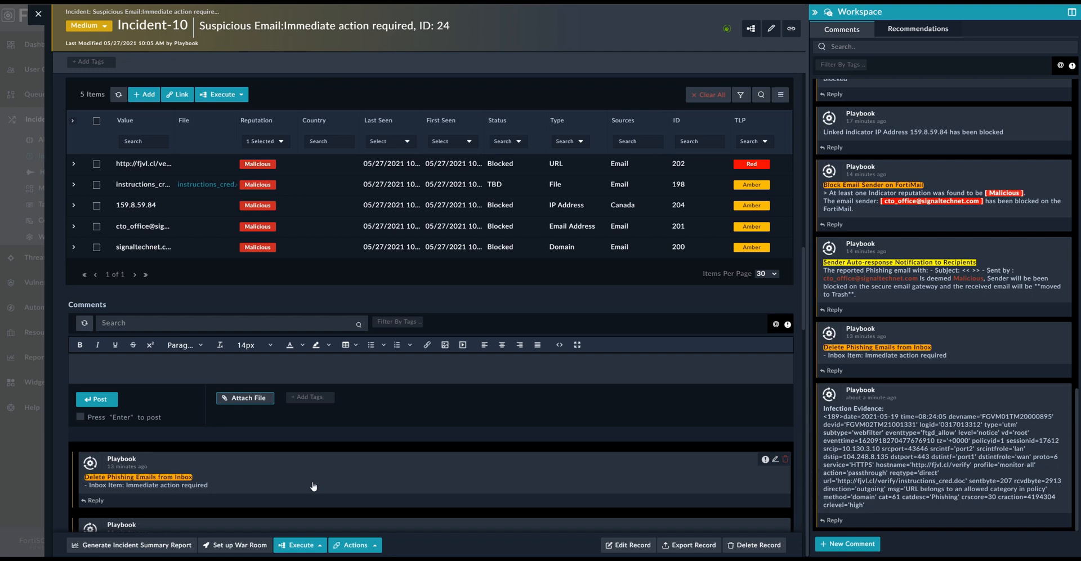
pyautogui.moveTo(347, 491)
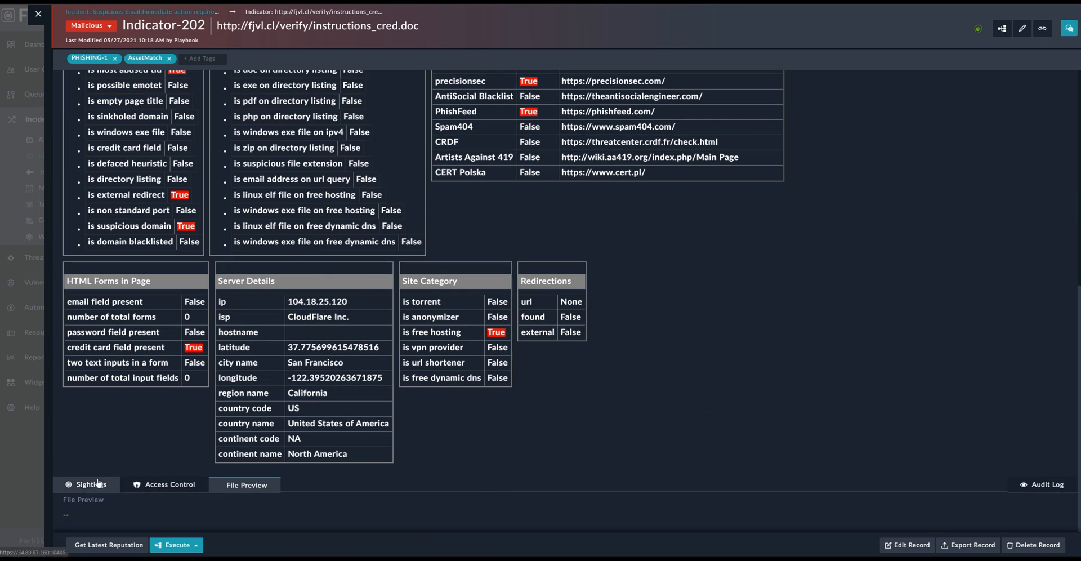
# Check the fjvl.cl URL's sighting assets, finding 10.130.3.10, then return to Incident-10
pyautogui.click(89, 484)
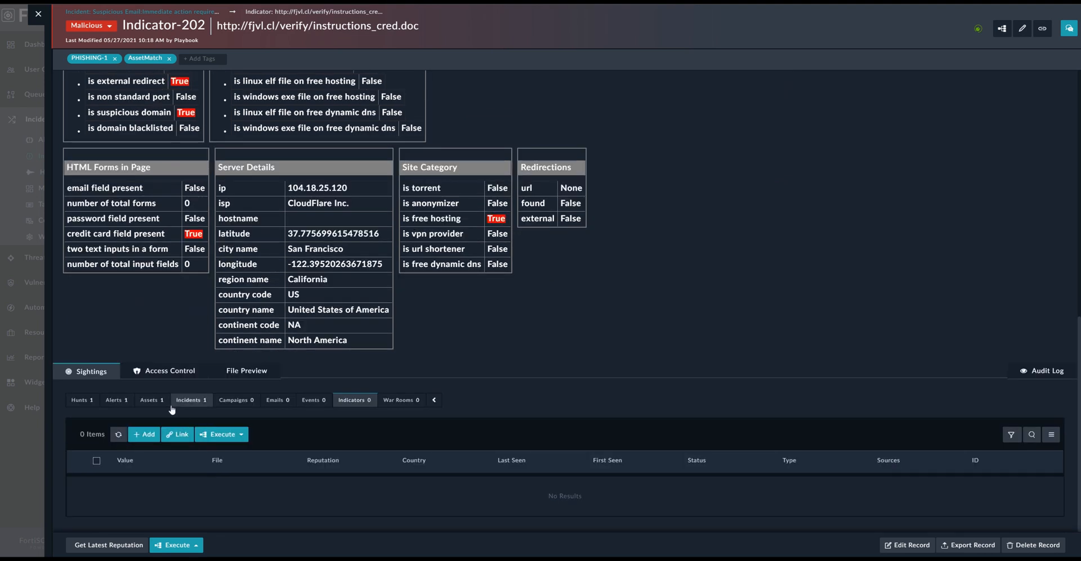
pyautogui.click(148, 401)
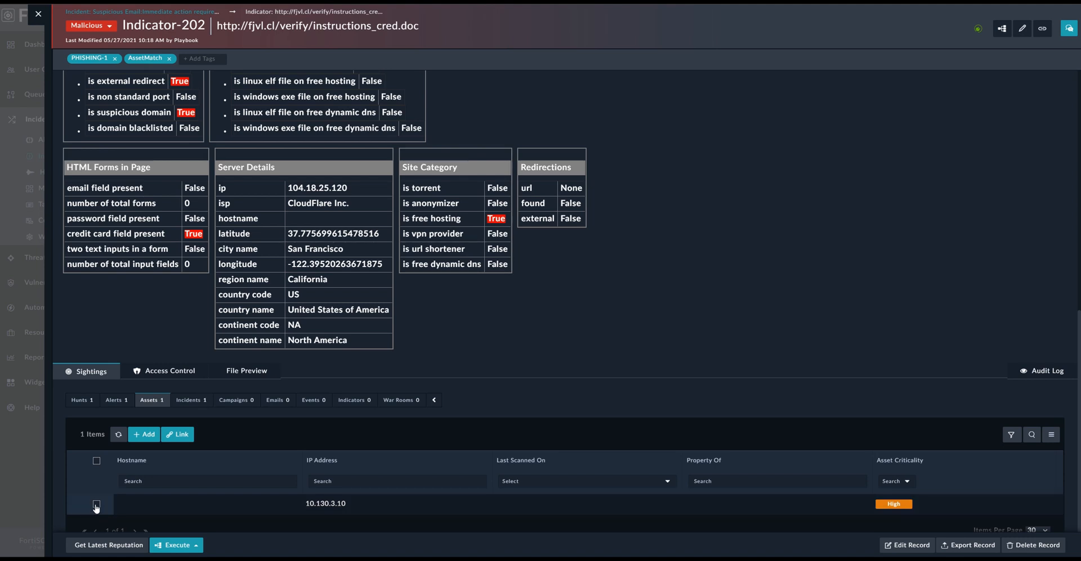
pyautogui.click(96, 504)
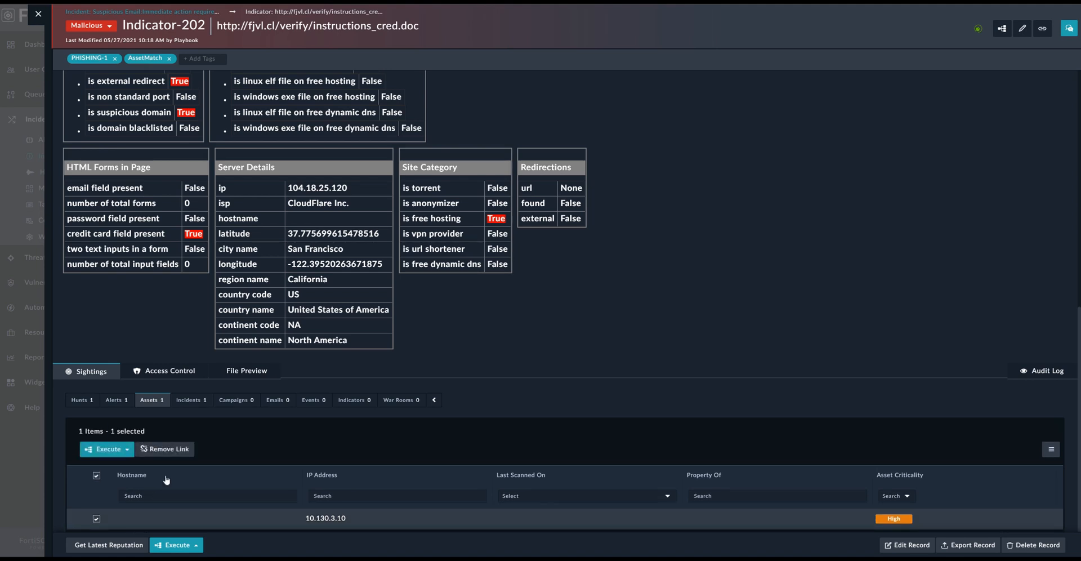
pyautogui.click(97, 474)
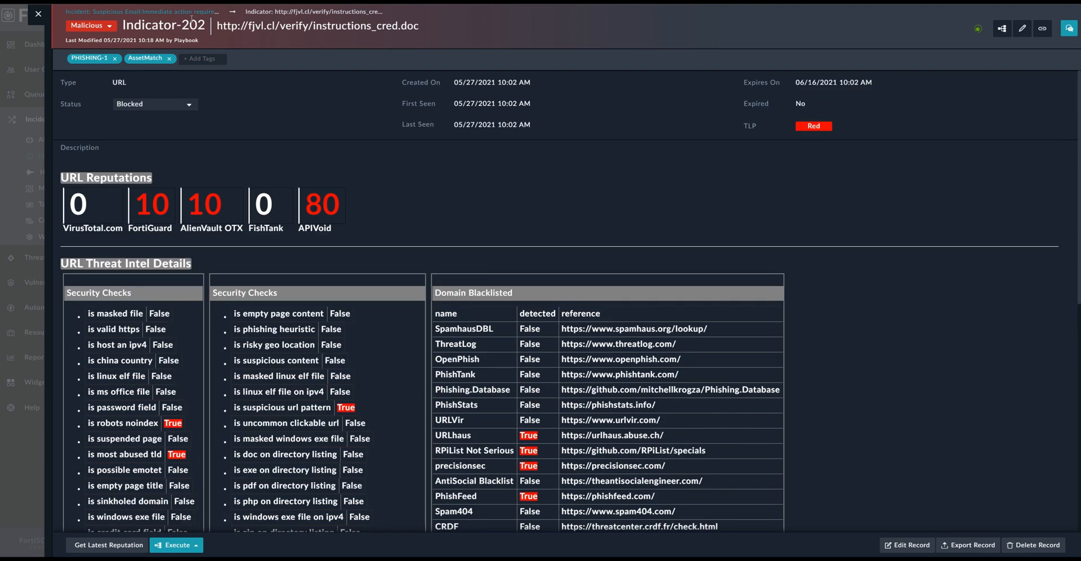
pyautogui.click(141, 12)
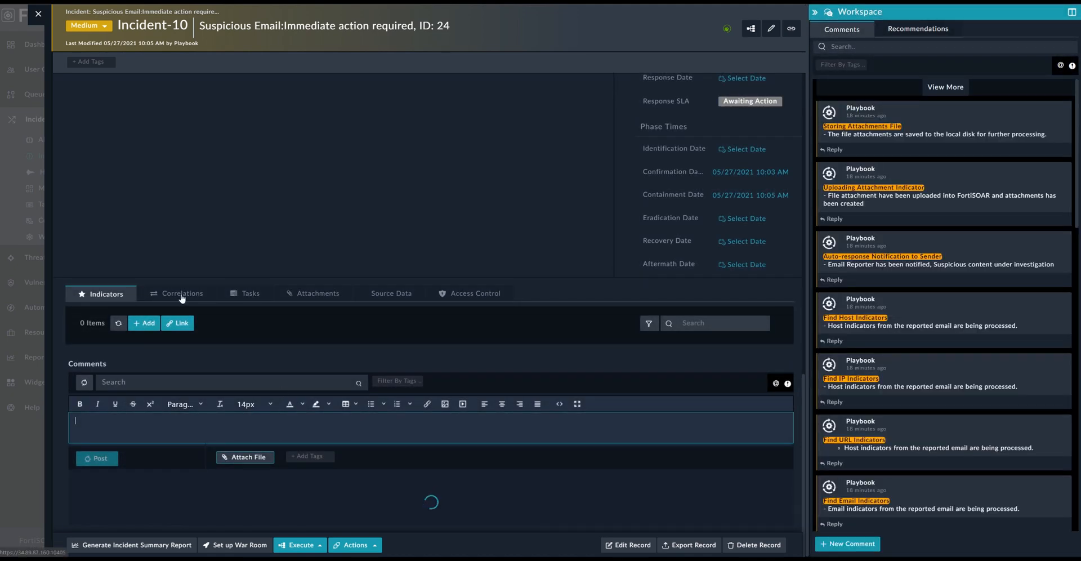
# Link asset 10.130.3.10 to Incident-10 through Correlations > Assets and save the relationship
pyautogui.click(182, 293)
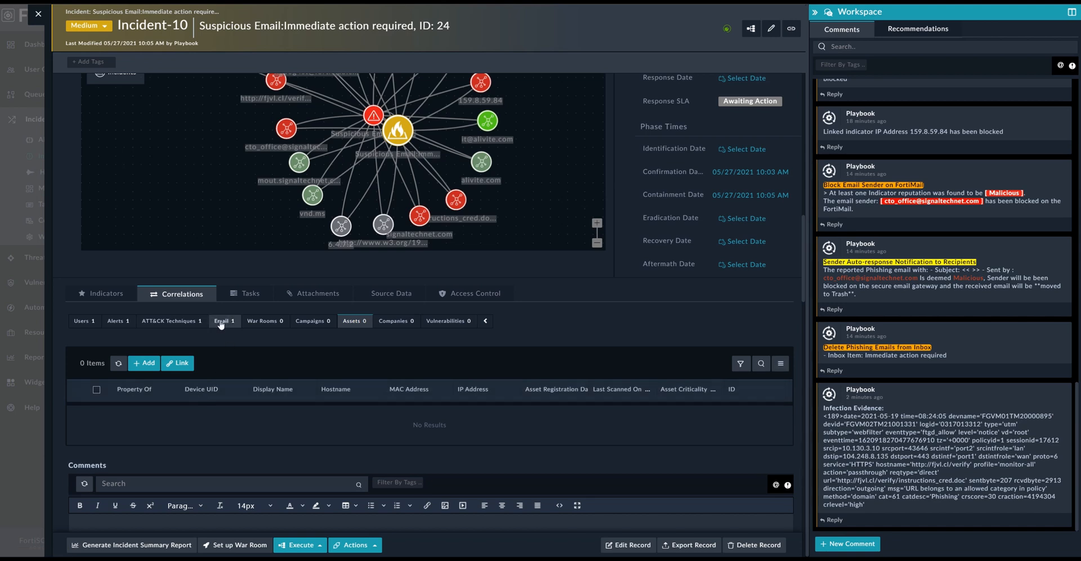
pyautogui.click(353, 322)
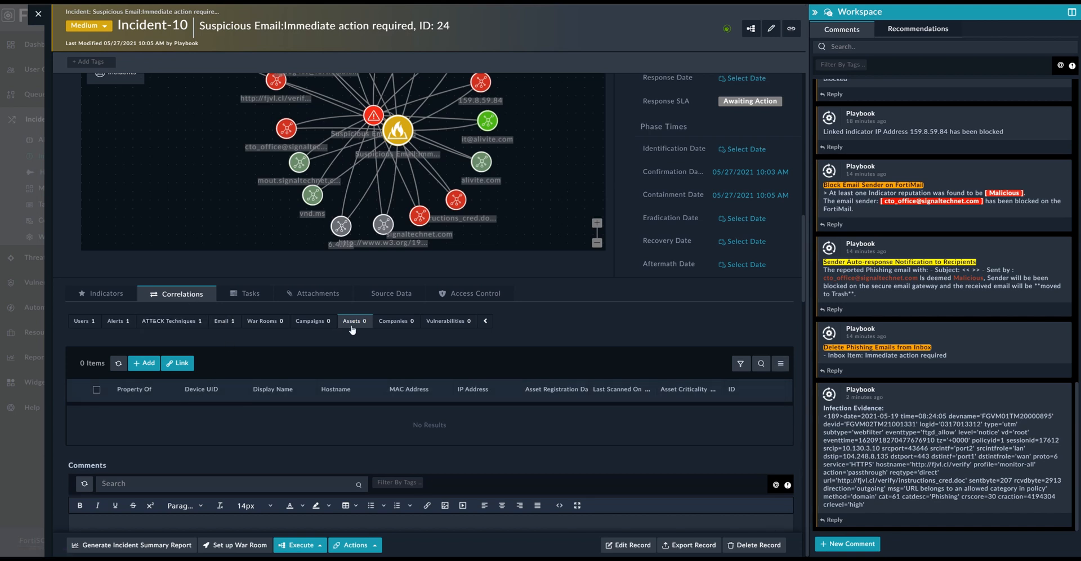
pyautogui.click(178, 362)
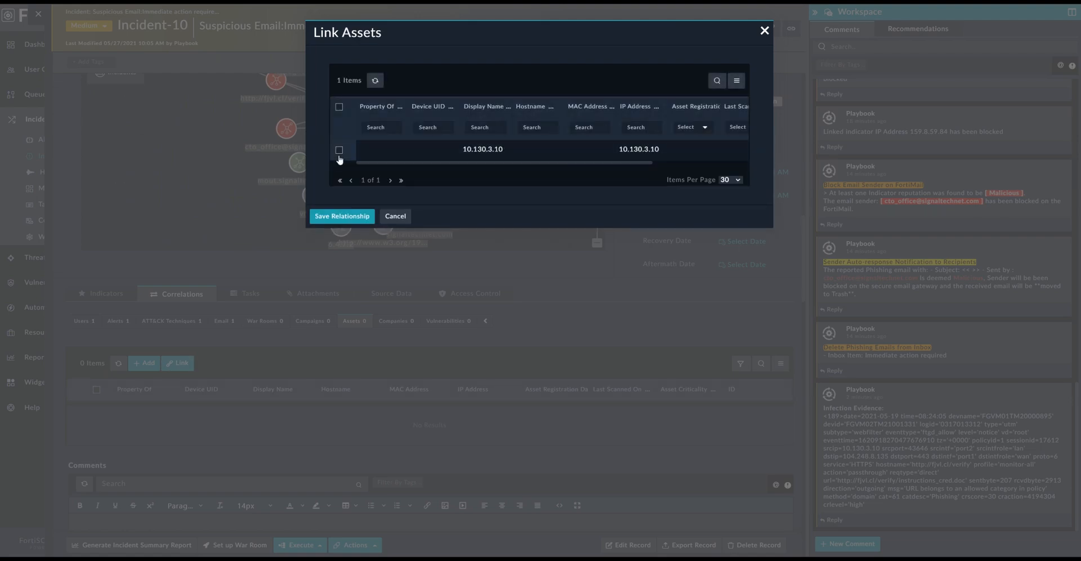
pyautogui.click(338, 150)
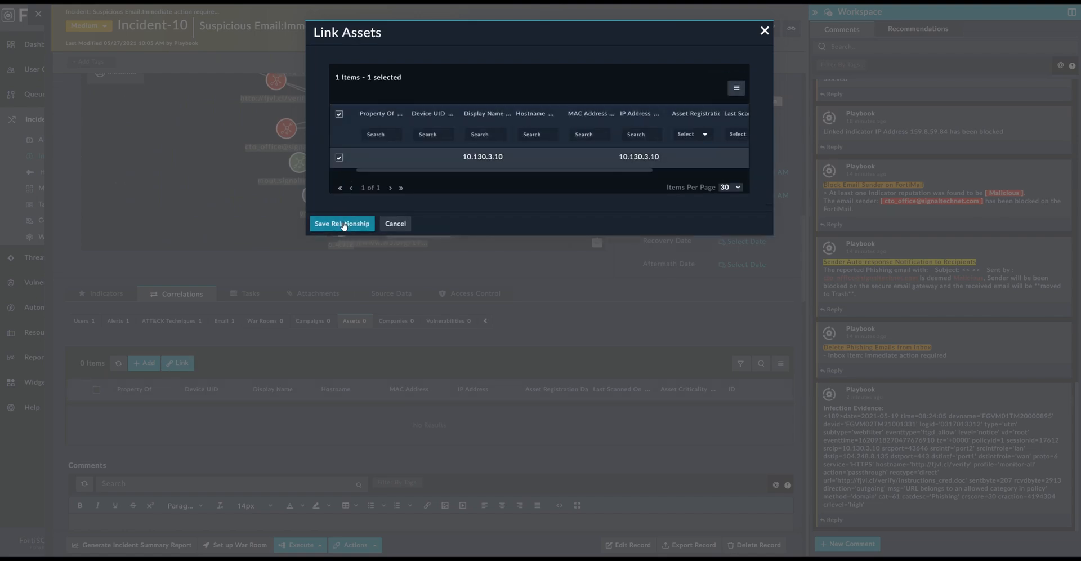
pyautogui.click(341, 224)
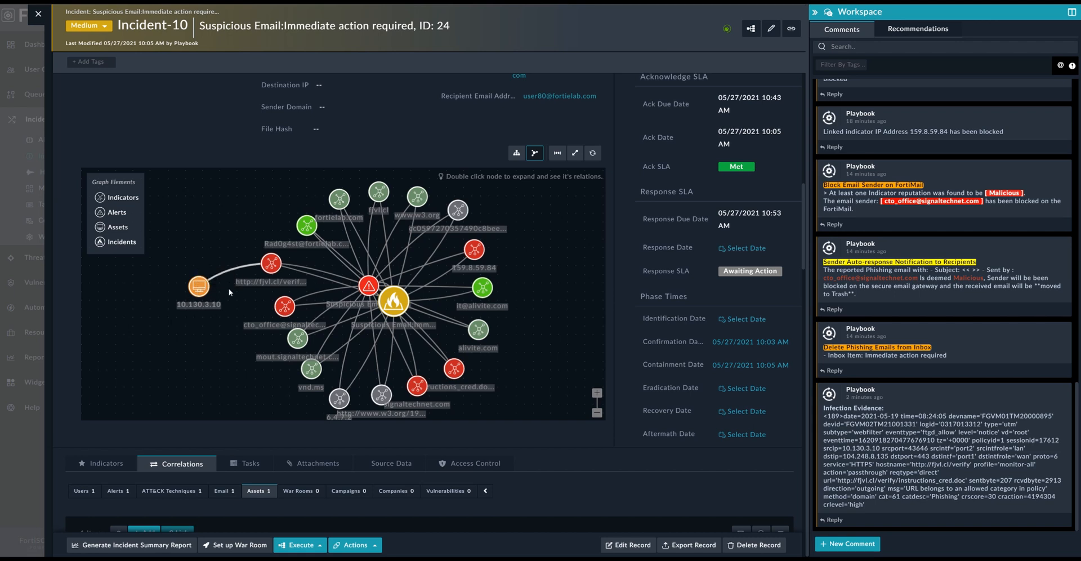
pyautogui.moveTo(271, 262)
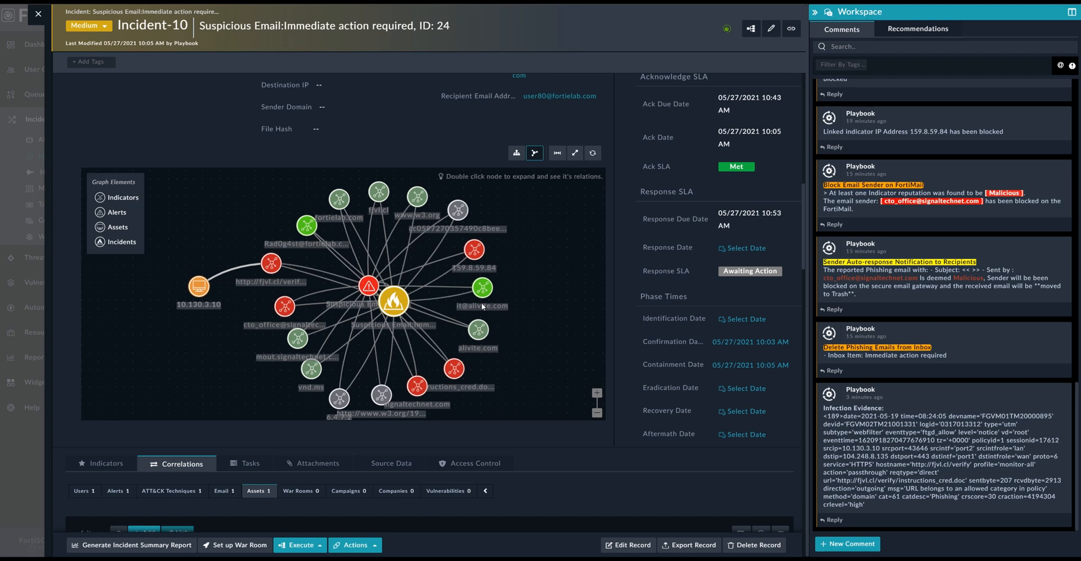
pyautogui.moveTo(483, 309)
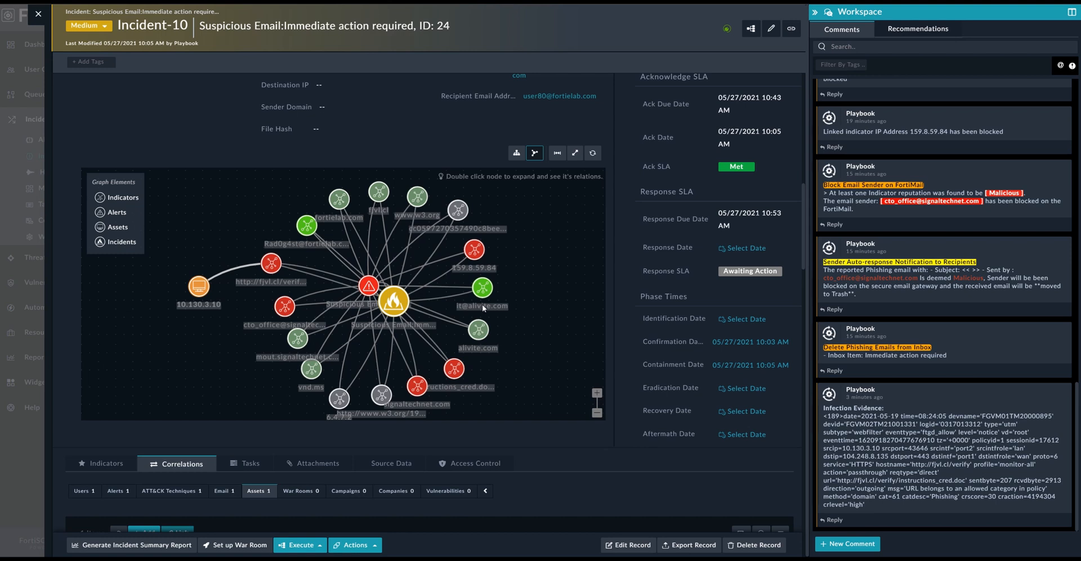
pyautogui.moveTo(457, 181)
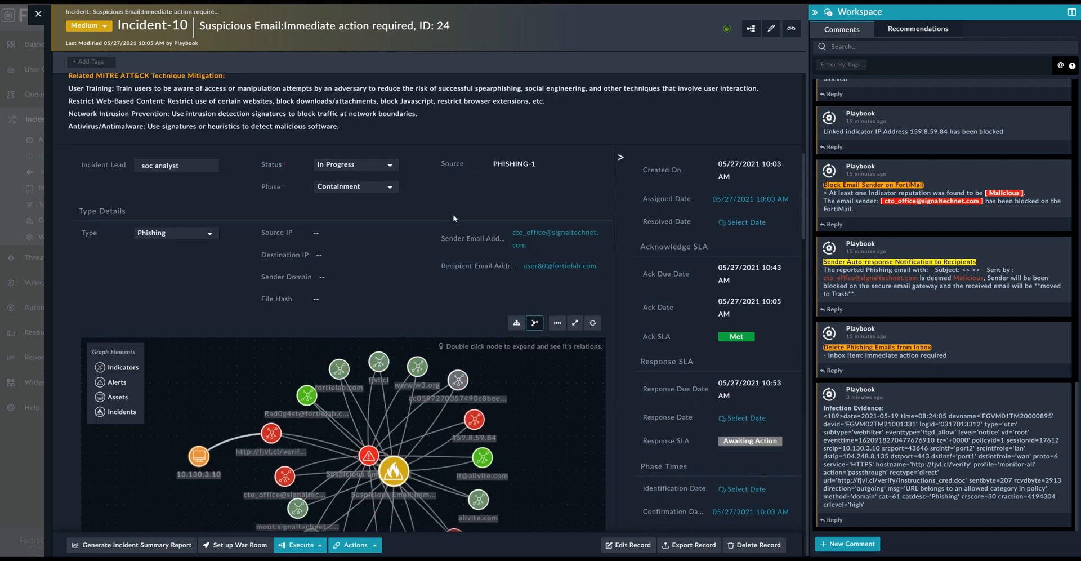
# Scroll to the linked assets and open the Execute playbook list
pyautogui.scroll(-3)
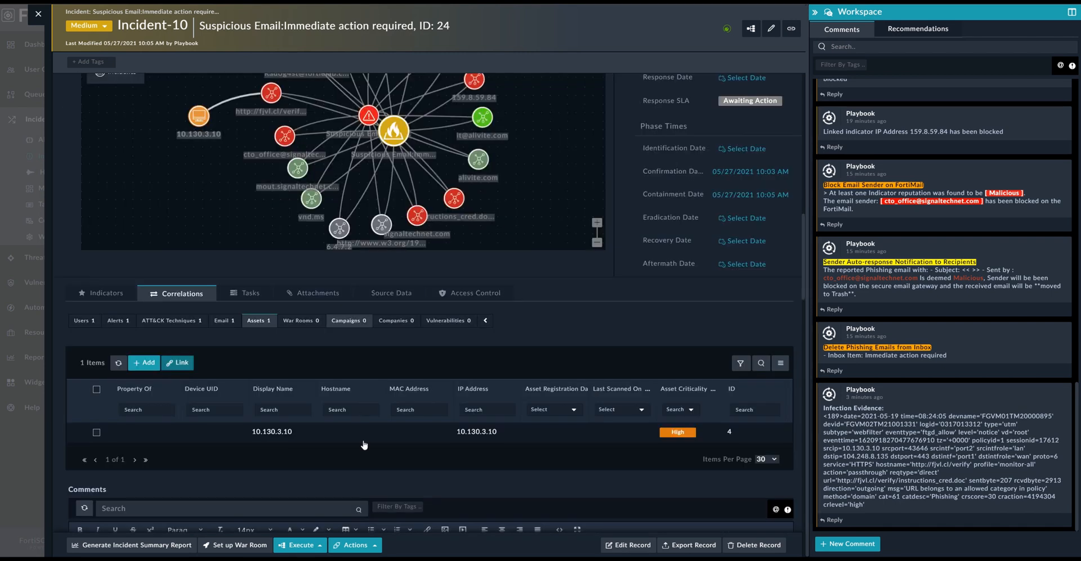
pyautogui.click(298, 545)
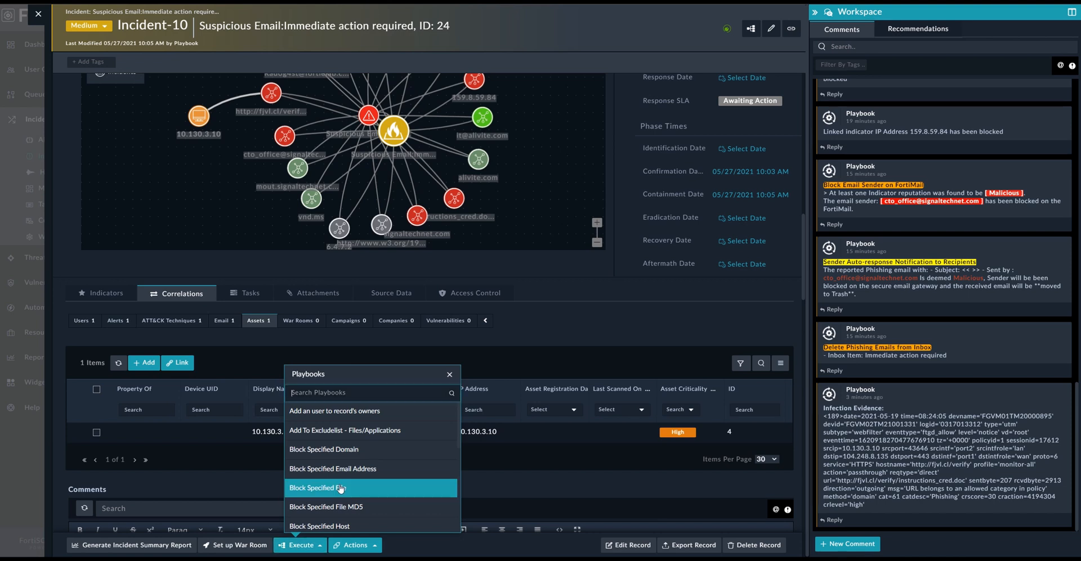
pyautogui.scroll(-3)
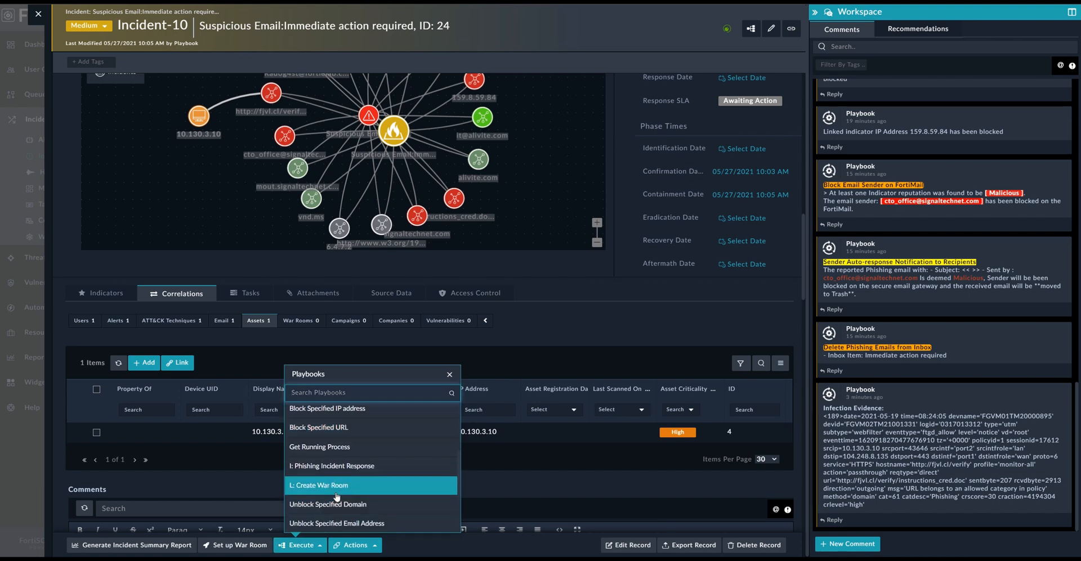
# Run the L: Create War Room playbook on Incident-10
pyautogui.click(320, 484)
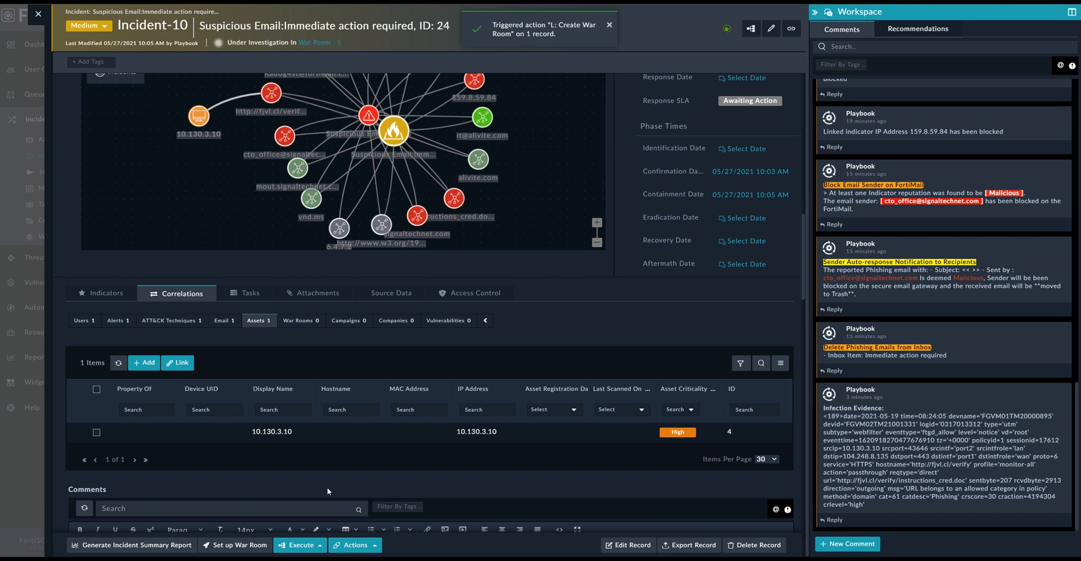
pyautogui.moveTo(442, 108)
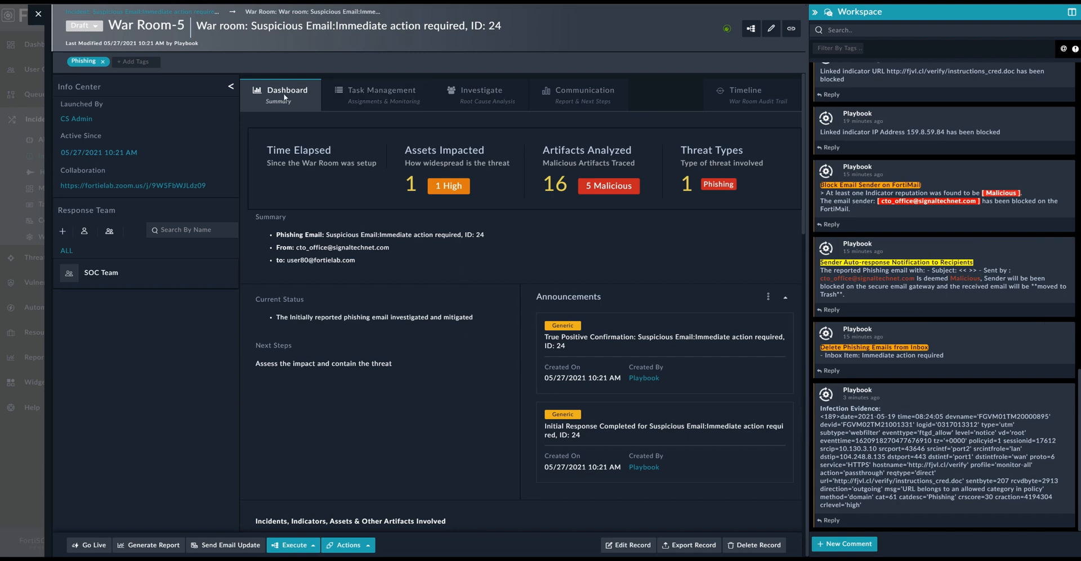
pyautogui.moveTo(589, 290)
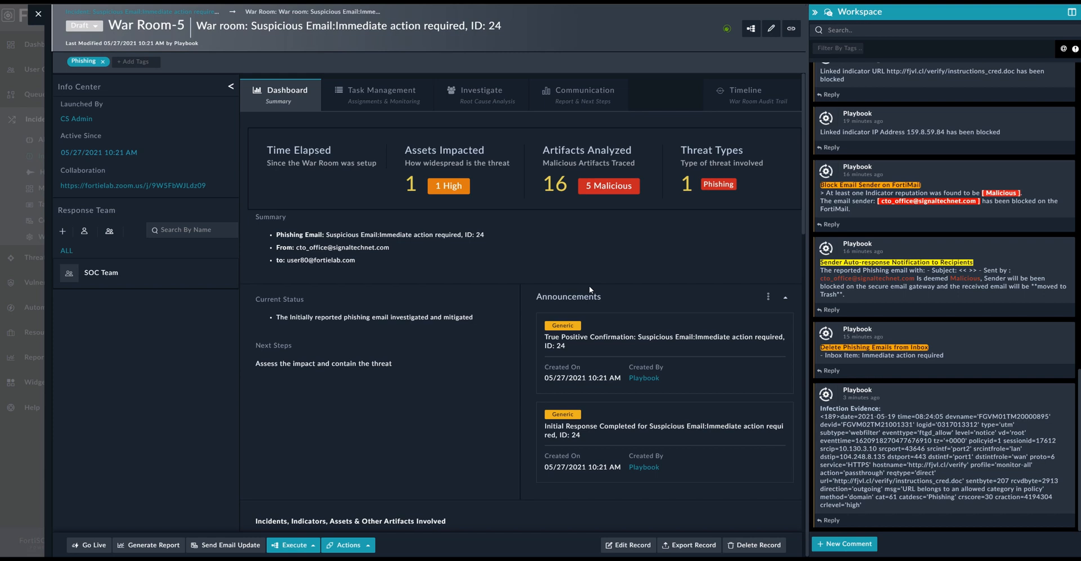
pyautogui.moveTo(142, 159)
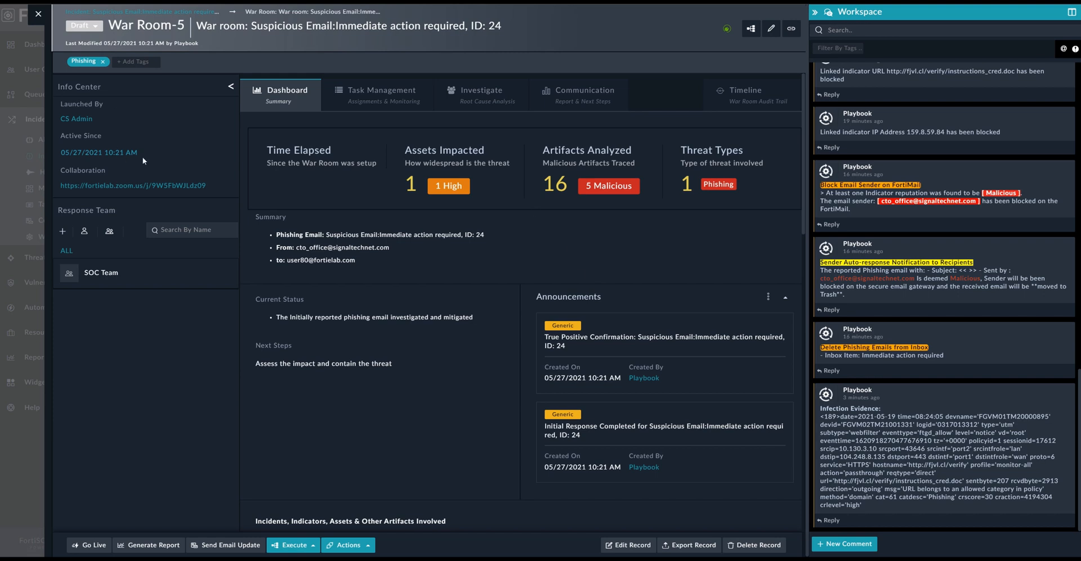
pyautogui.moveTo(145, 161)
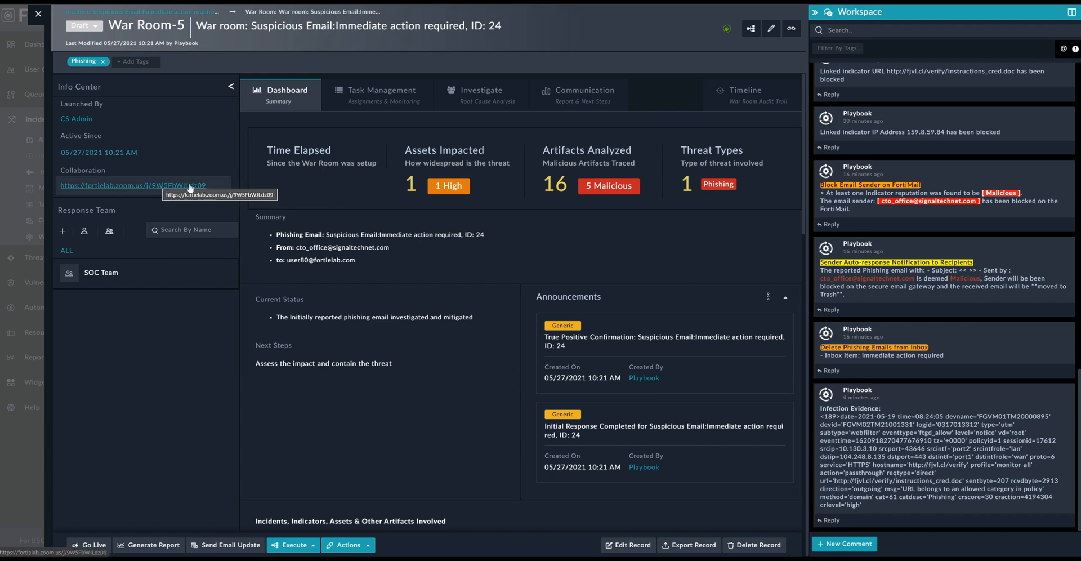
pyautogui.moveTo(232, 356)
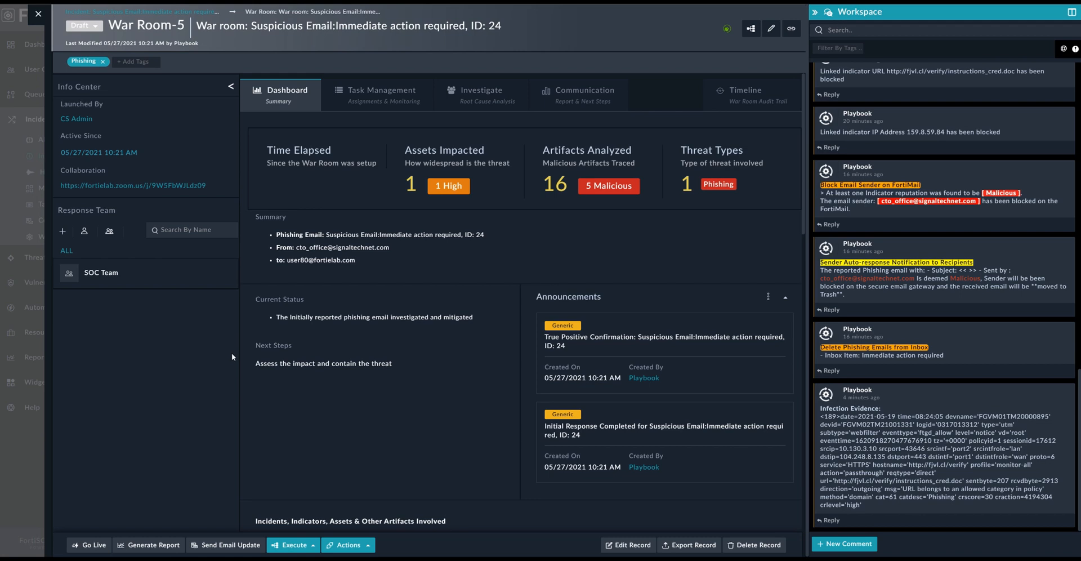
pyautogui.moveTo(144, 204)
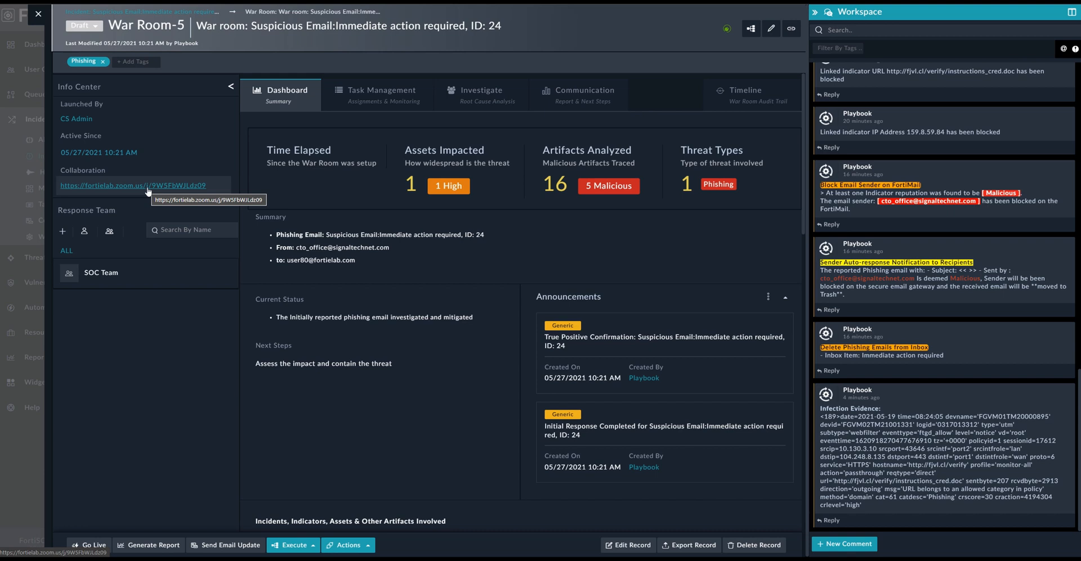
pyautogui.moveTo(288, 262)
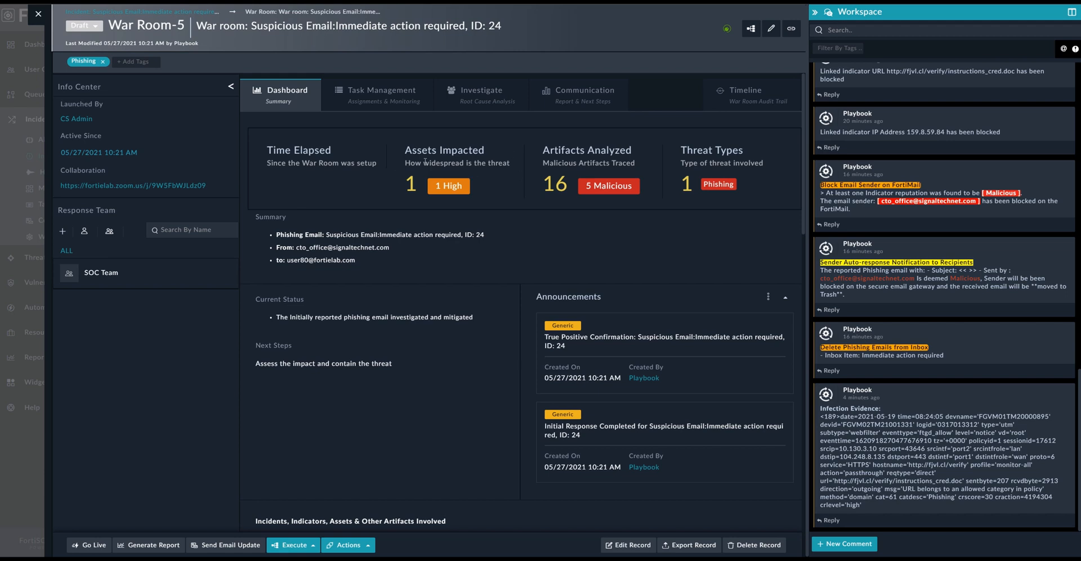
pyautogui.moveTo(530, 193)
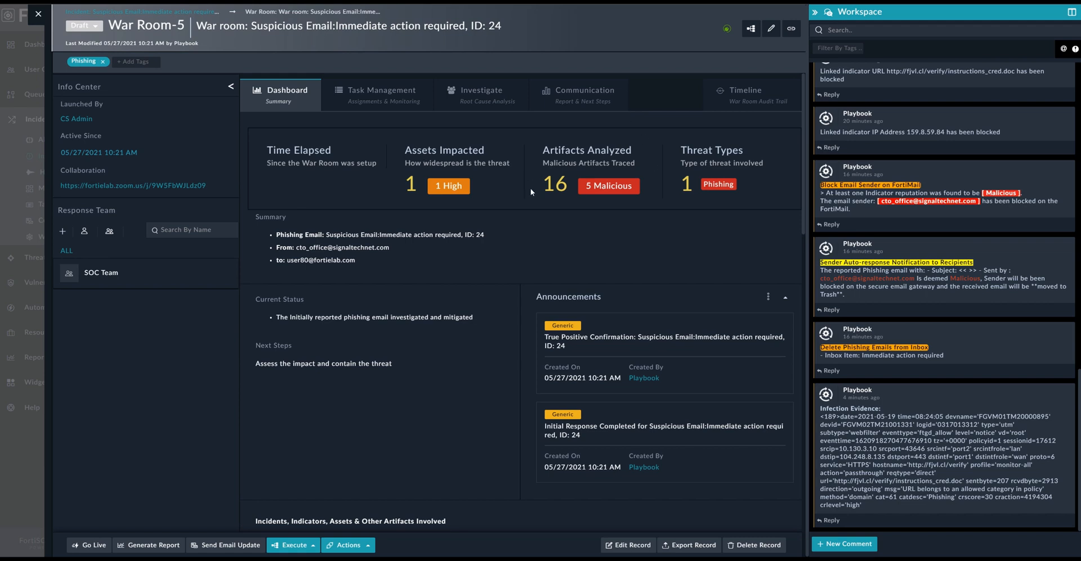
pyautogui.moveTo(573, 149)
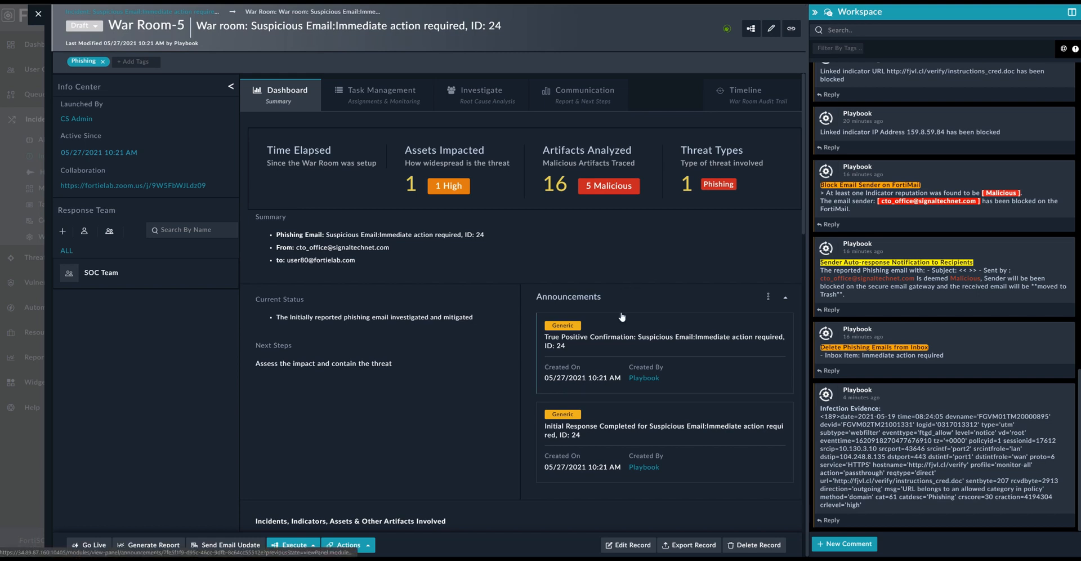
pyautogui.moveTo(721, 400)
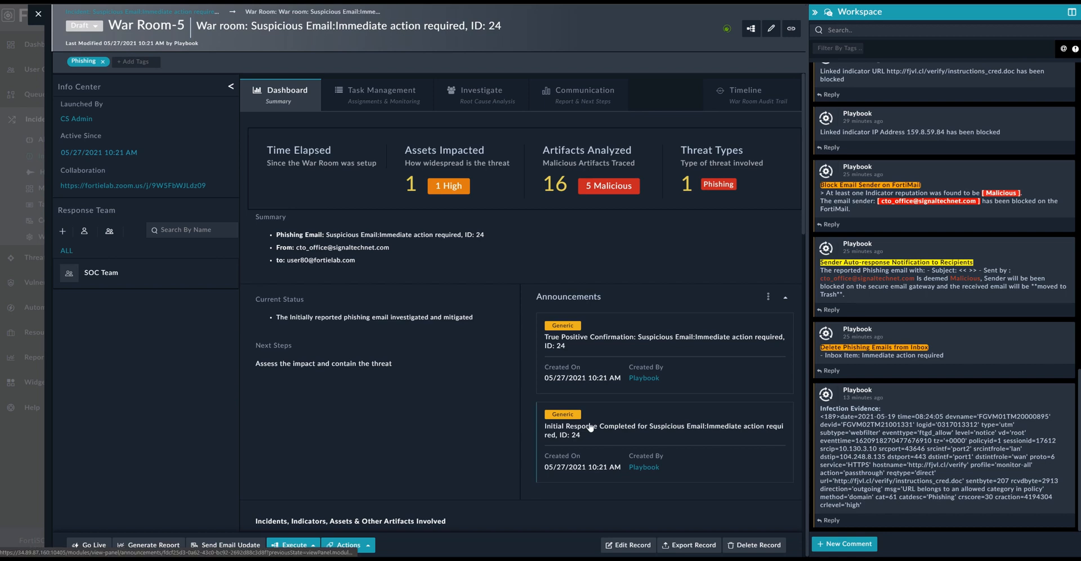
pyautogui.moveTo(589, 429)
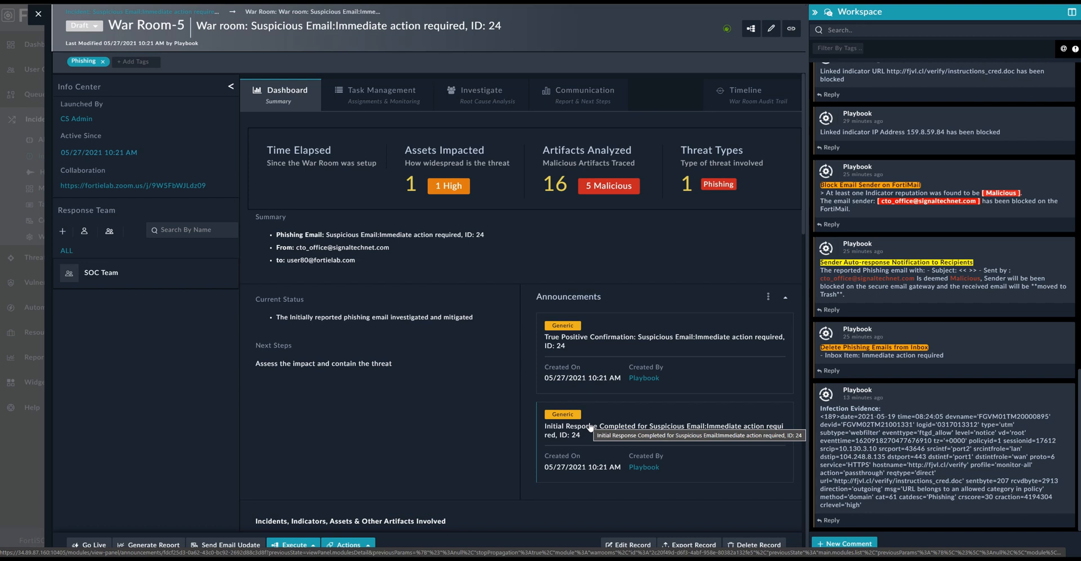
pyautogui.scroll(-3)
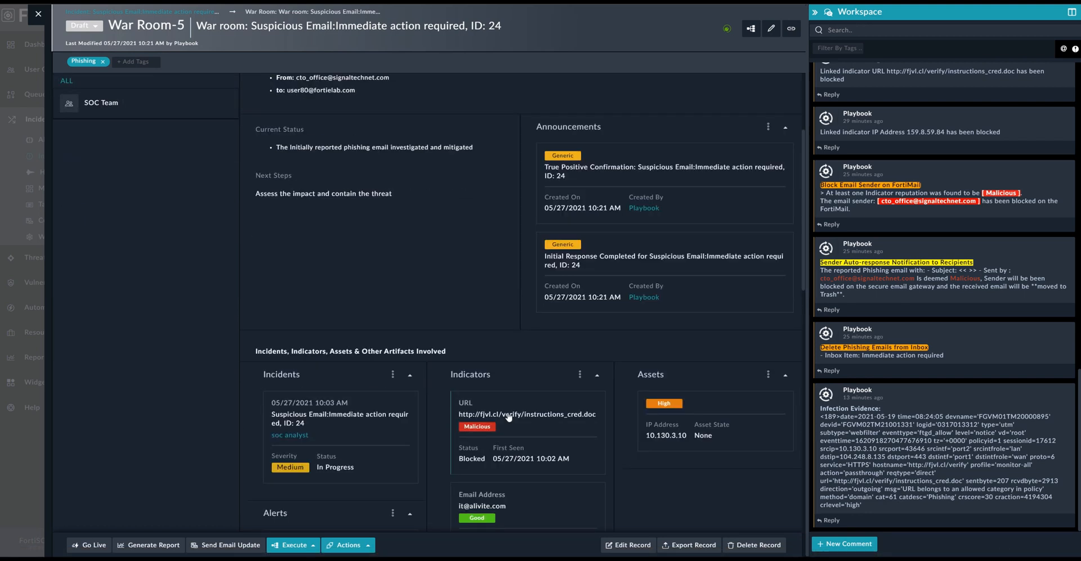
pyautogui.scroll(-3)
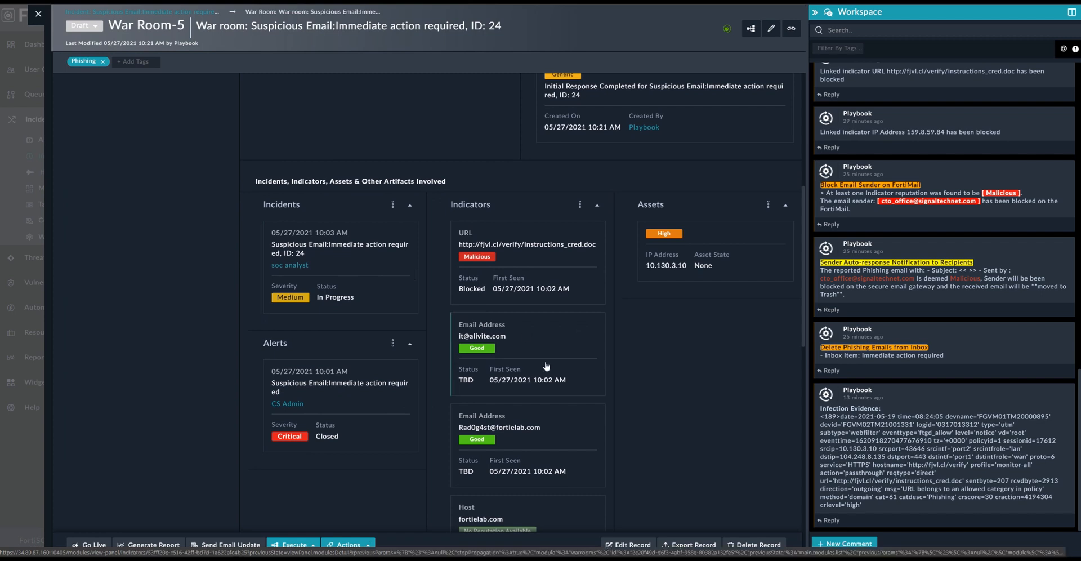
pyautogui.moveTo(351, 263)
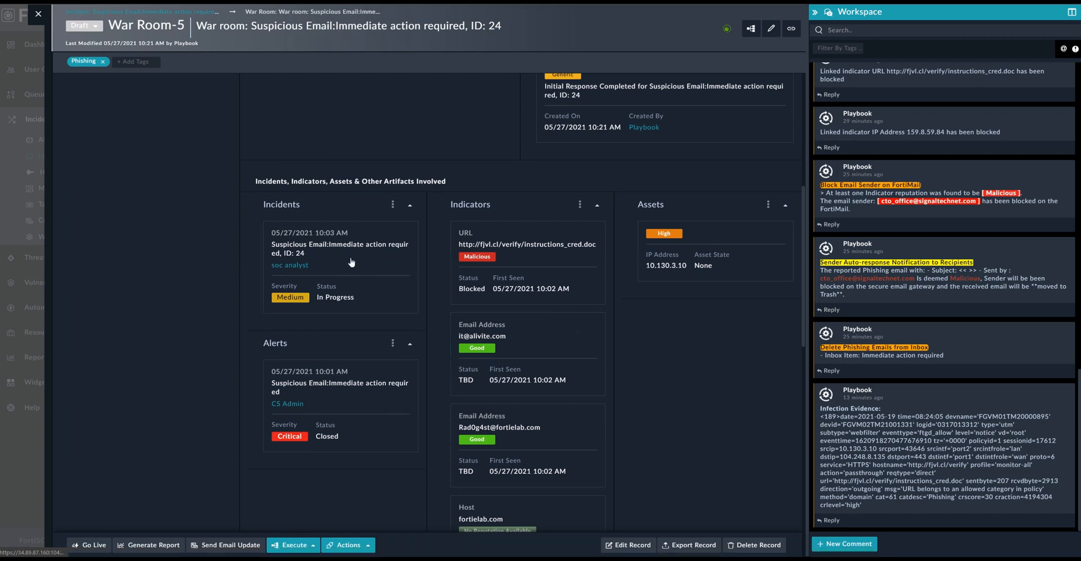
pyautogui.moveTo(533, 204)
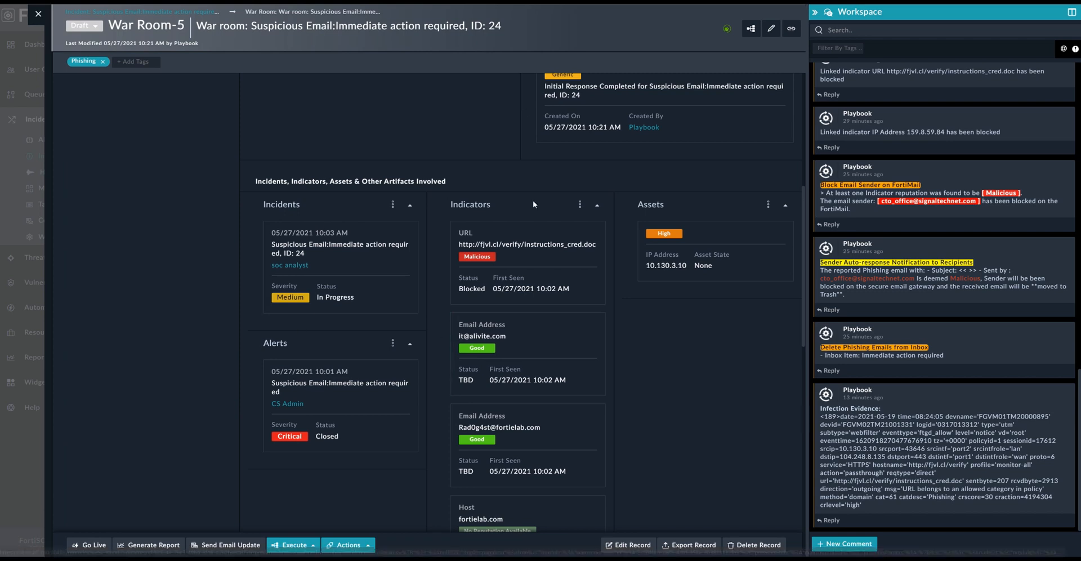
pyautogui.scroll(-3)
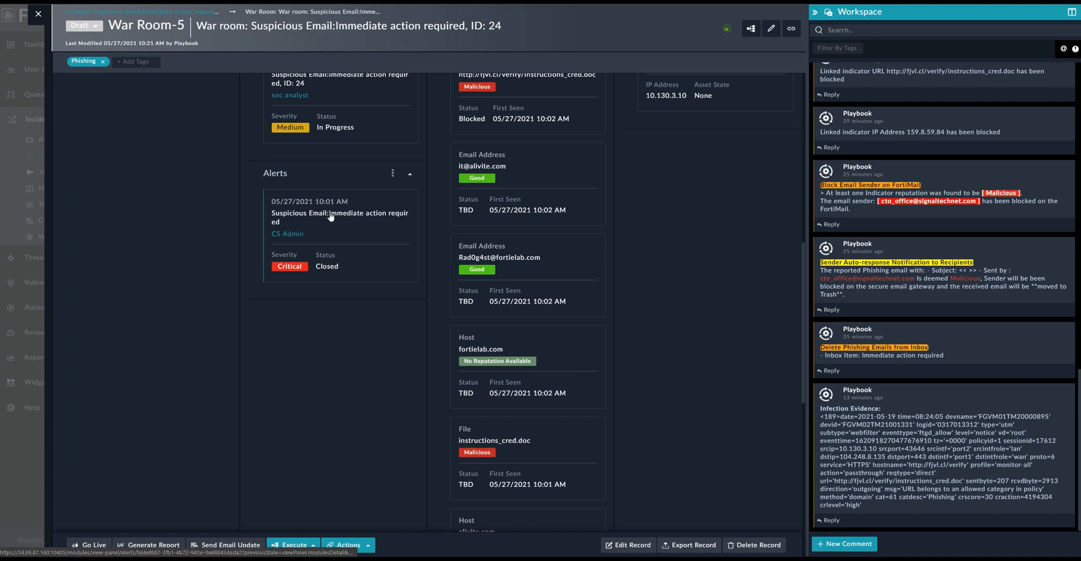
pyautogui.scroll(-3)
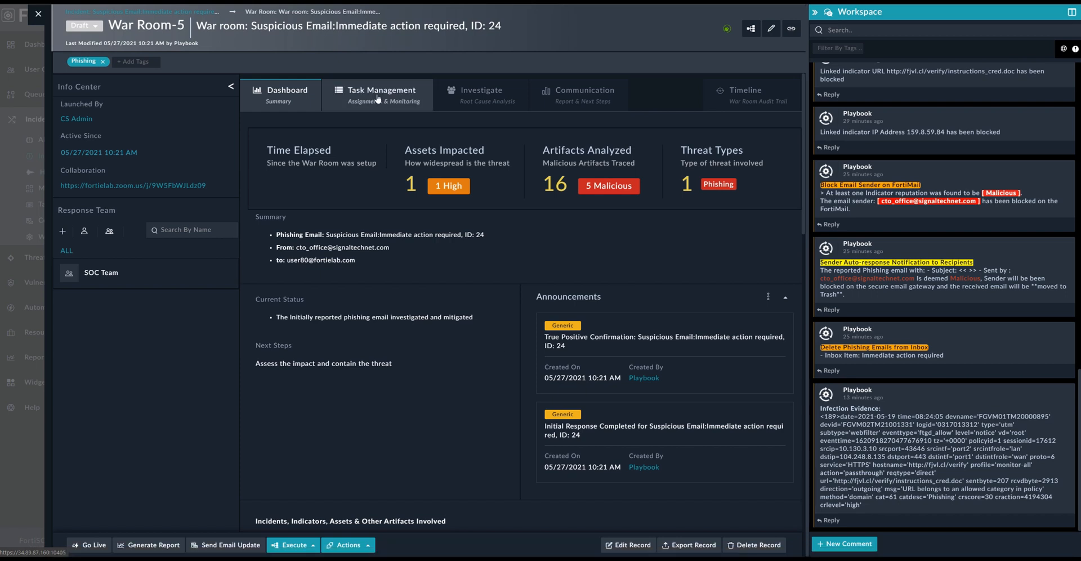
# Display War Room-5's Task Management board, returning briefly to the Dashboard in between
pyautogui.click(383, 95)
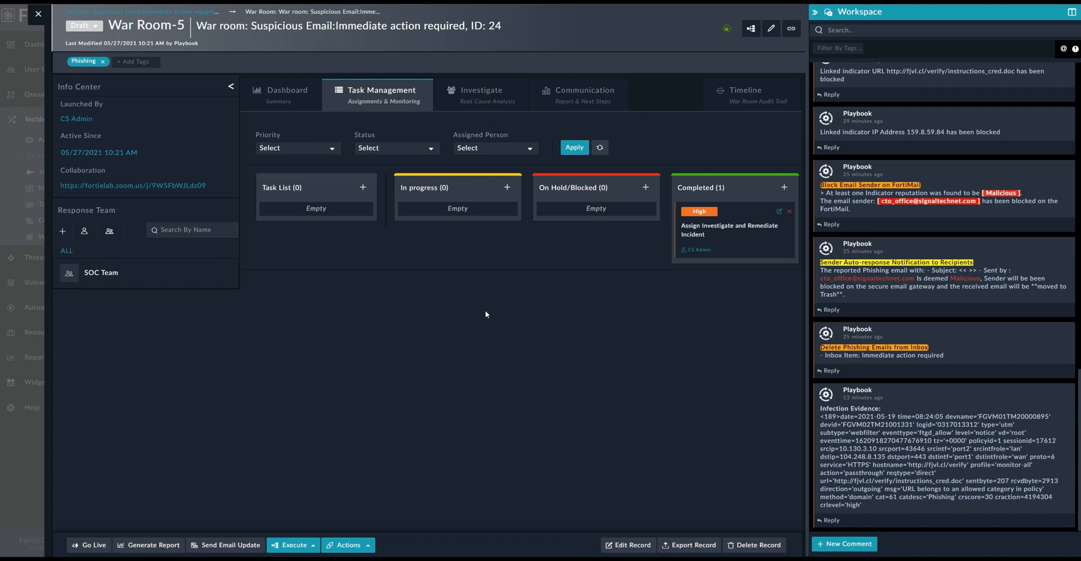
pyautogui.moveTo(686, 295)
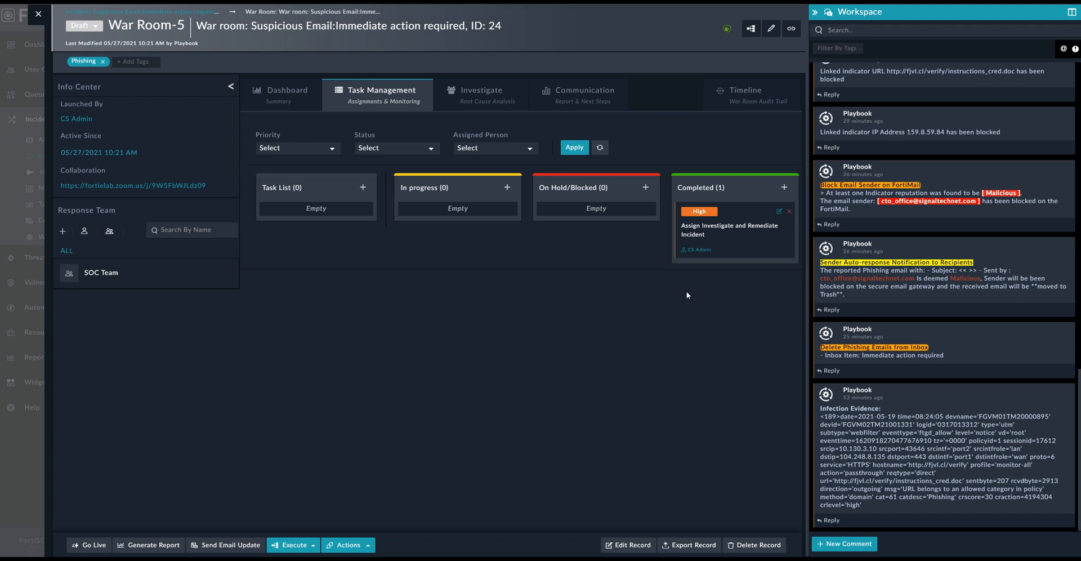
pyautogui.moveTo(695, 235)
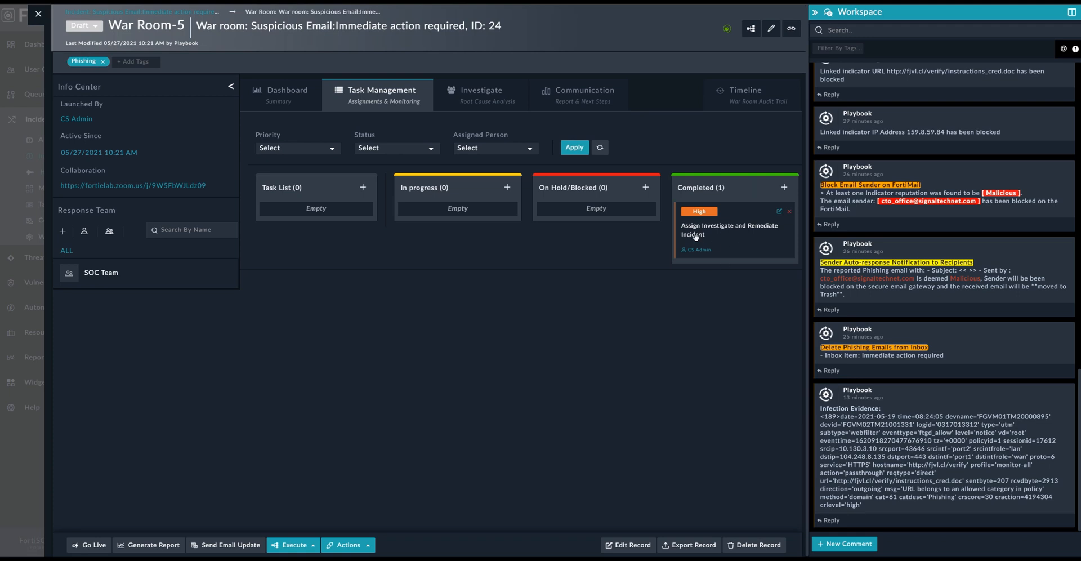
pyautogui.moveTo(770, 235)
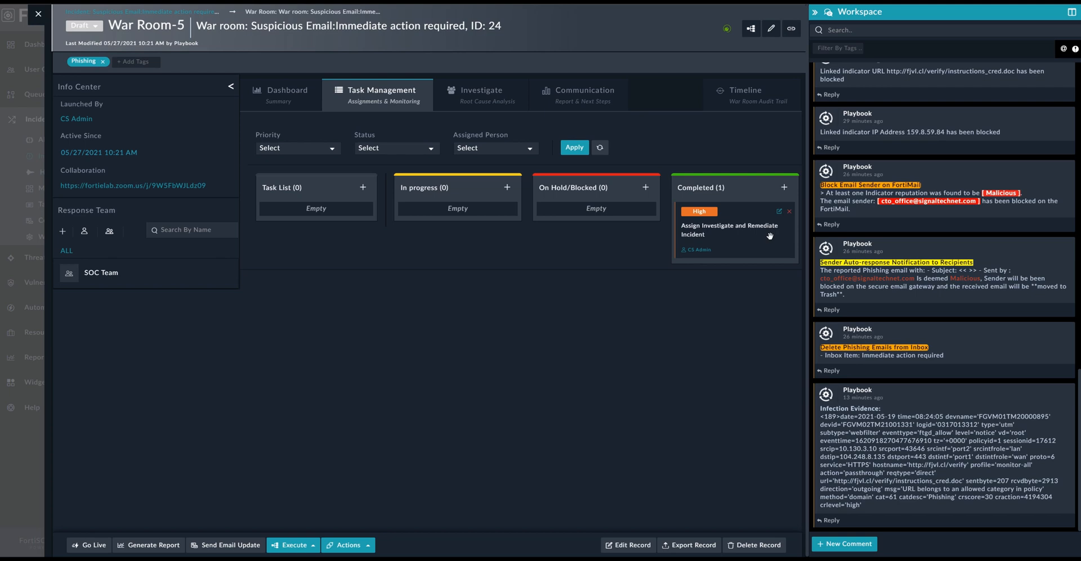
pyautogui.click(281, 94)
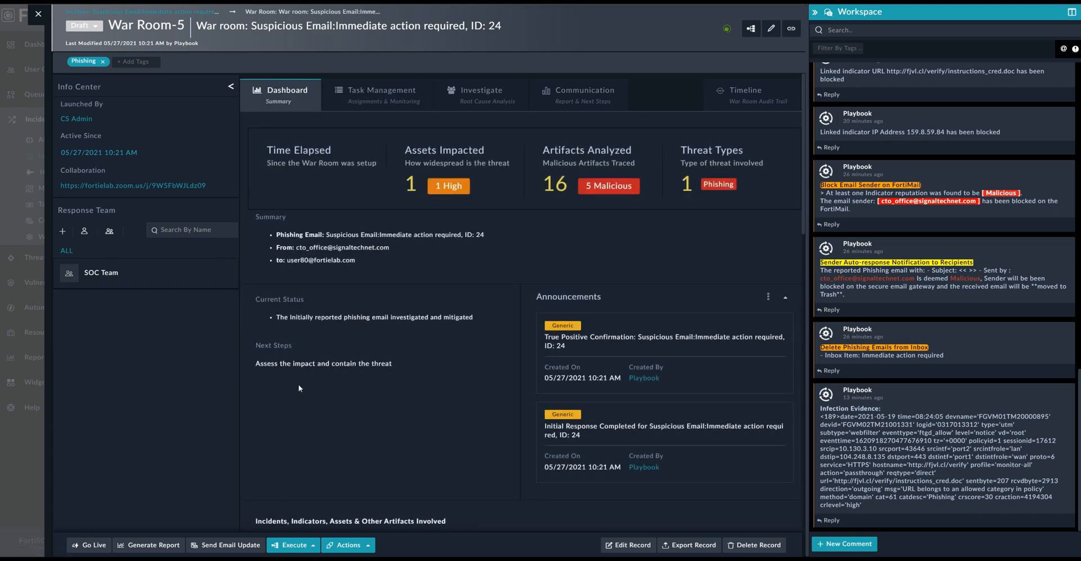
pyautogui.moveTo(412, 370)
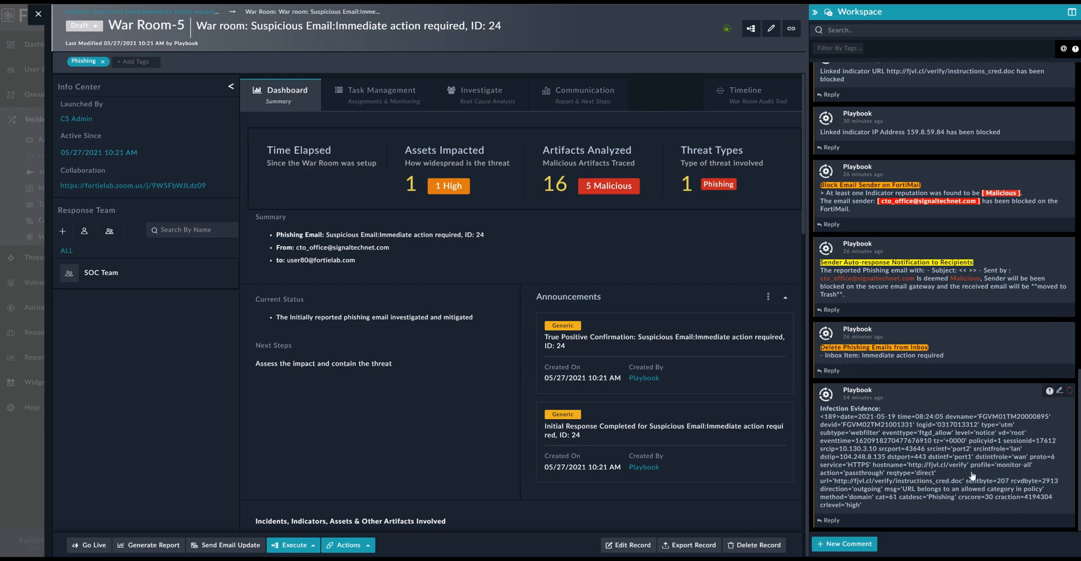
pyautogui.click(377, 94)
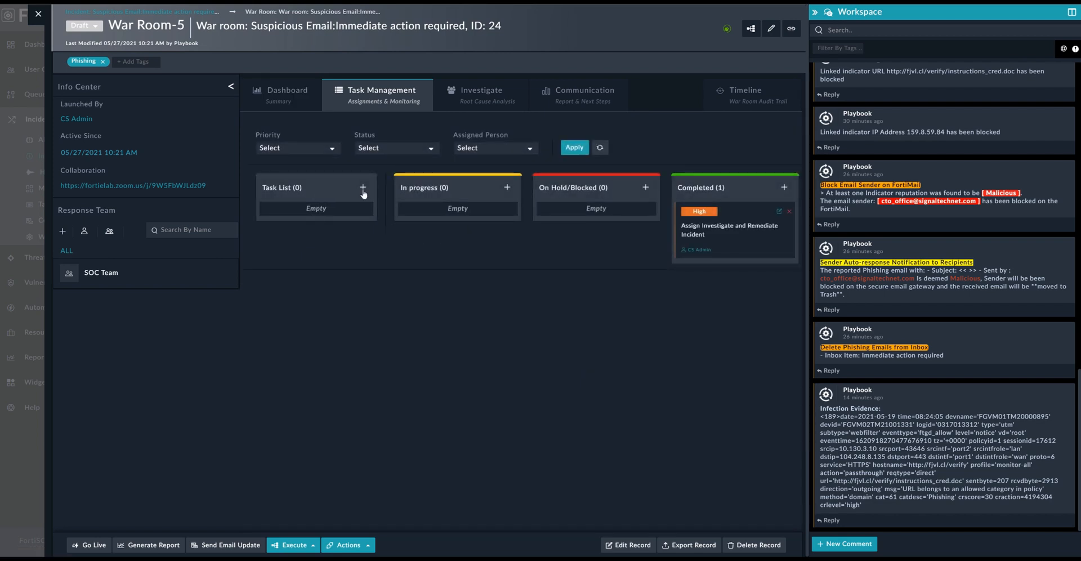
# Save task 'Threat hunting on SIEM': Urgent, In progress, assigned to soc analyst
pyautogui.click(363, 188)
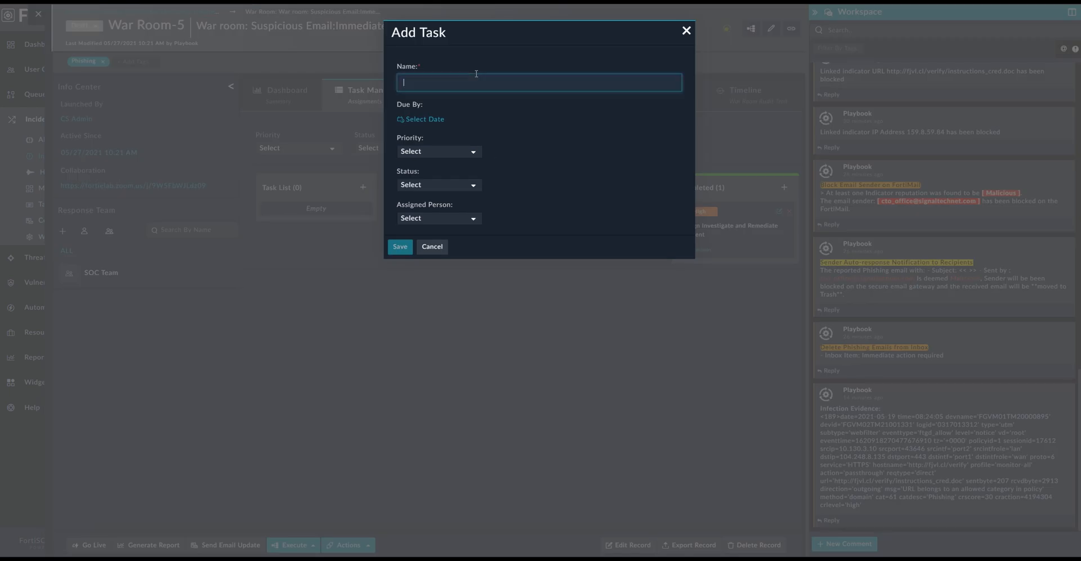
pyautogui.write('Threat hunting on SIEMN')
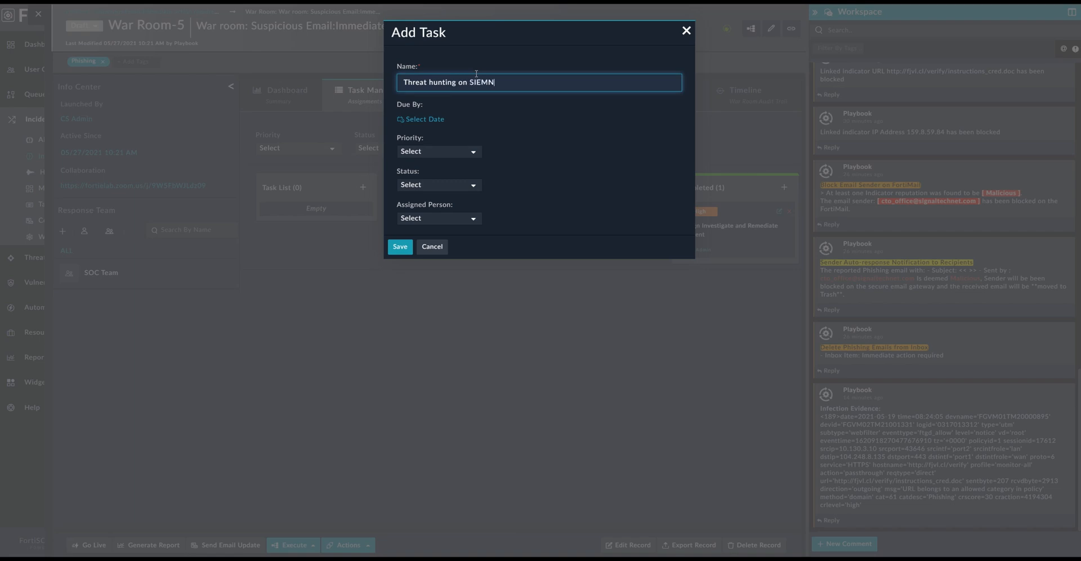
pyautogui.press('Backspace')
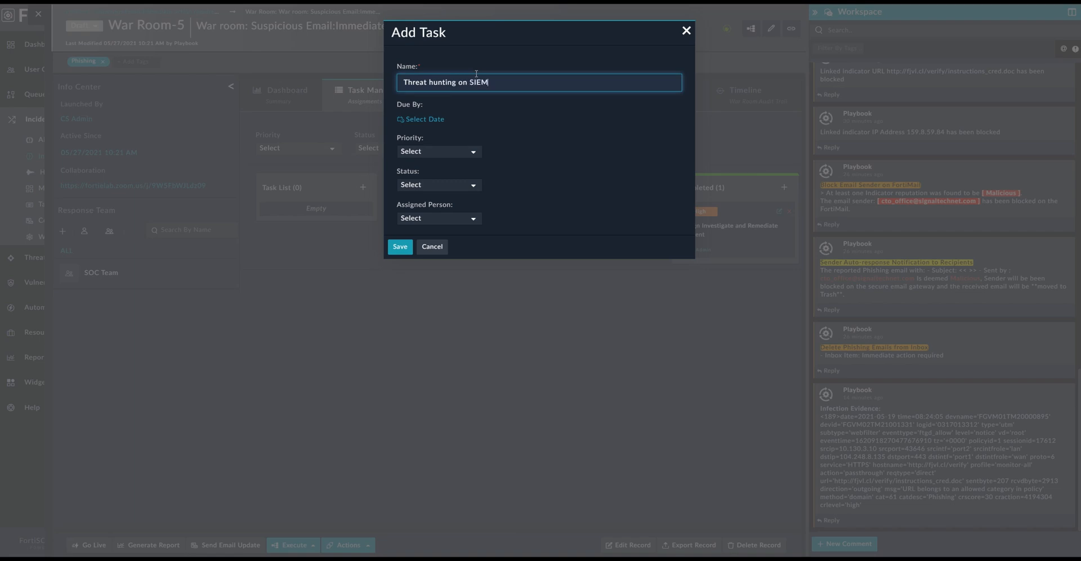
pyautogui.click(438, 151)
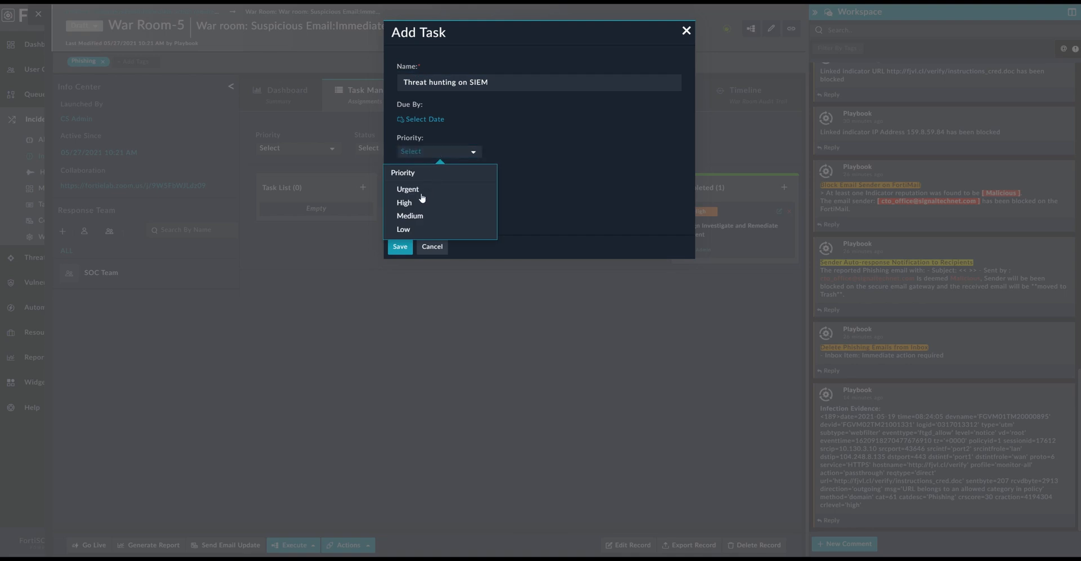
pyautogui.click(407, 189)
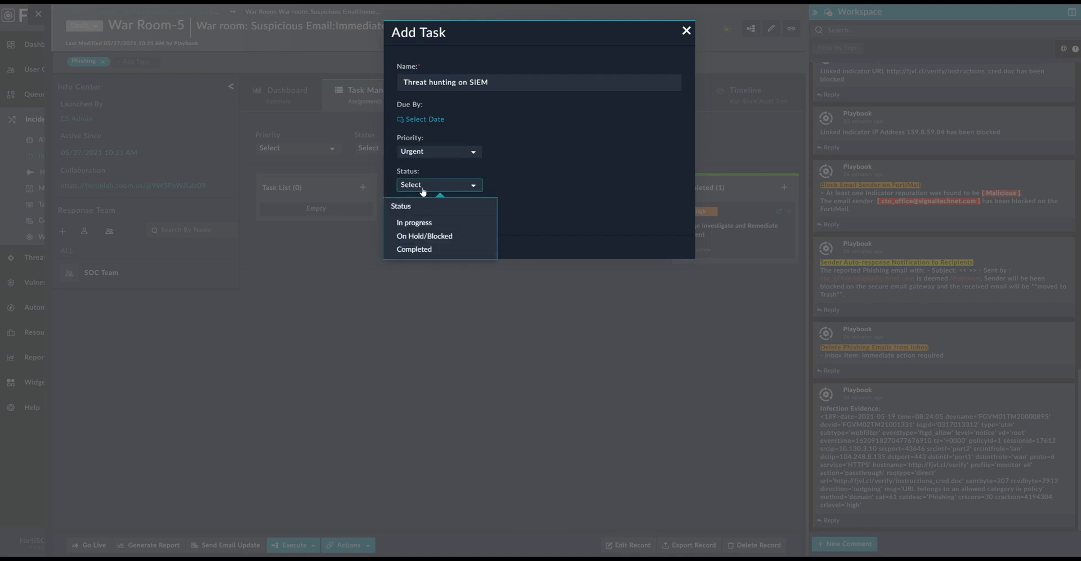
pyautogui.click(414, 222)
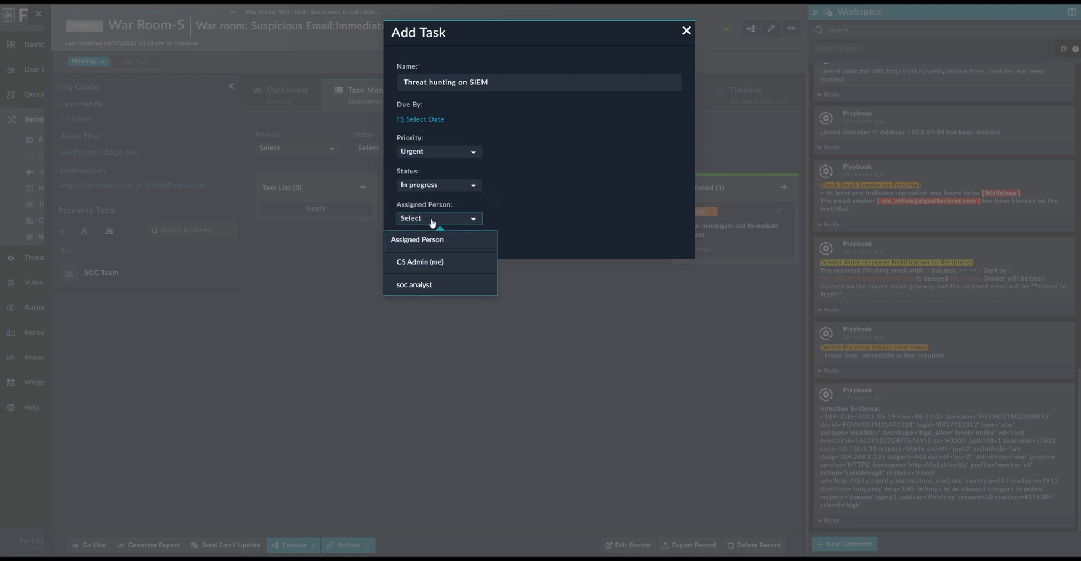
pyautogui.click(414, 284)
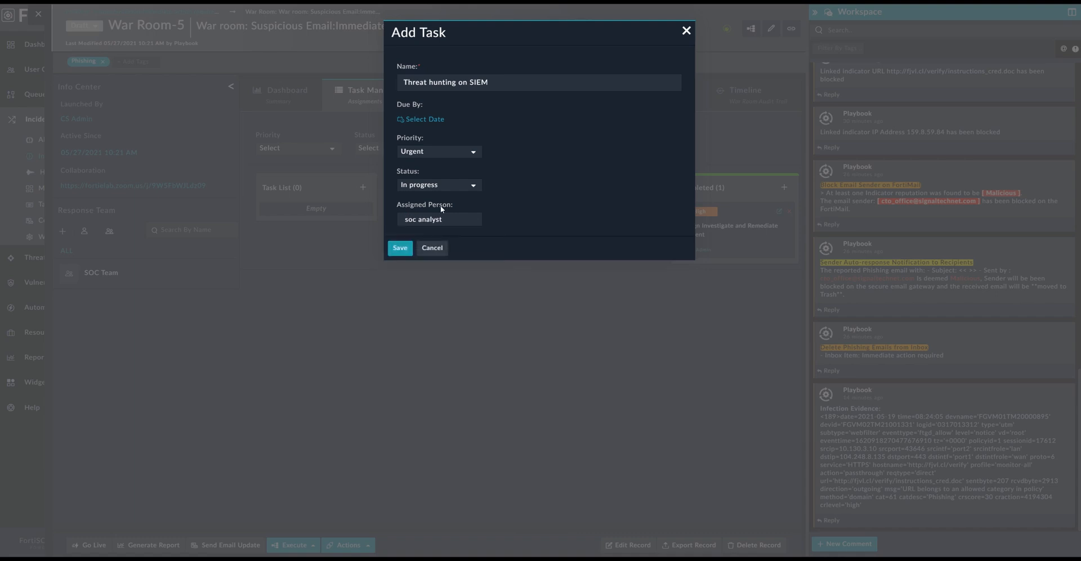
pyautogui.click(399, 248)
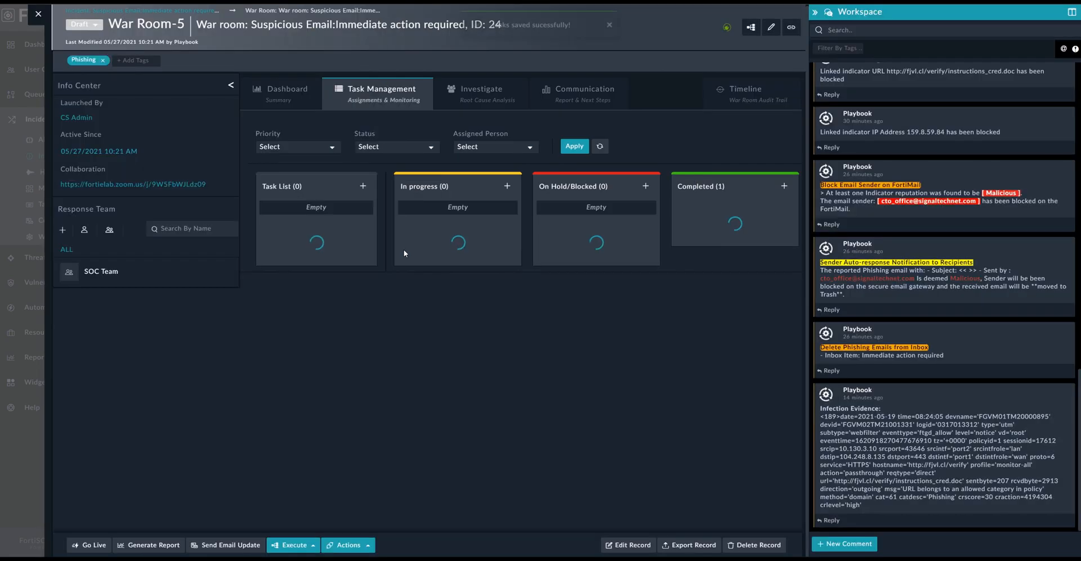
# Select the source IP 10.130.3.10 in the Infection Evidence comment
pyautogui.click(574, 145)
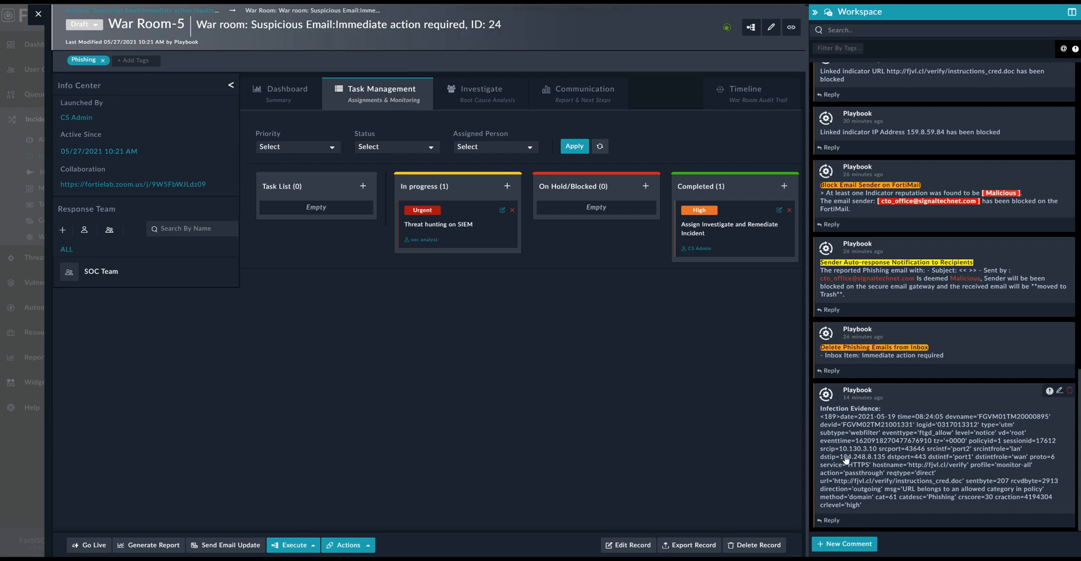
pyautogui.doubleClick(850, 448)
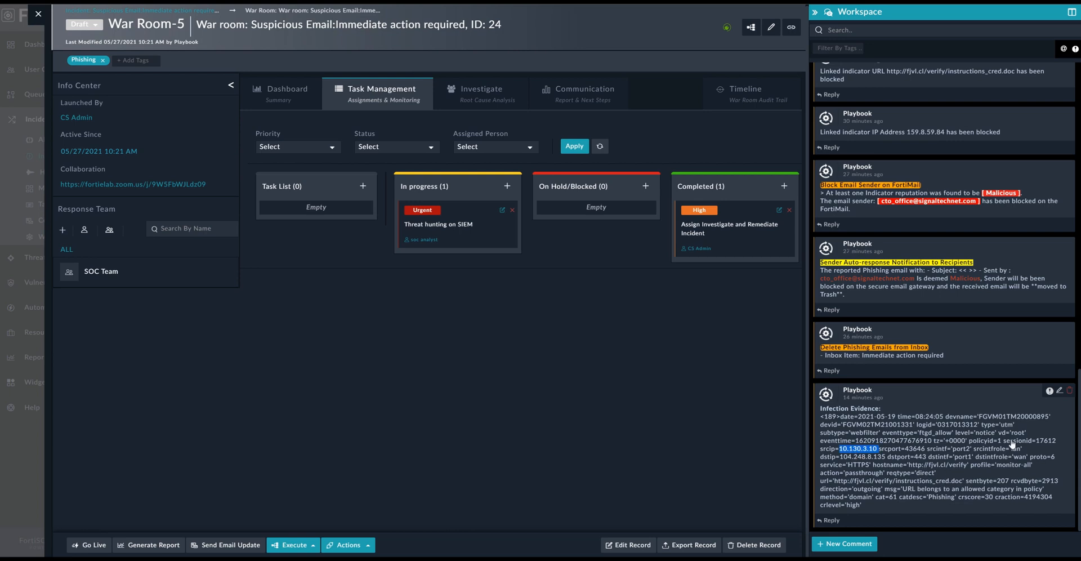
pyautogui.moveTo(855, 455)
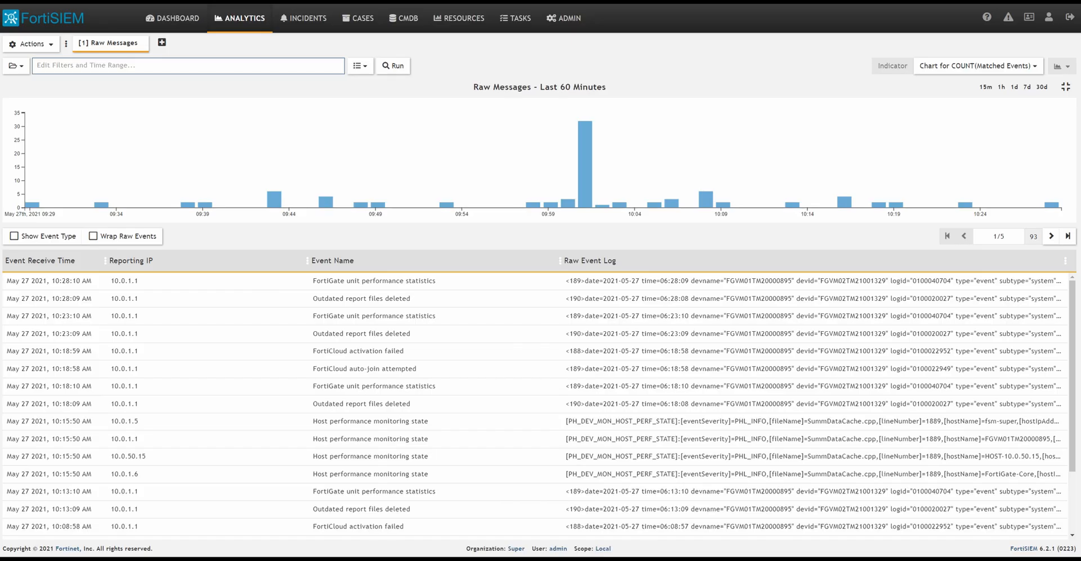
# Filter FortiSIEM raw messages by event keyword 10.130.3.10 and run the search
pyautogui.click(186, 66)
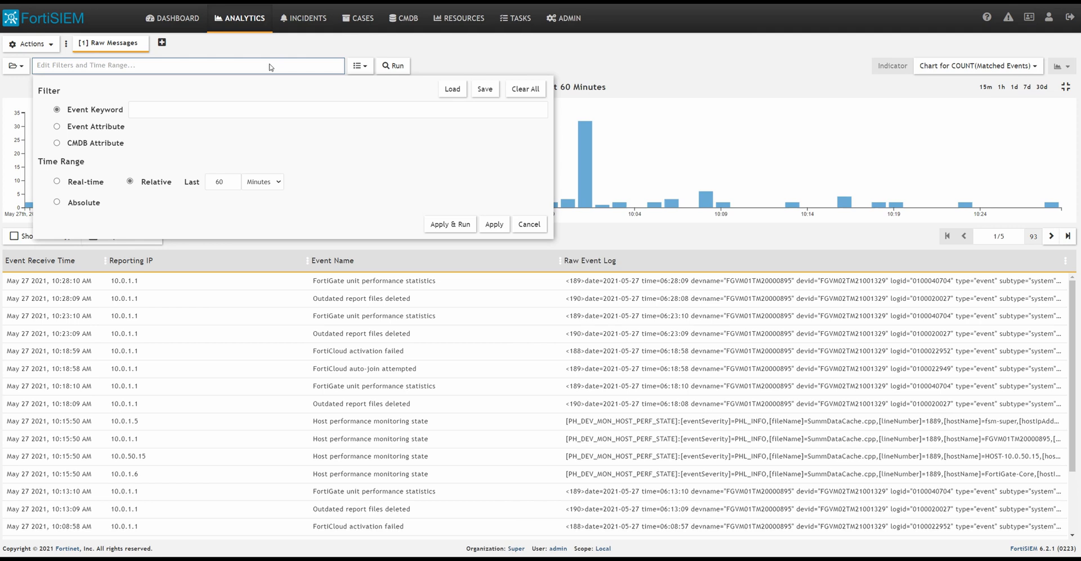
pyautogui.moveTo(248, 88)
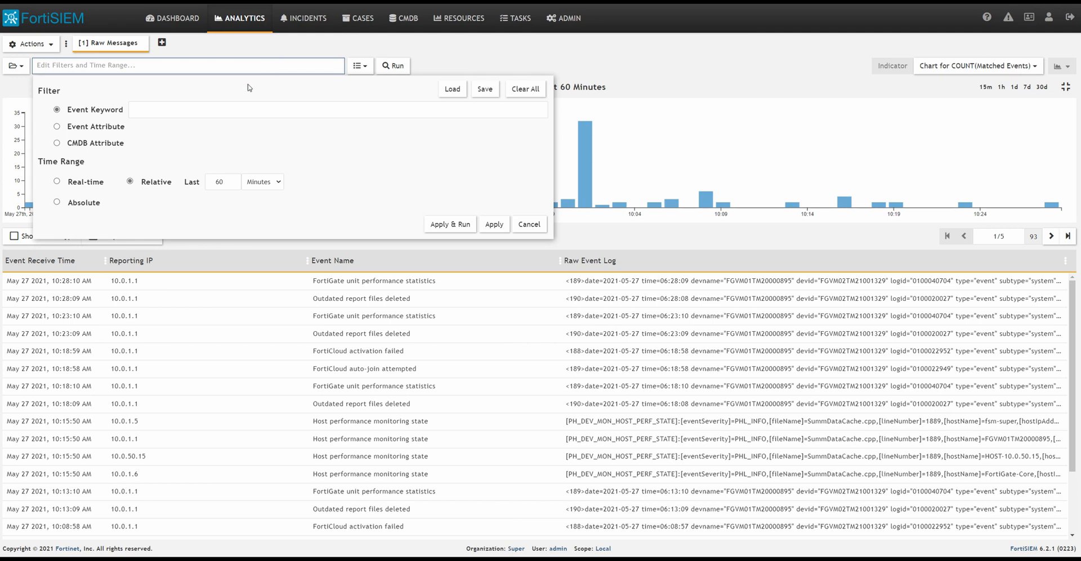
pyautogui.click(337, 109)
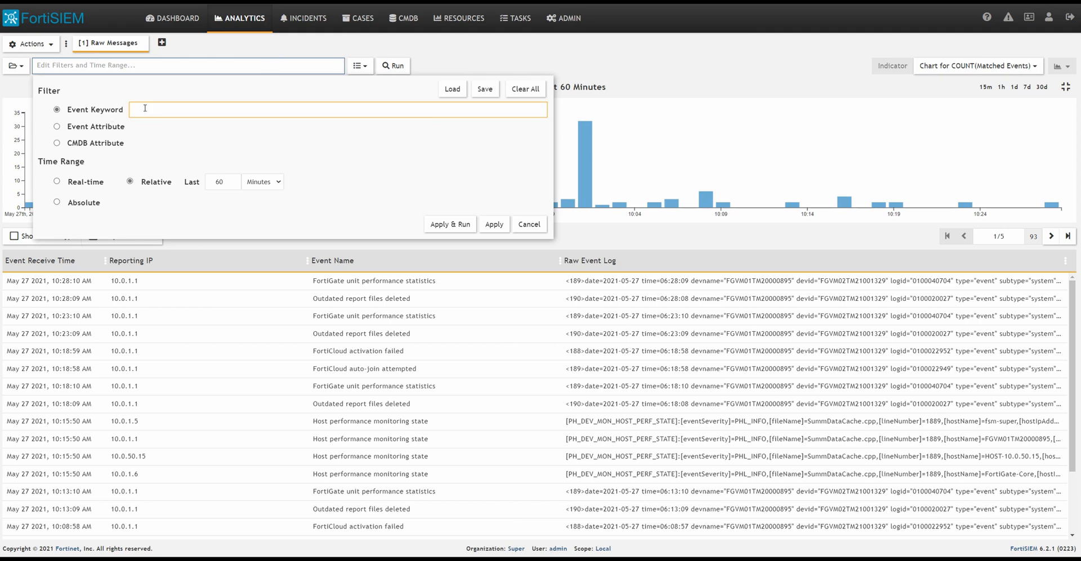
pyautogui.write('10.130.3.10')
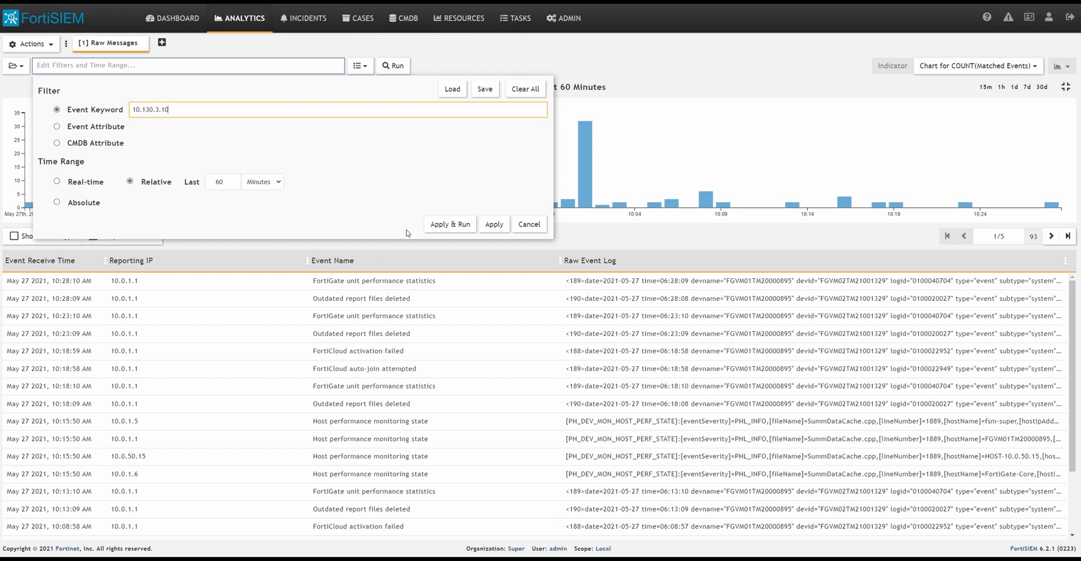
pyautogui.click(450, 224)
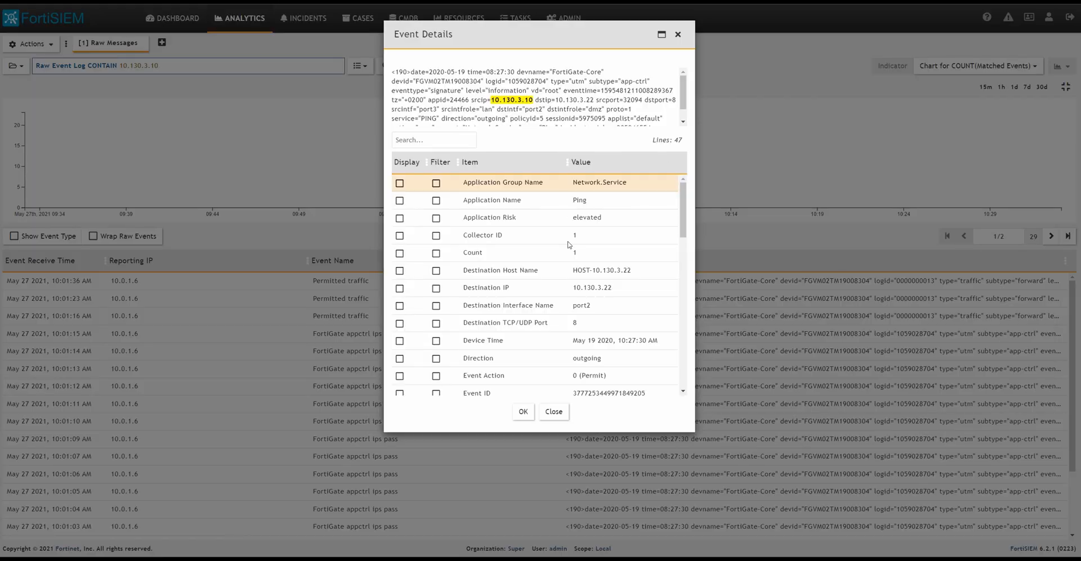
pyautogui.moveTo(409, 294)
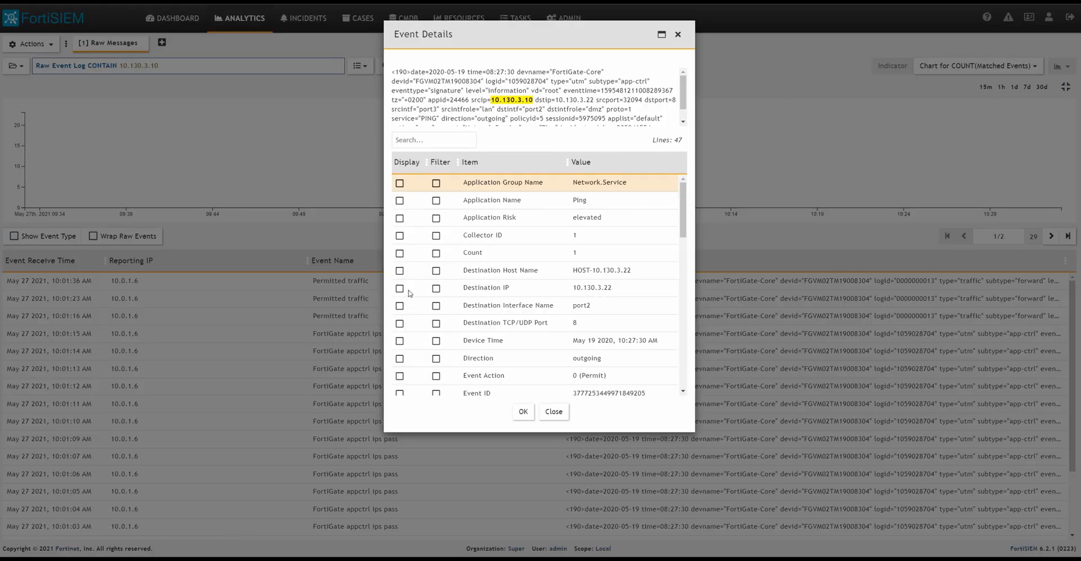
# Display Destination IP, Application Name and Source IP as result columns and confirm
pyautogui.click(400, 288)
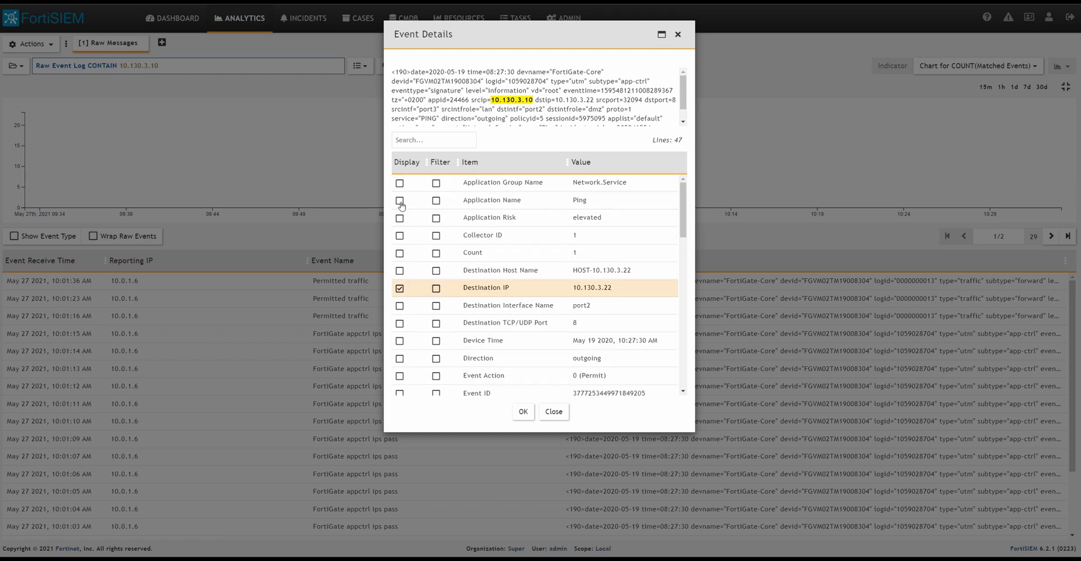
pyautogui.click(399, 200)
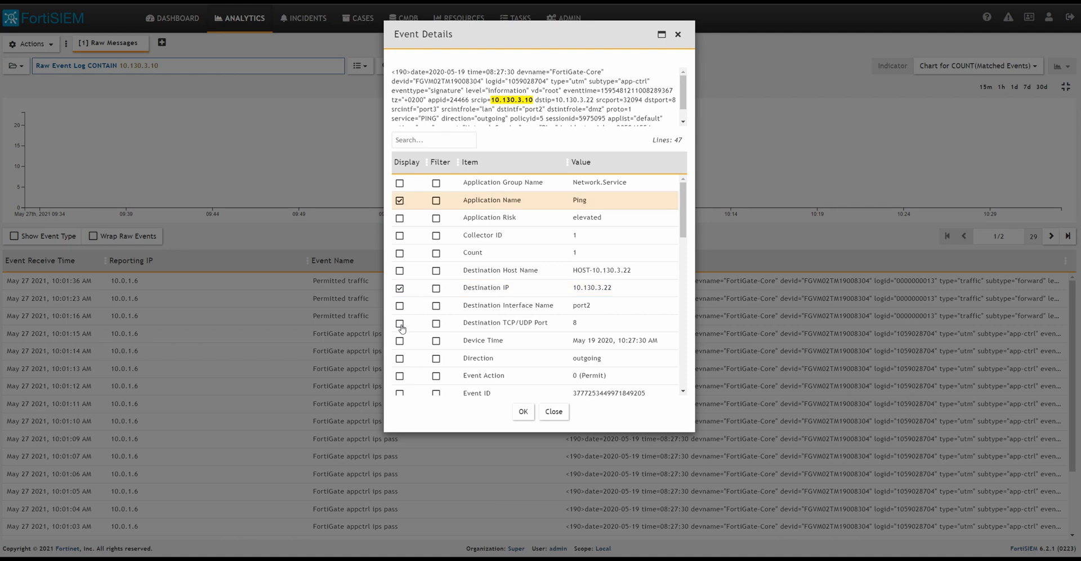
pyautogui.moveTo(421, 296)
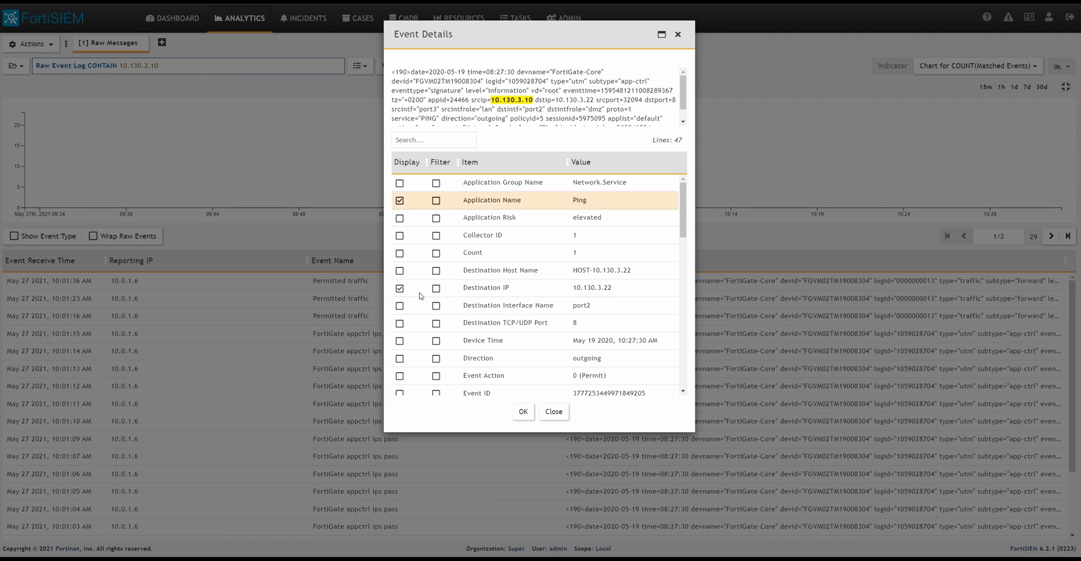
pyautogui.scroll(-3)
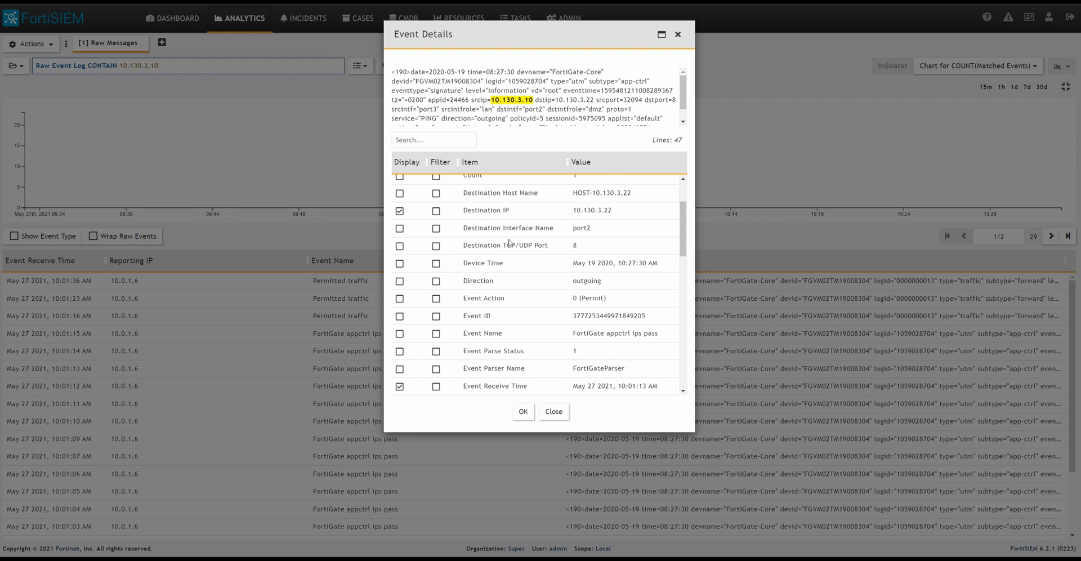
pyautogui.scroll(-3)
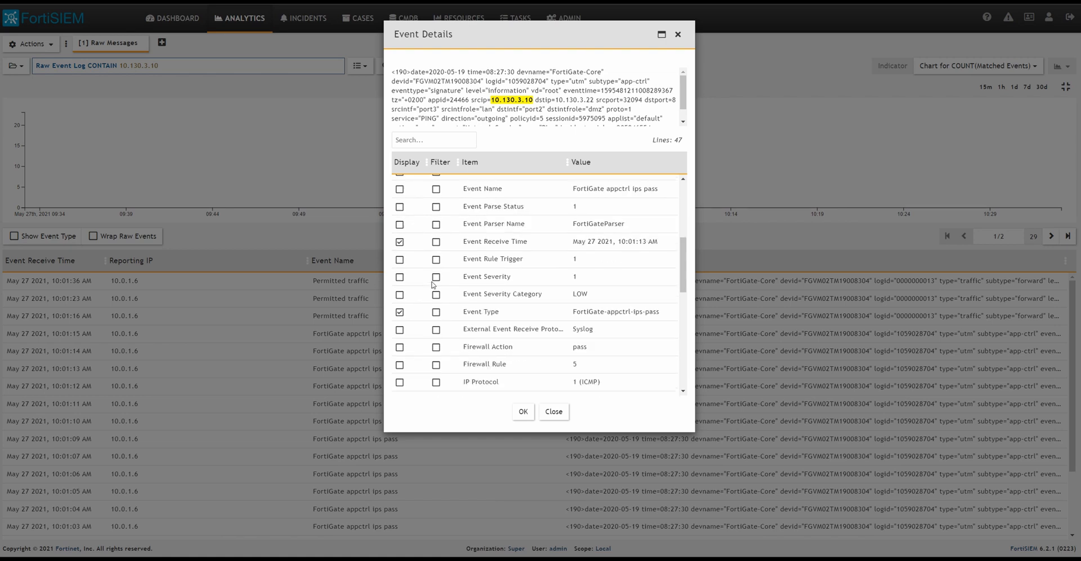
pyautogui.scroll(-3)
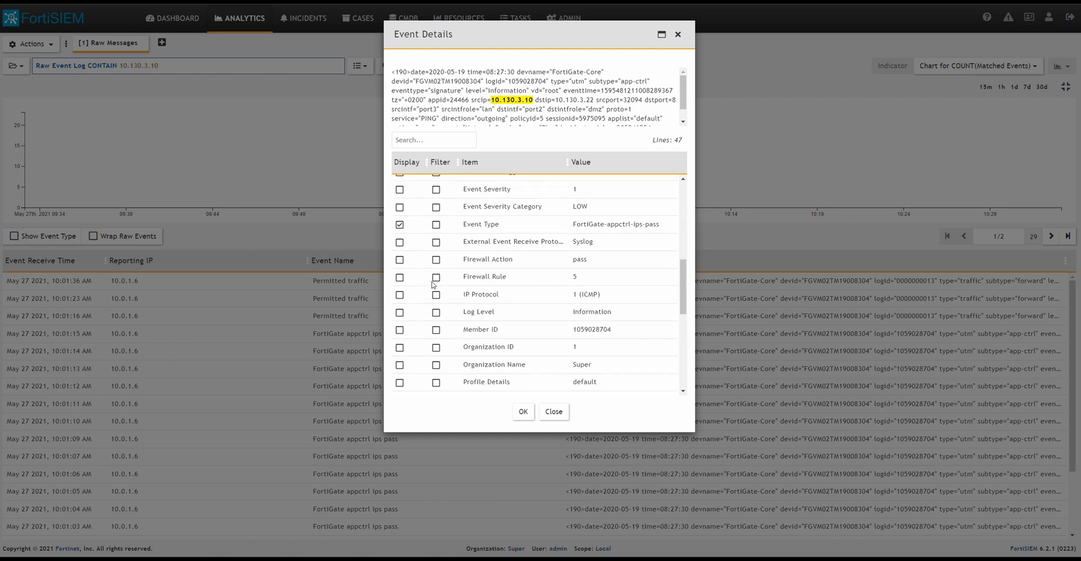
pyautogui.scroll(-3)
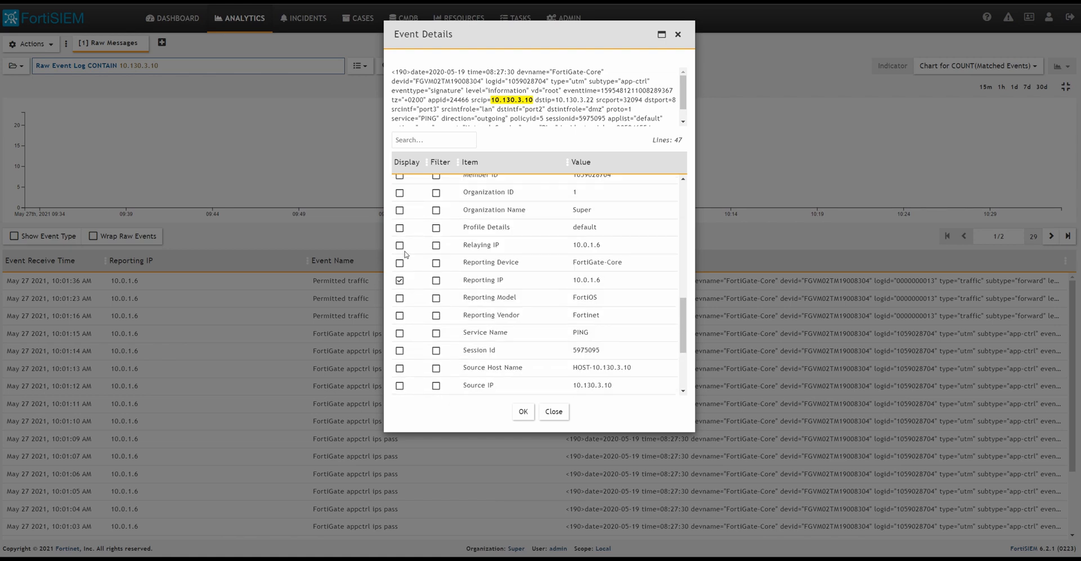
pyautogui.scroll(-3)
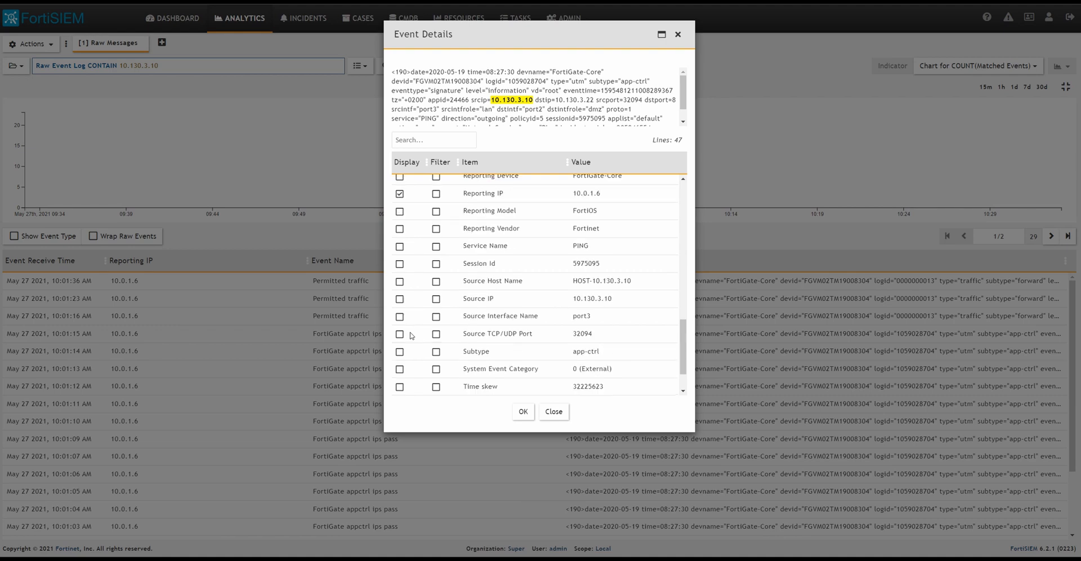
pyautogui.scroll(-3)
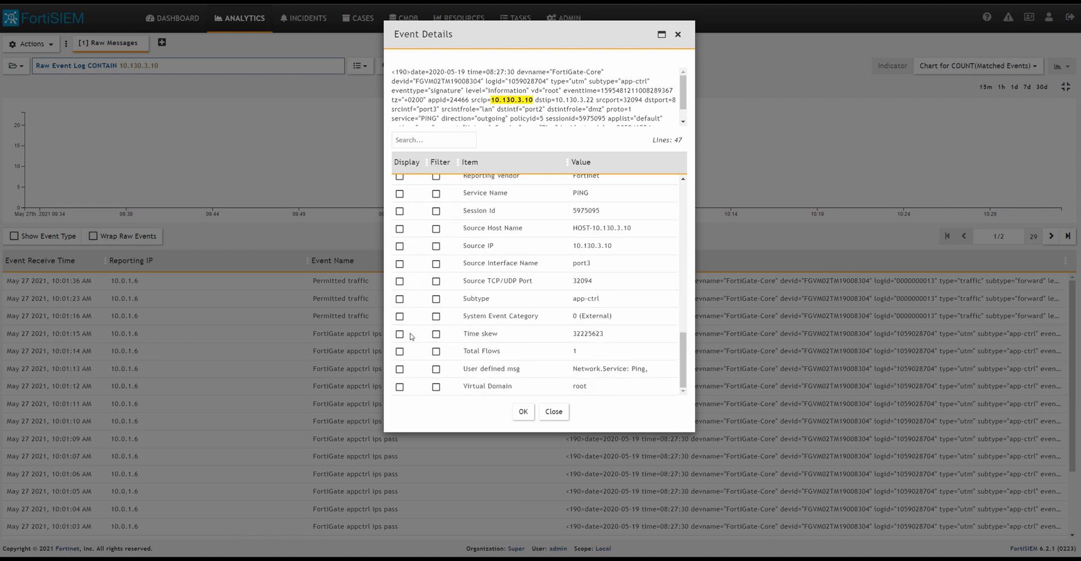
pyautogui.click(400, 246)
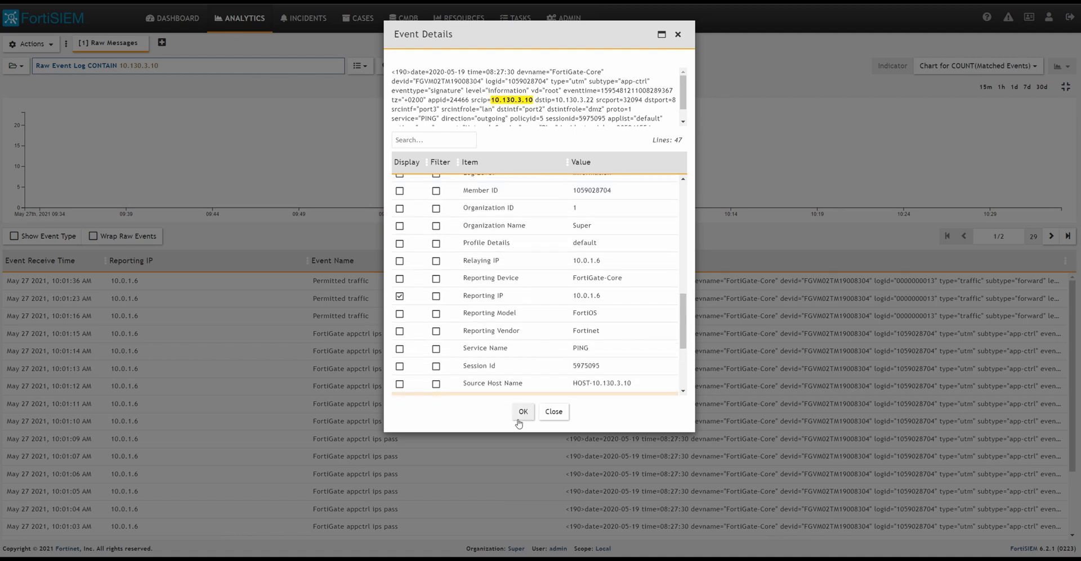
pyautogui.click(552, 411)
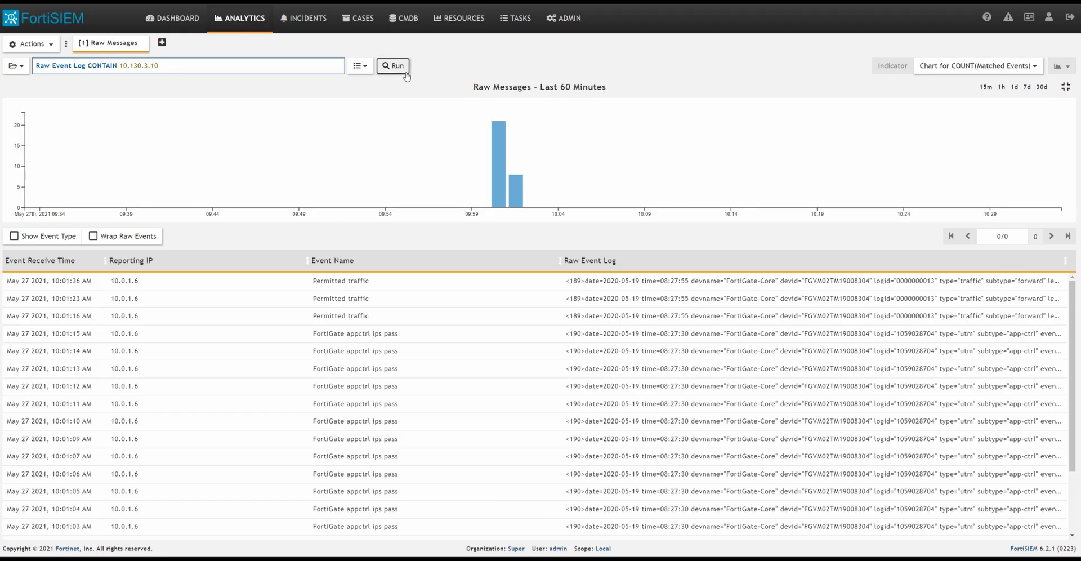
# Rerun the 10.130.3.10 search with the new columns and move to results page two
pyautogui.click(392, 65)
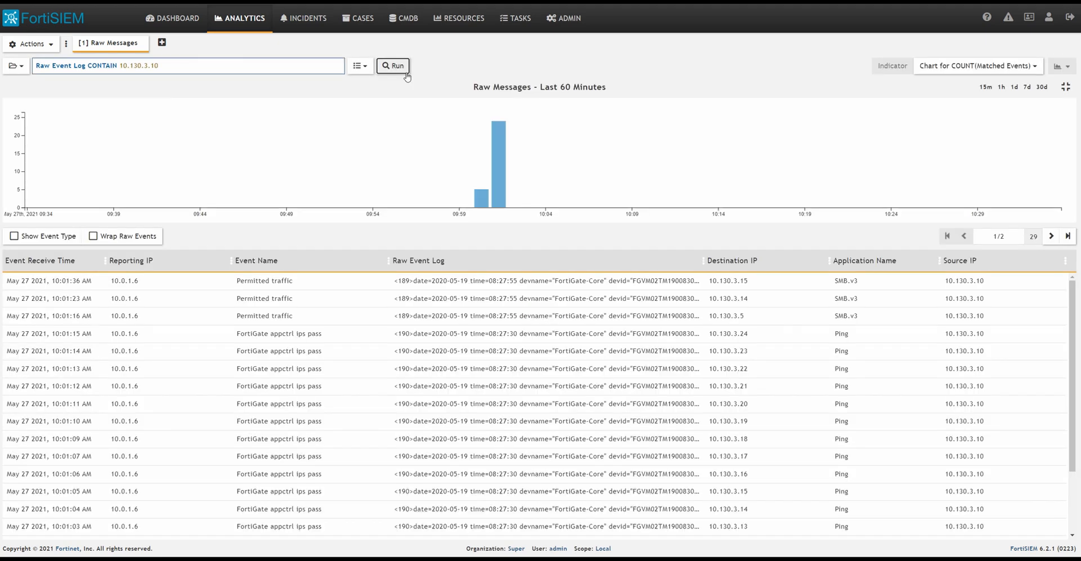
pyautogui.moveTo(860, 339)
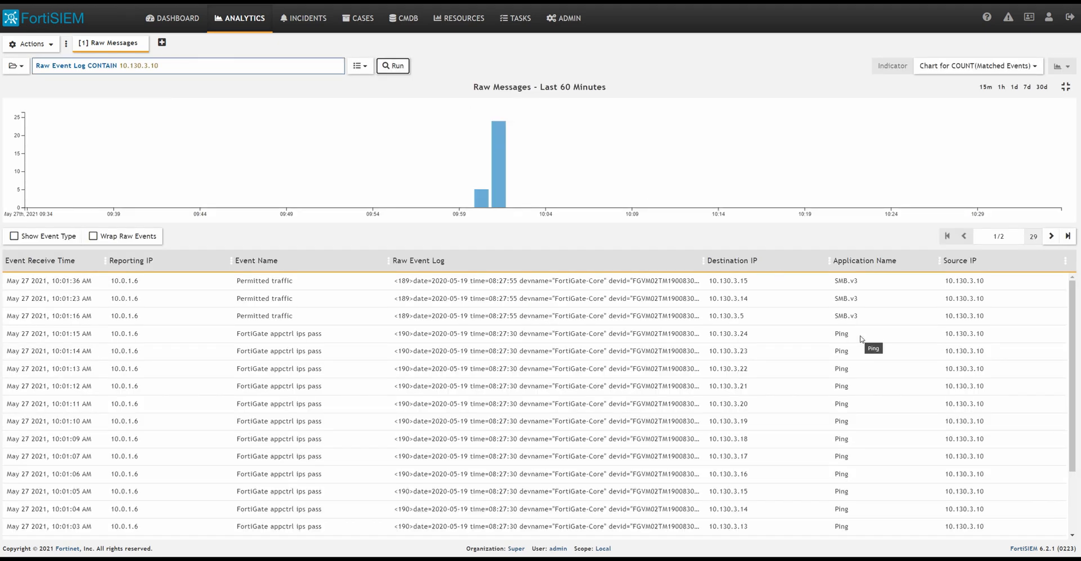
pyautogui.moveTo(897, 357)
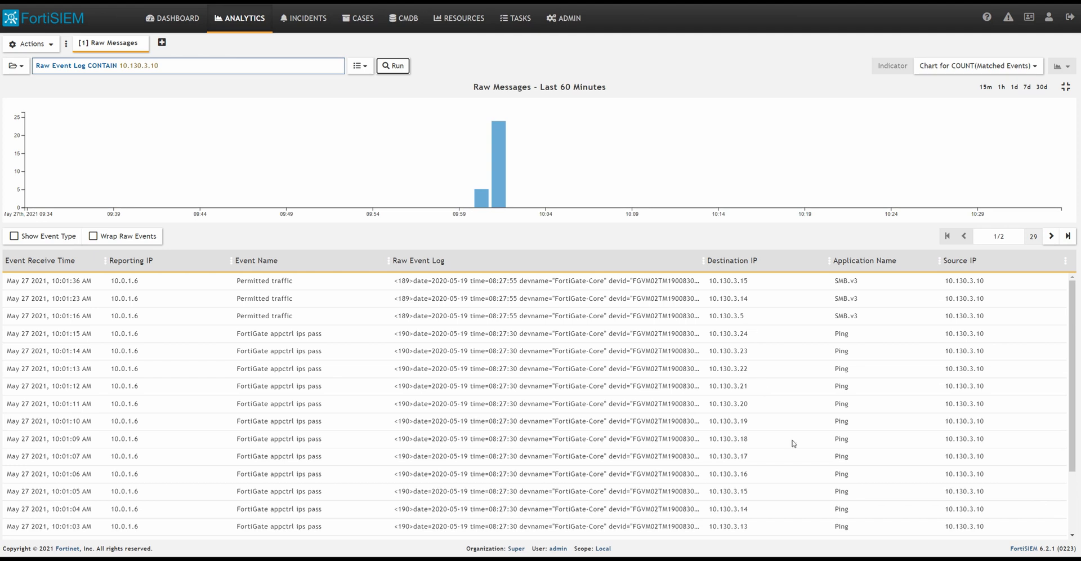
pyautogui.moveTo(846, 312)
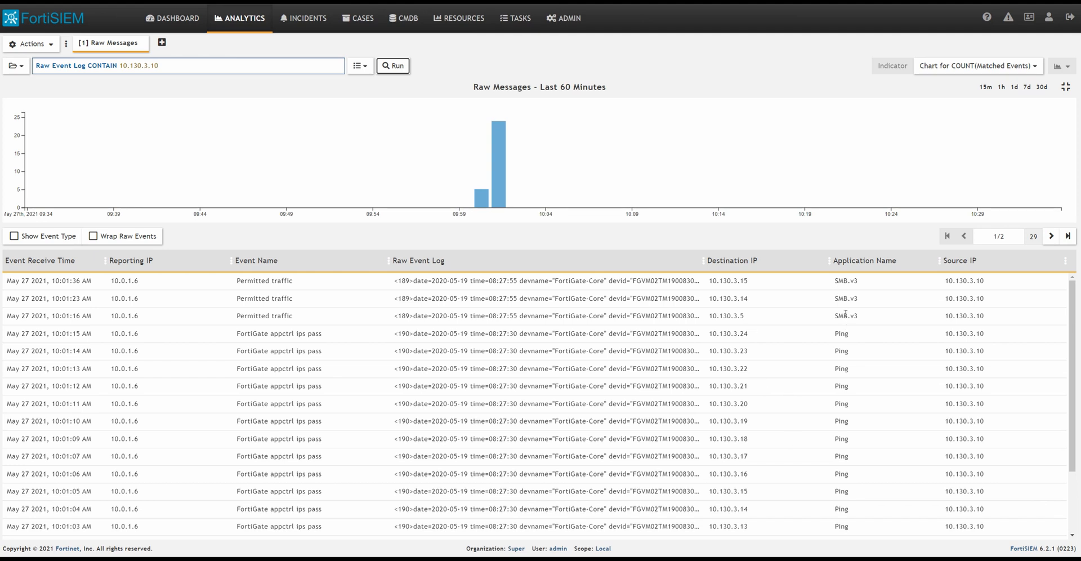
pyautogui.click(393, 65)
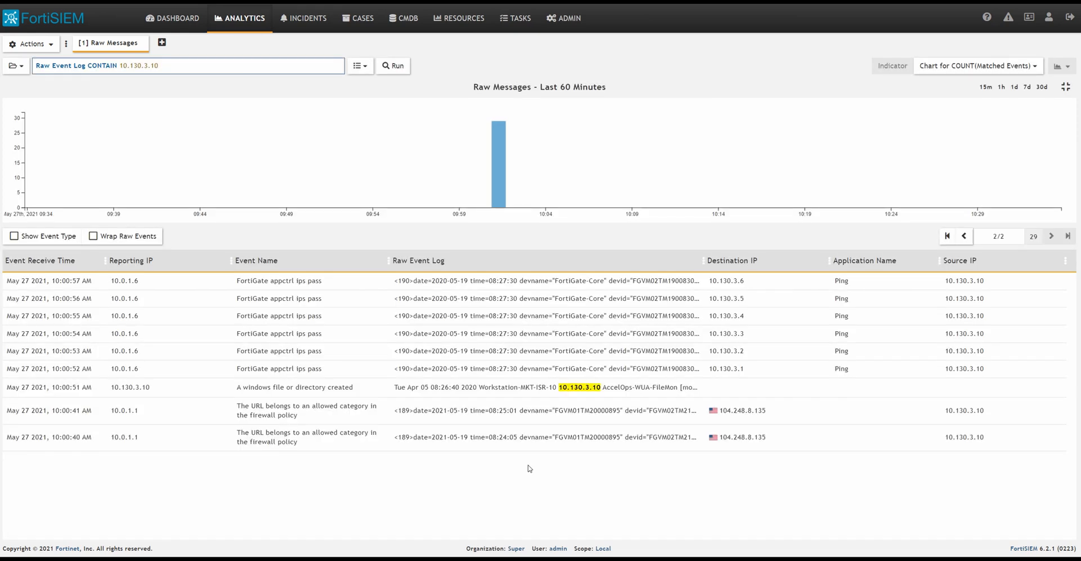
pyautogui.moveTo(252, 416)
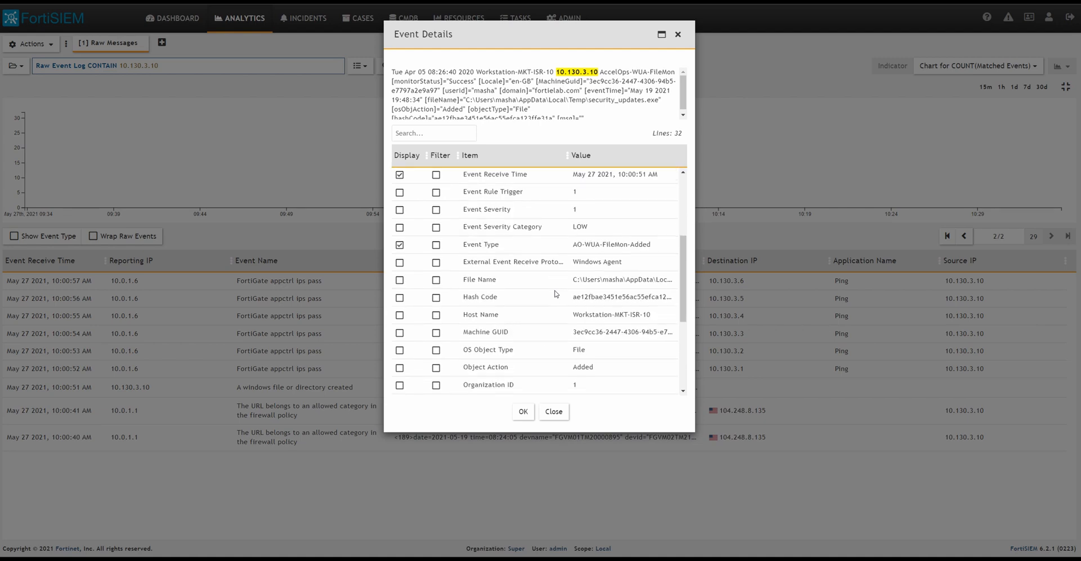
pyautogui.scroll(-3)
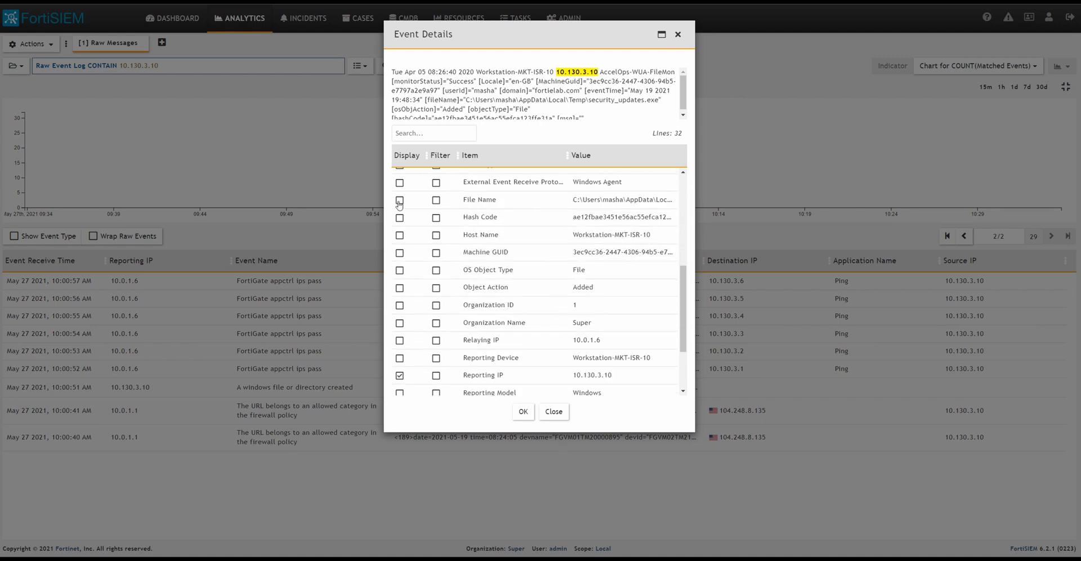
pyautogui.click(552, 410)
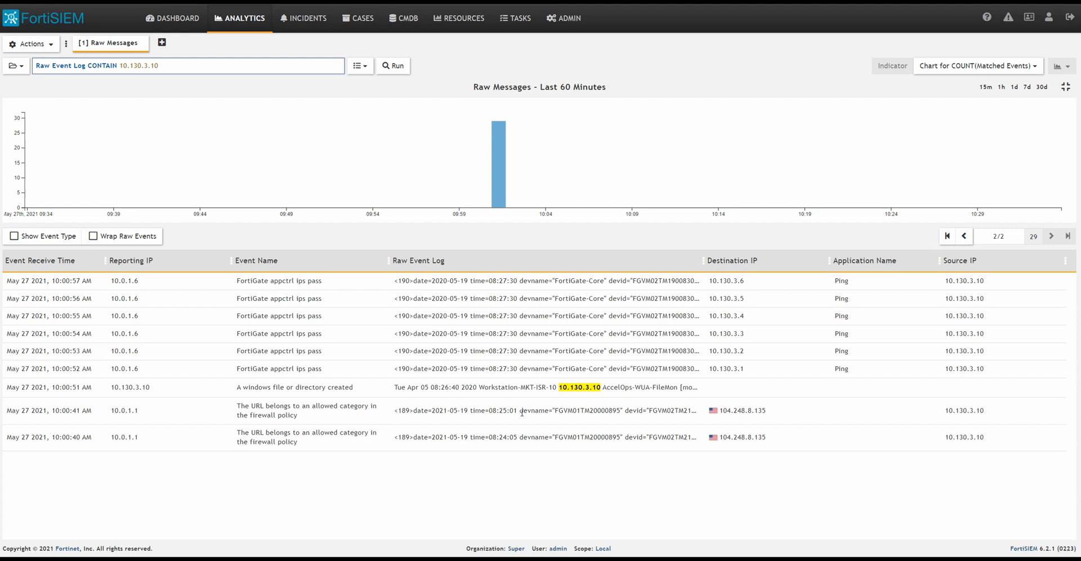
pyautogui.click(392, 65)
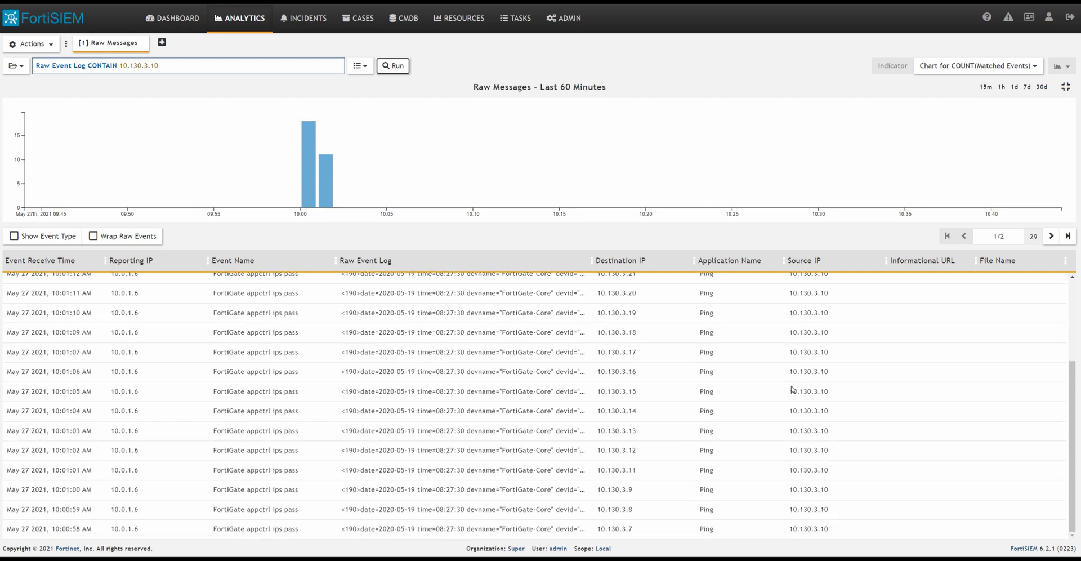
# Show results page 2/2 and select the security_updates.exe download URL
pyautogui.click(1050, 236)
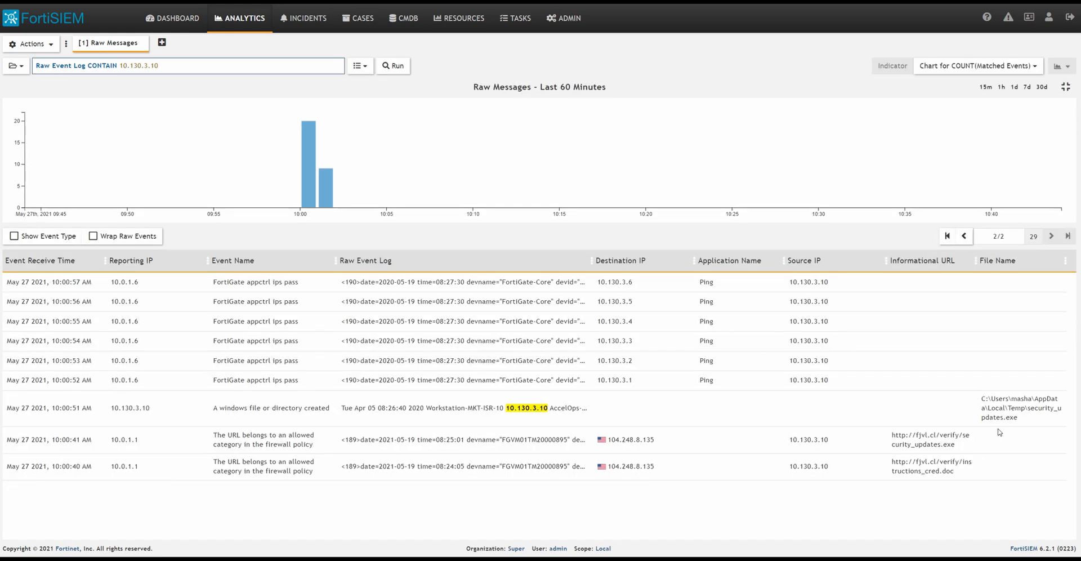
pyautogui.moveTo(958, 475)
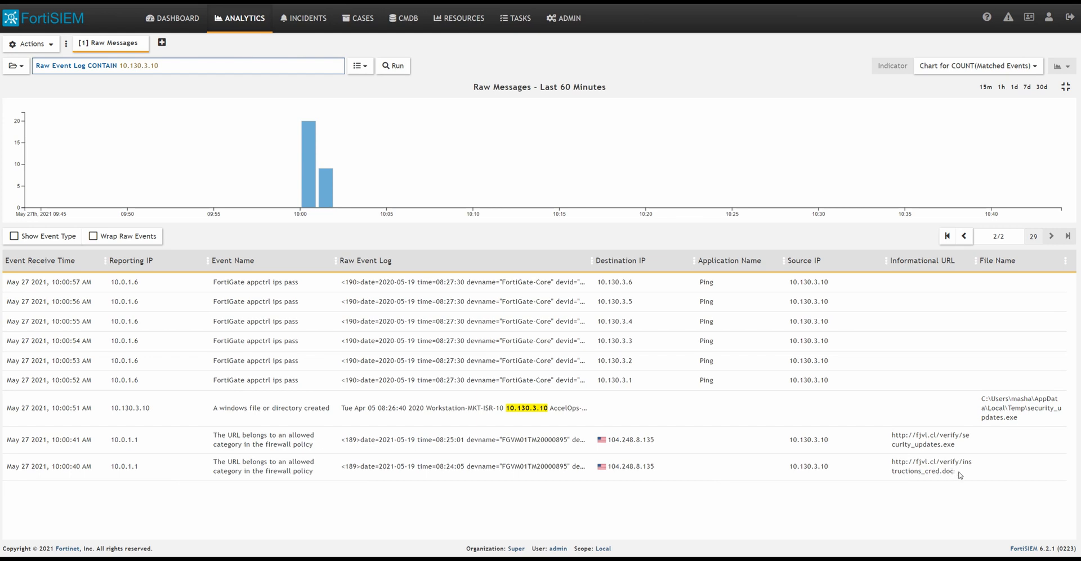
pyautogui.doubleClick(930, 465)
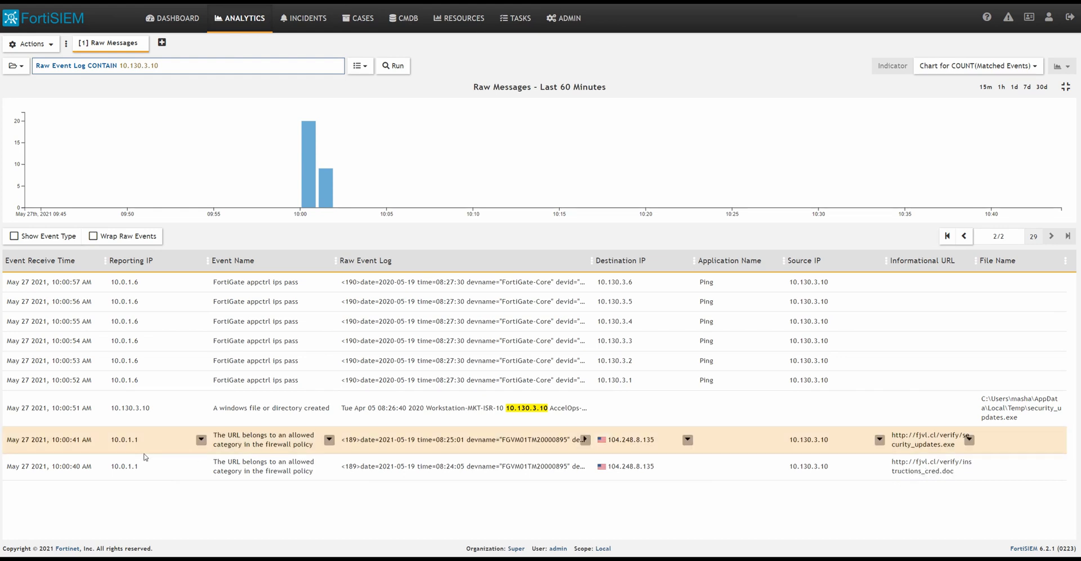
pyautogui.moveTo(93, 445)
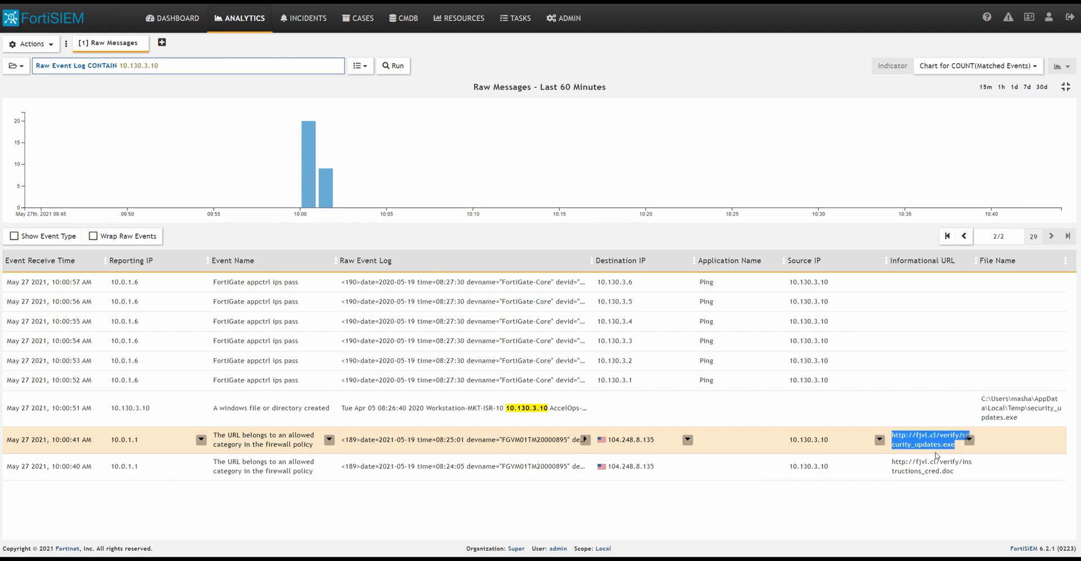
pyautogui.moveTo(930, 444)
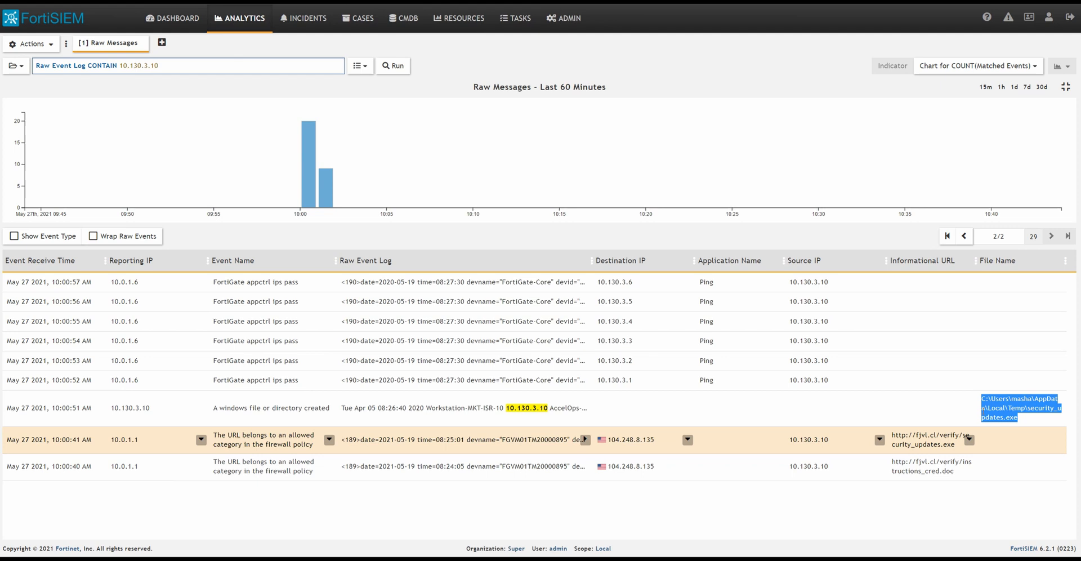
pyautogui.moveTo(986, 435)
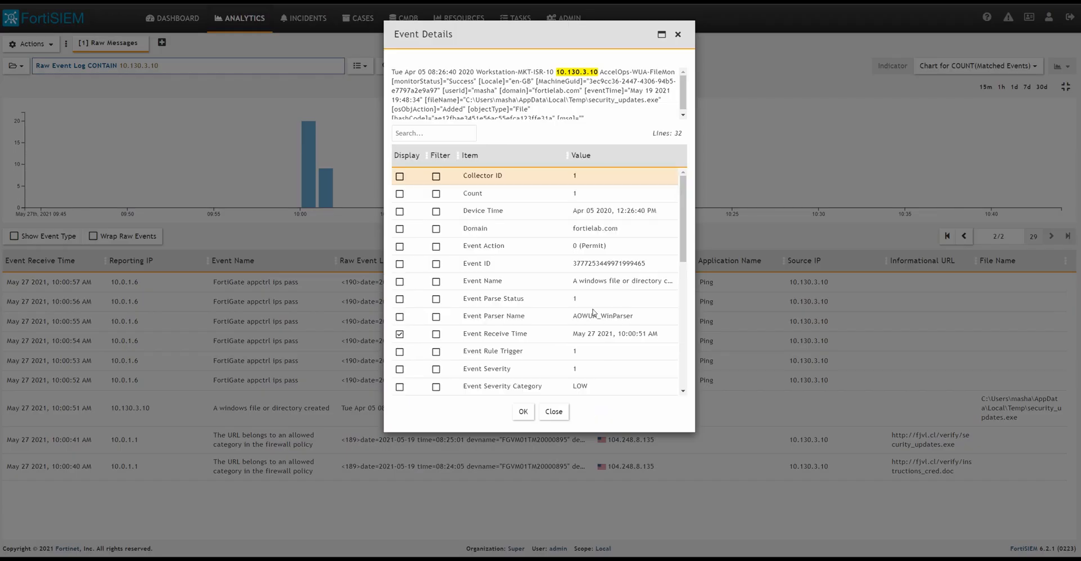
pyautogui.scroll(-3)
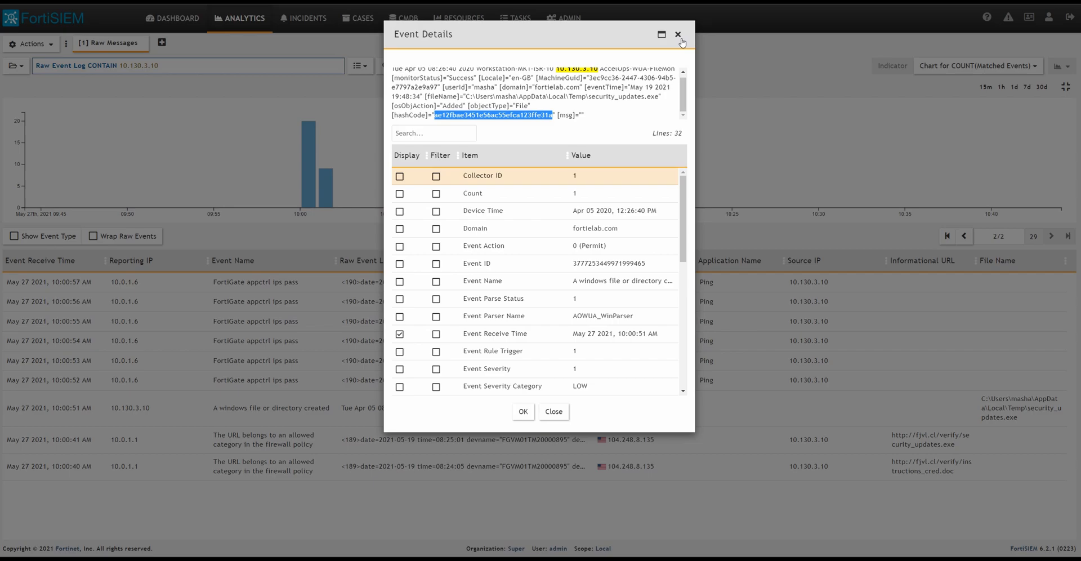
pyautogui.click(678, 35)
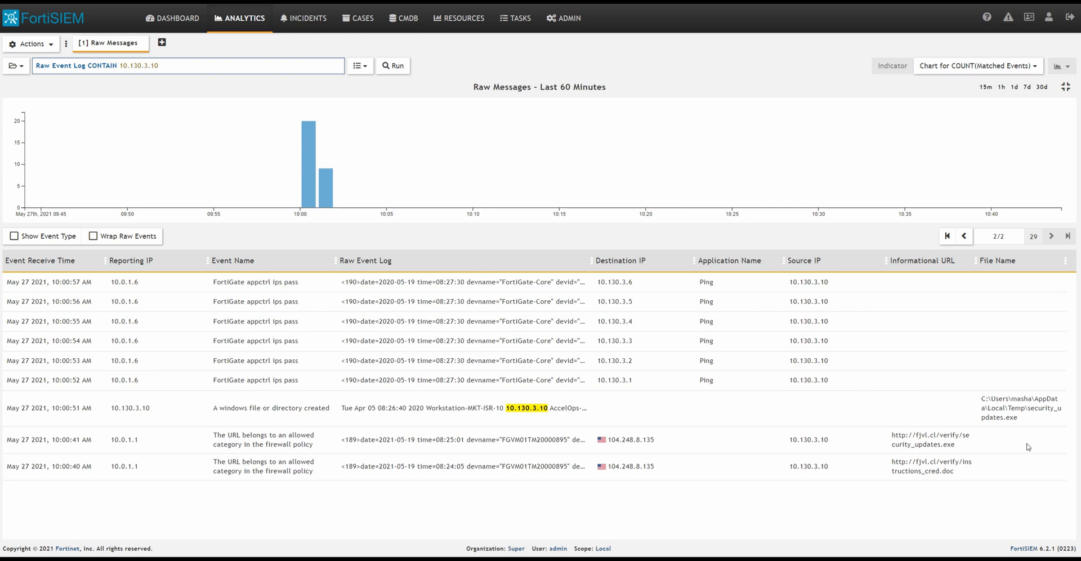
pyautogui.moveTo(636, 335)
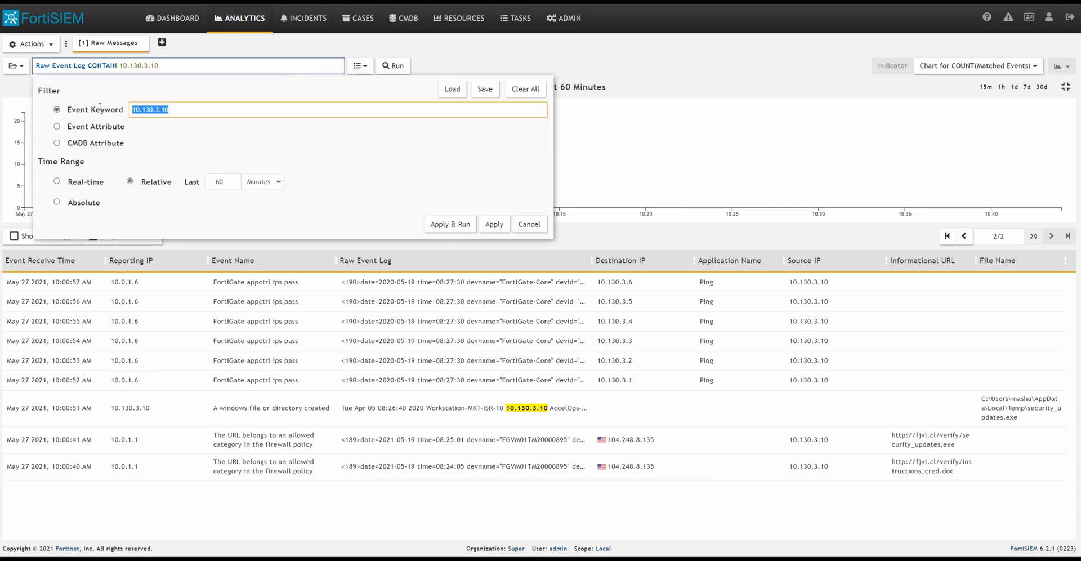
# Run the raw event search for hash ae12fbae3451e56ac55efca123ffe31a
pyautogui.write('ae12fbae3451e56ac55efca123ffe31a')
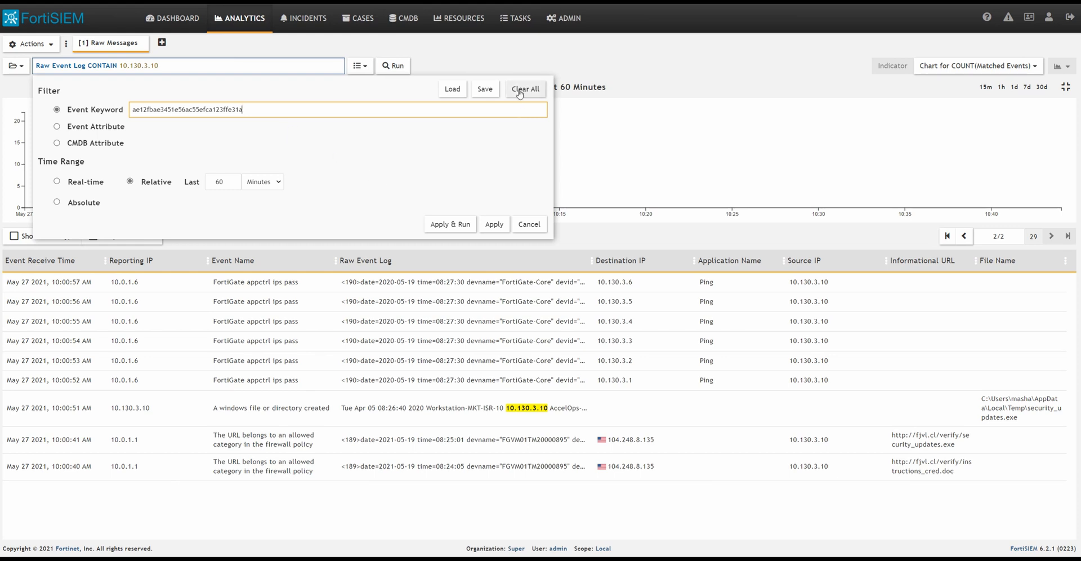
pyautogui.click(449, 224)
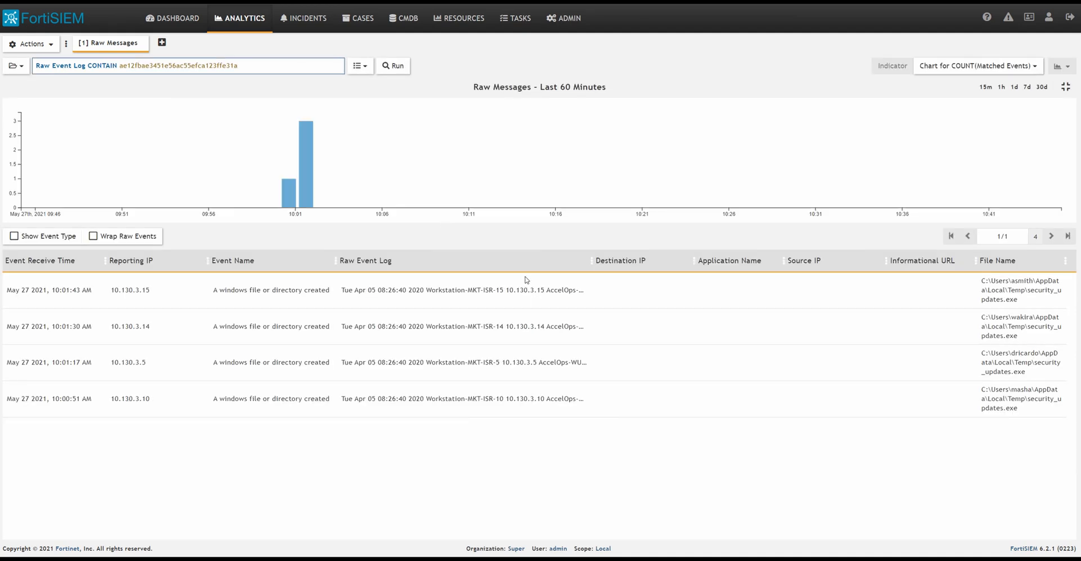
pyautogui.moveTo(968, 356)
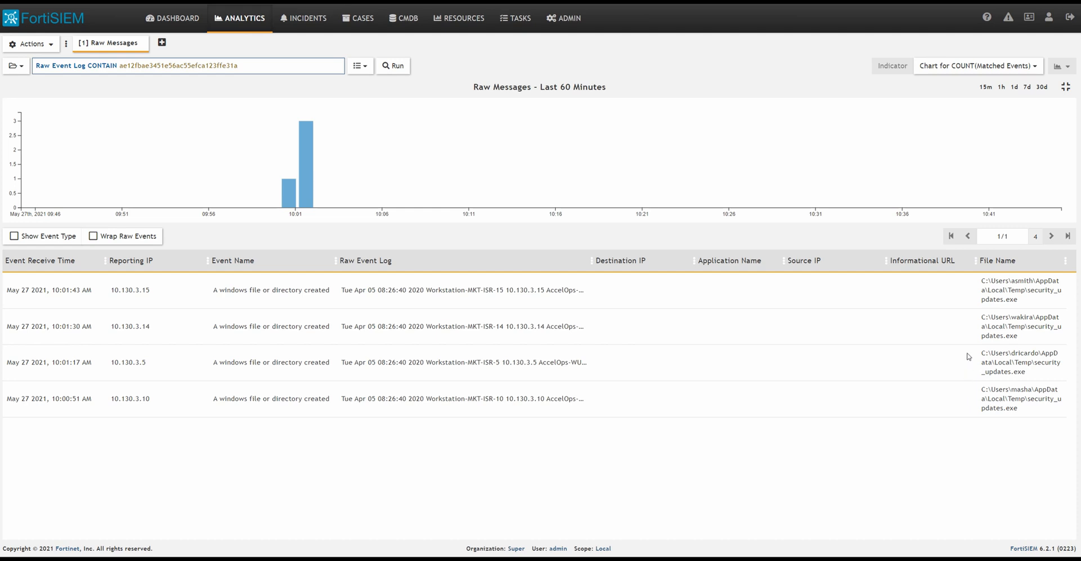
pyautogui.moveTo(573, 427)
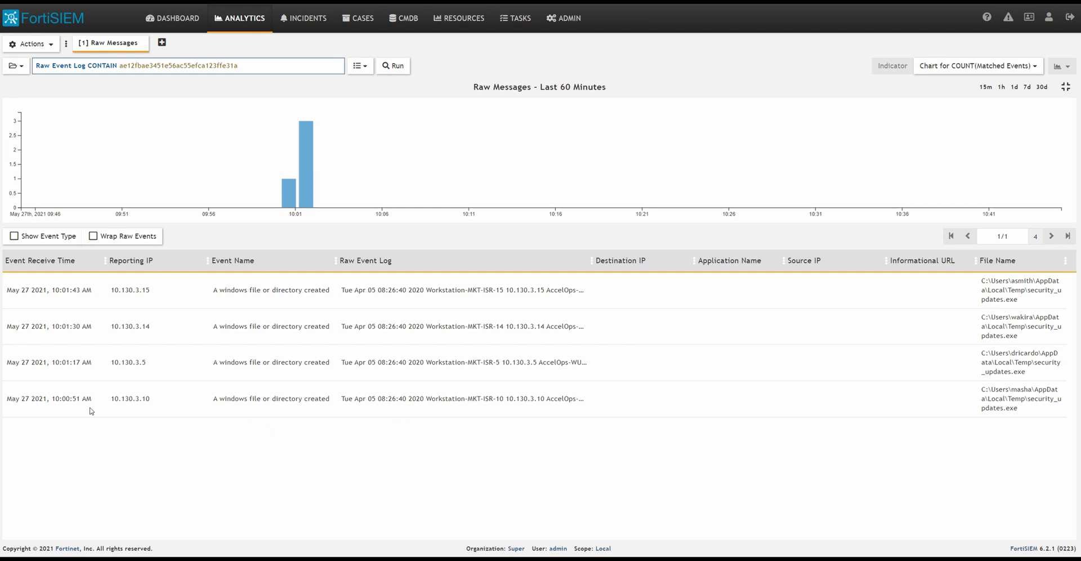
pyautogui.moveTo(69, 421)
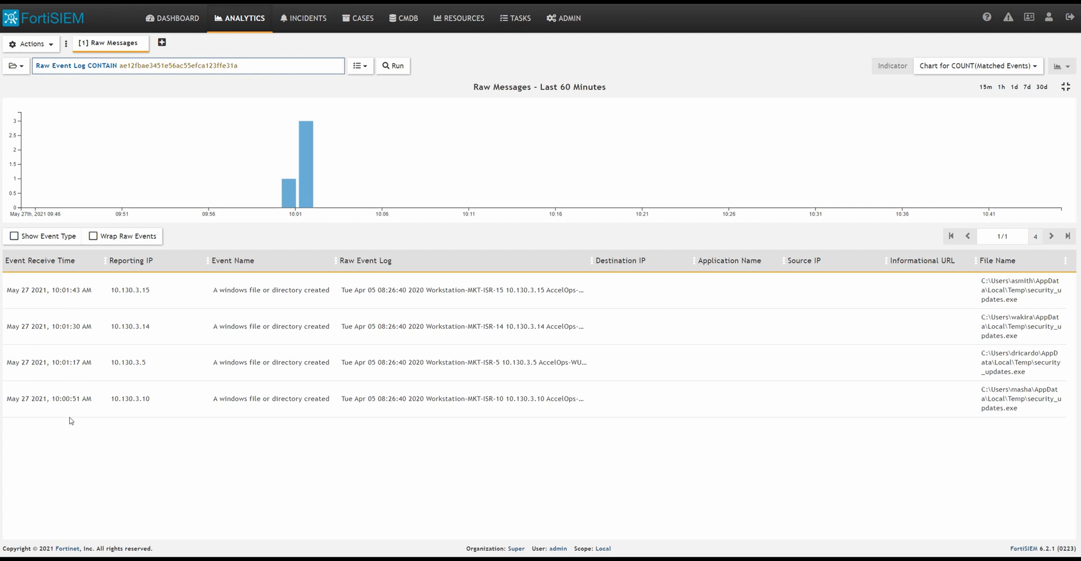
pyautogui.moveTo(433, 407)
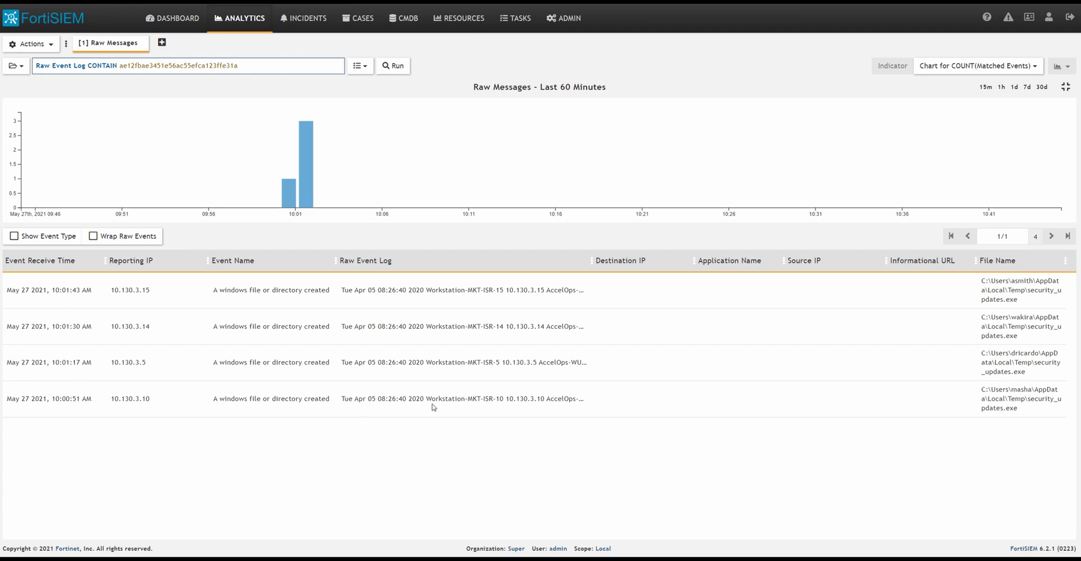
pyautogui.moveTo(138, 398)
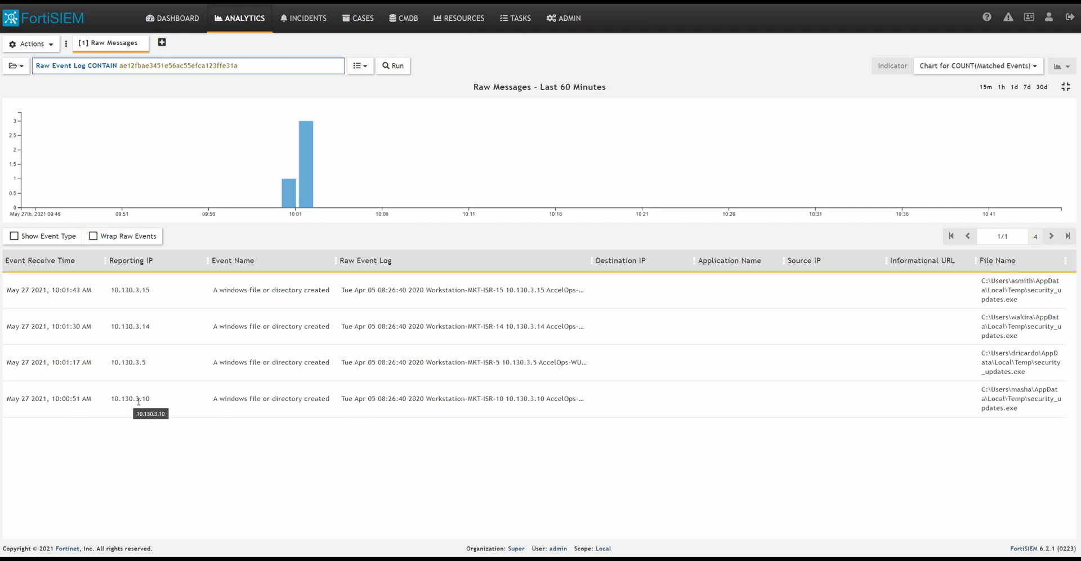
pyautogui.moveTo(159, 407)
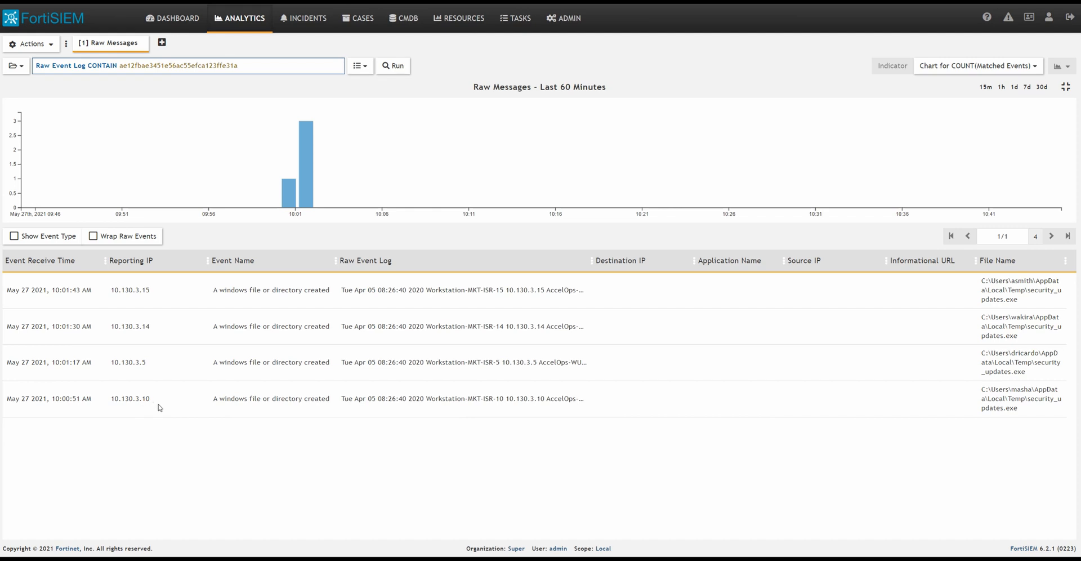
pyautogui.moveTo(40, 554)
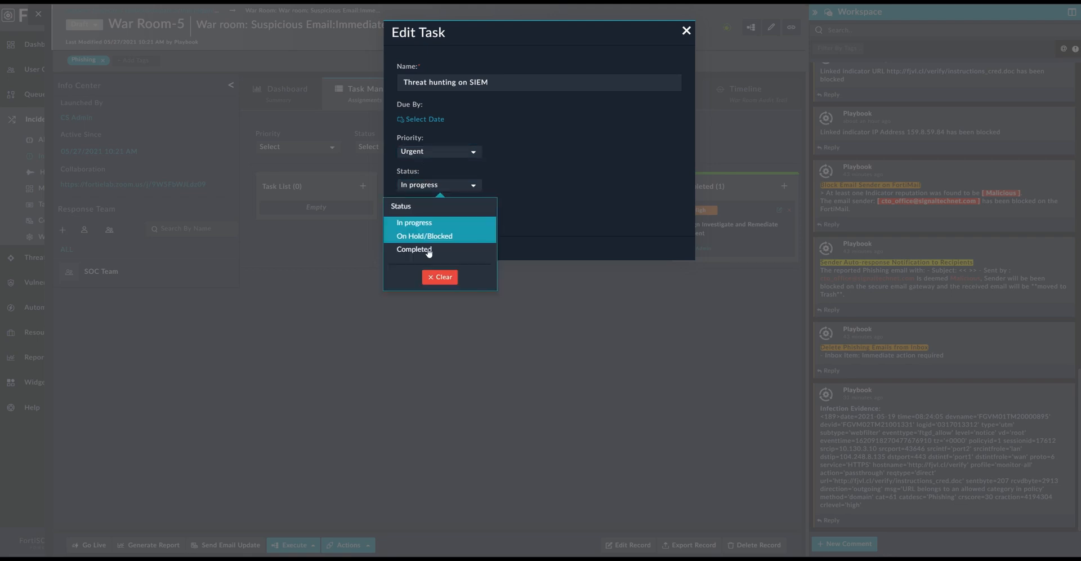
# Save the Threat hunting on SIEM task as Completed and view War Room-5's Communication tab
pyautogui.click(414, 249)
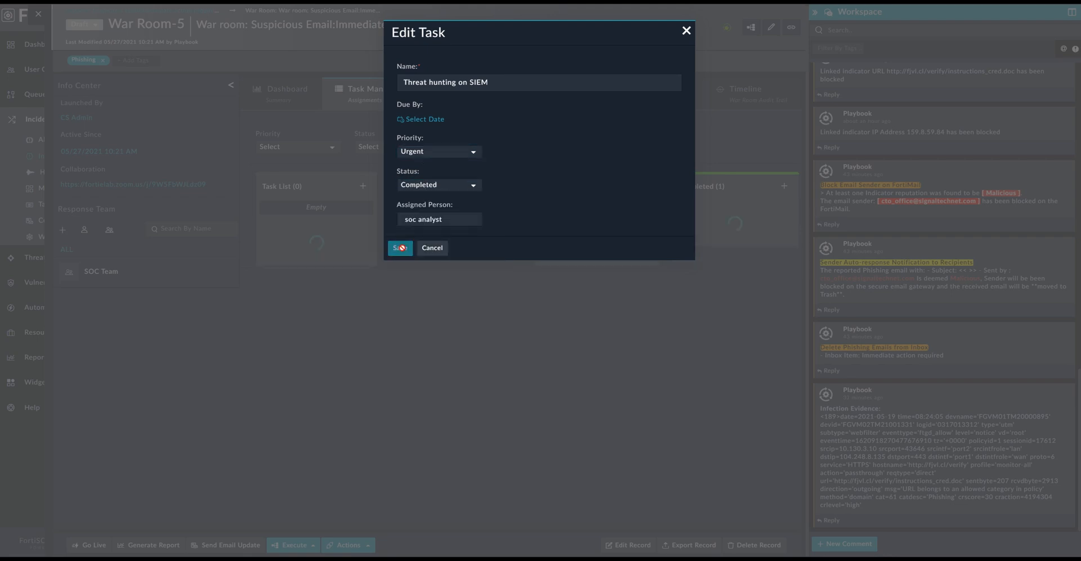
pyautogui.click(399, 248)
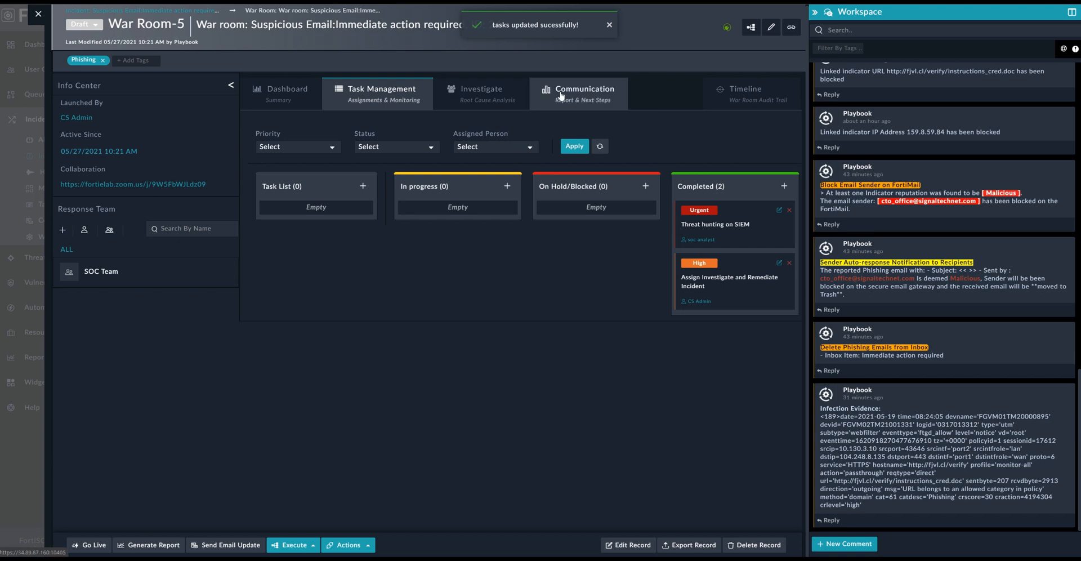
pyautogui.moveTo(569, 96)
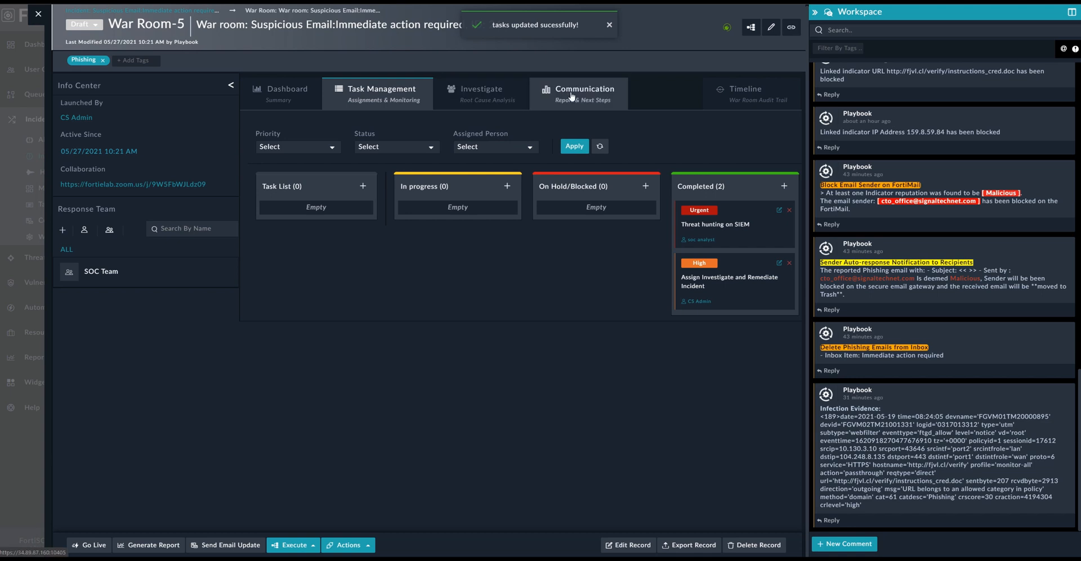
pyautogui.click(584, 93)
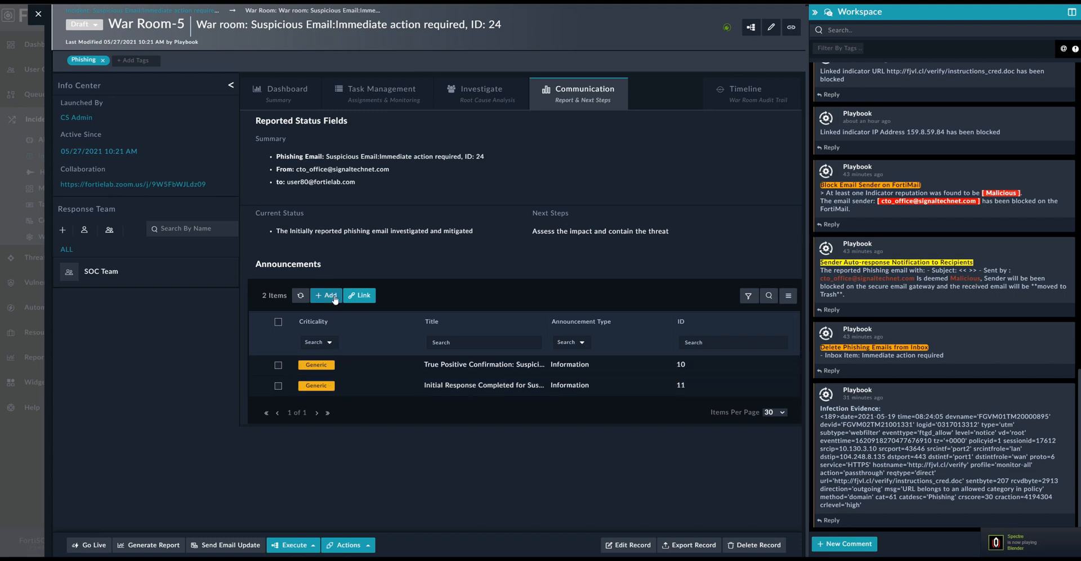
# Start a new announcement, pick its criticality, and title it 'Patient 0 identified along with all infected machines'
pyautogui.click(326, 294)
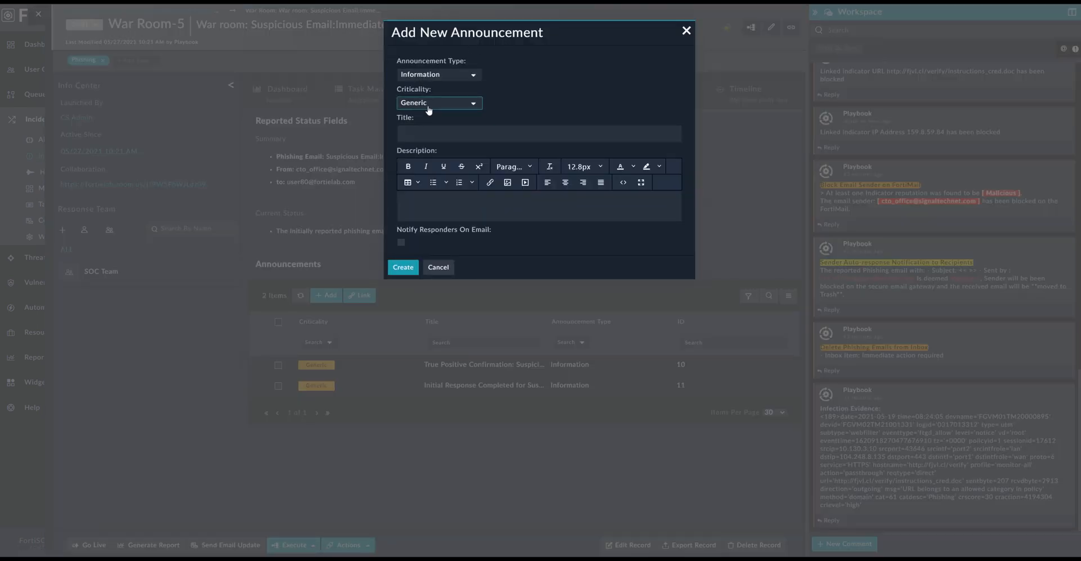
pyautogui.click(439, 102)
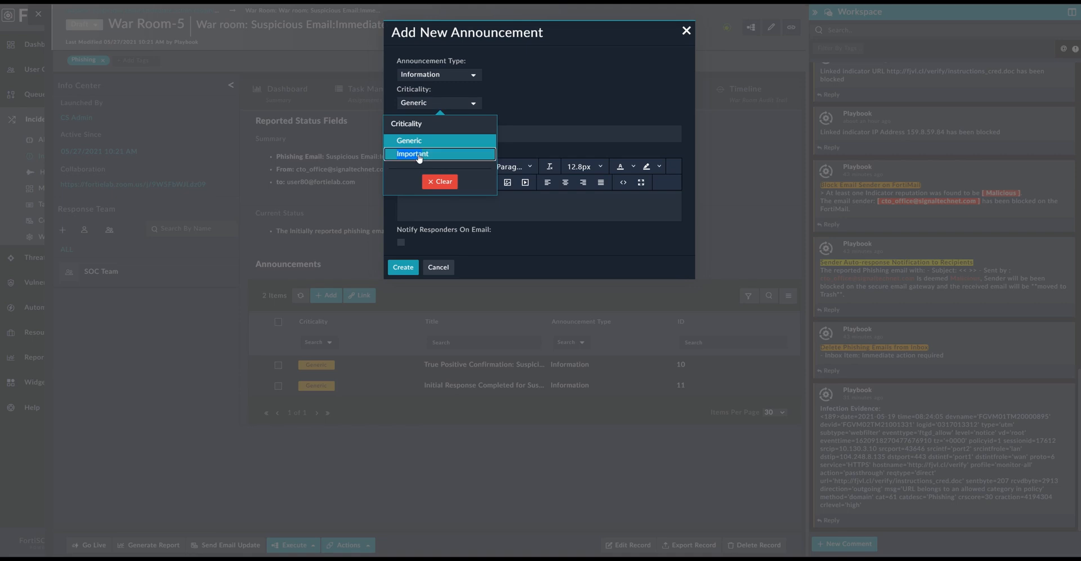
pyautogui.click(411, 153)
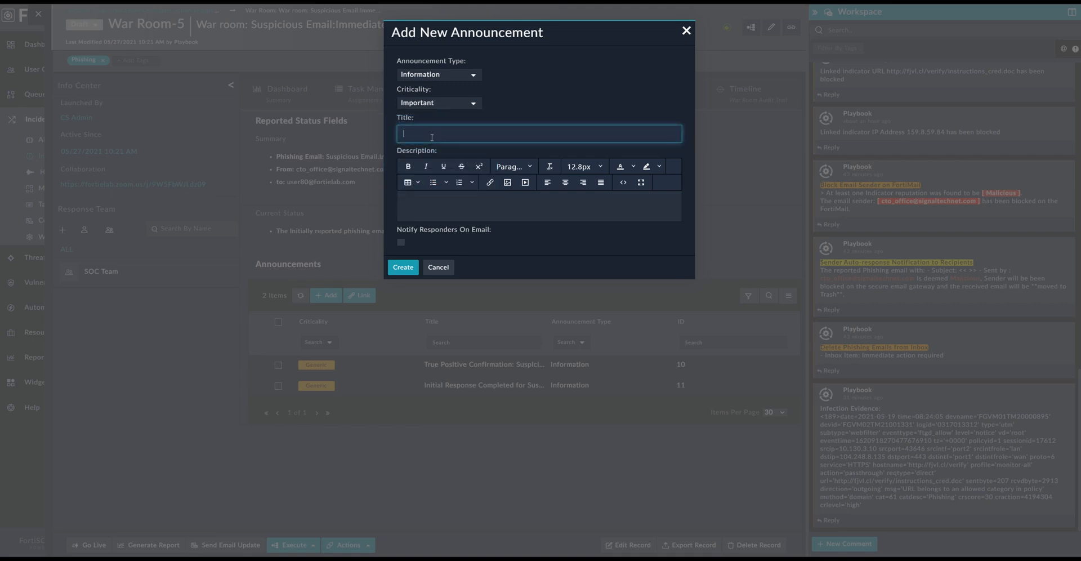
pyautogui.write('P')
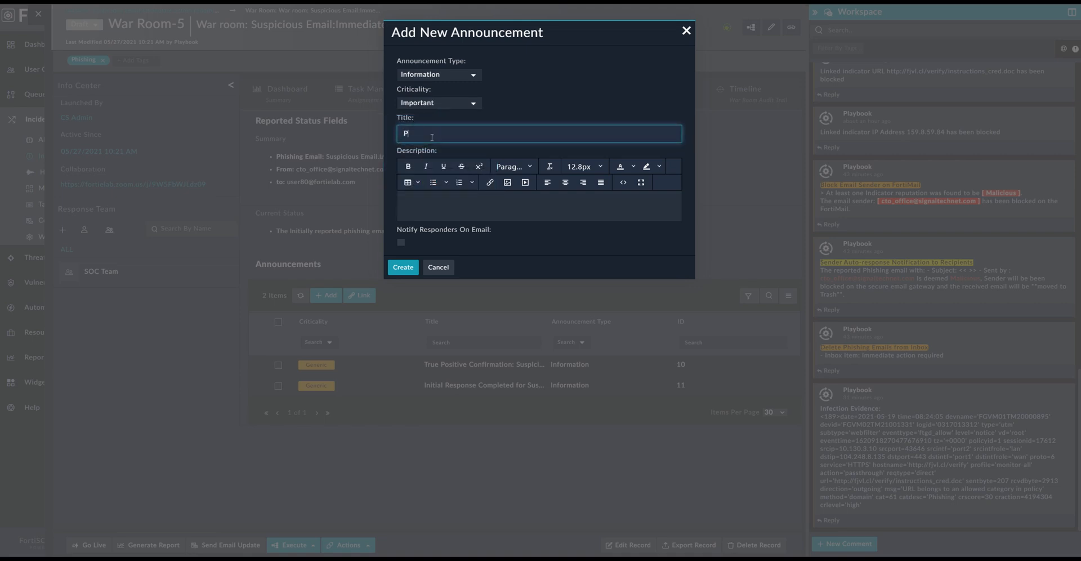
pyautogui.write('Patient 0')
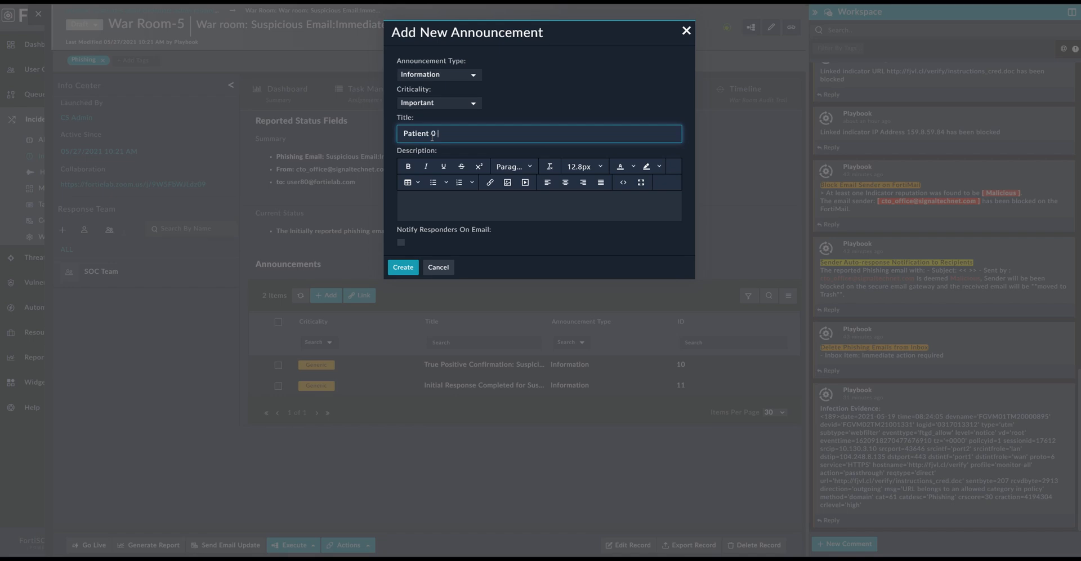
pyautogui.write('identified')
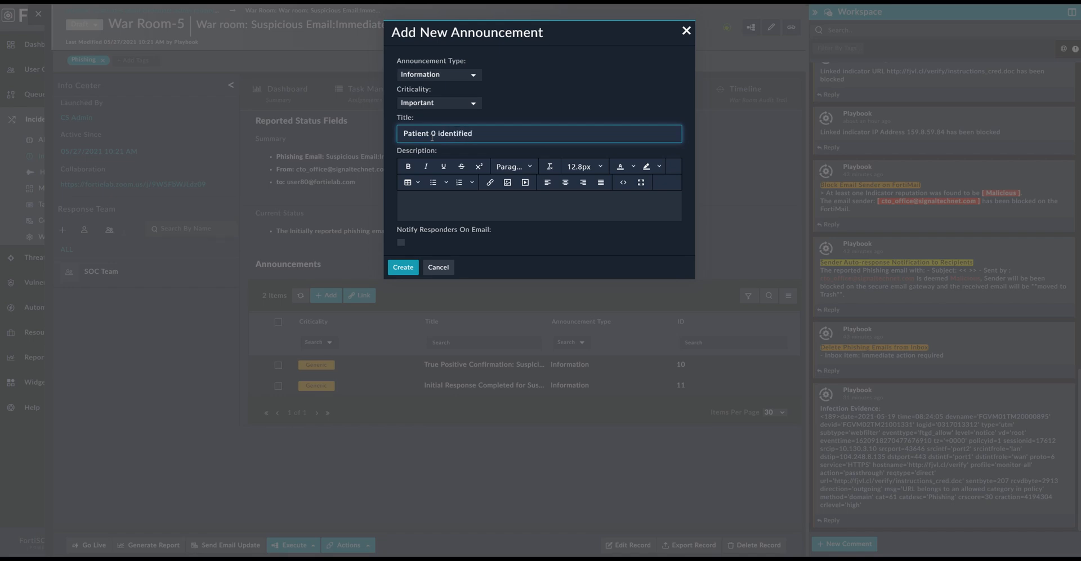
pyautogui.write('along with all infected machines')
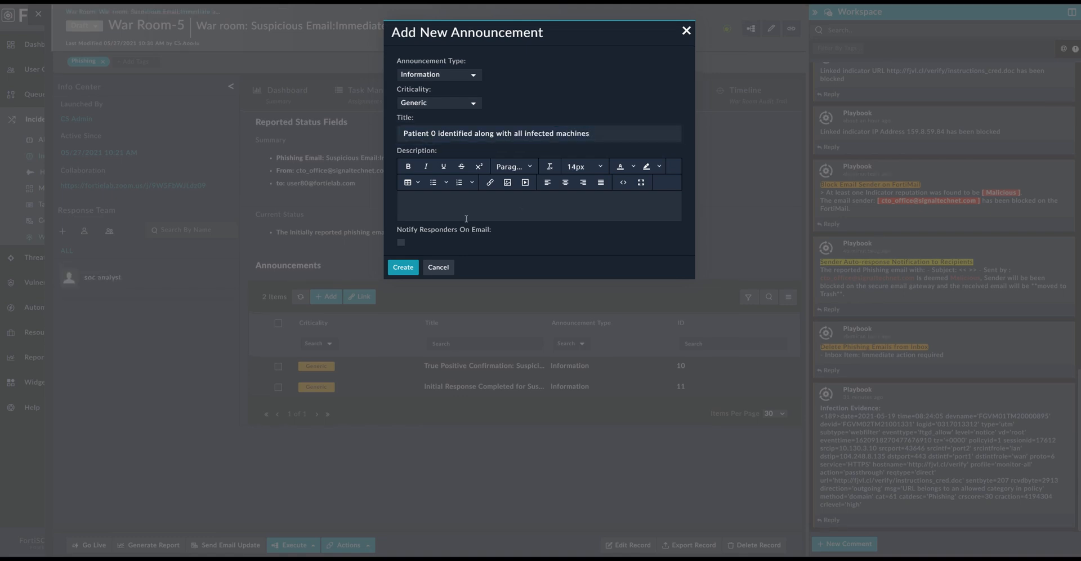
# Enter 'IP: 10.130.3.10' as the announcement description
pyautogui.click(469, 205)
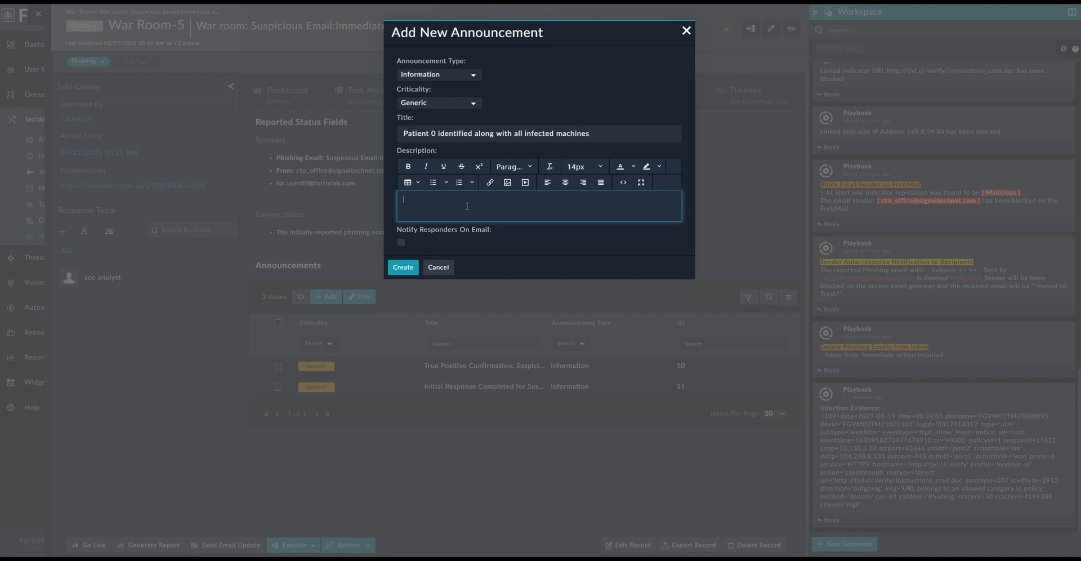
pyautogui.write('IP: 10.130')
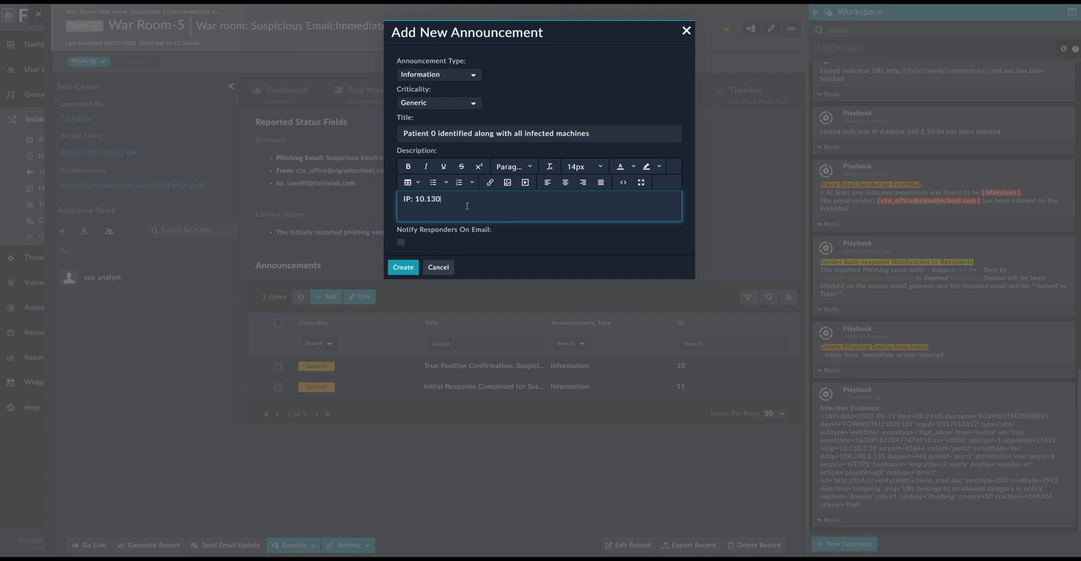
pyautogui.write('.3.10')
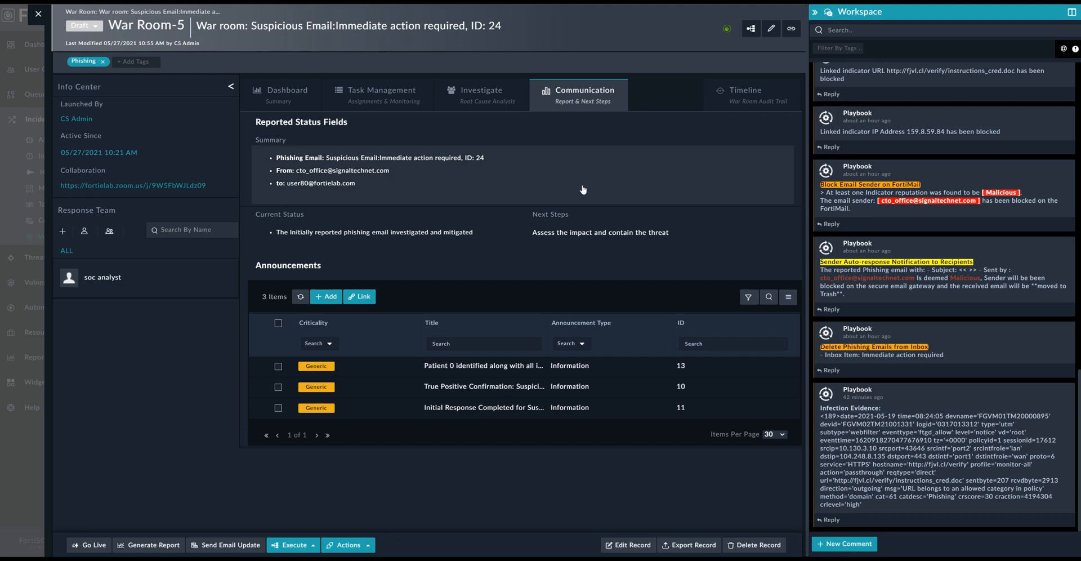
pyautogui.moveTo(586, 189)
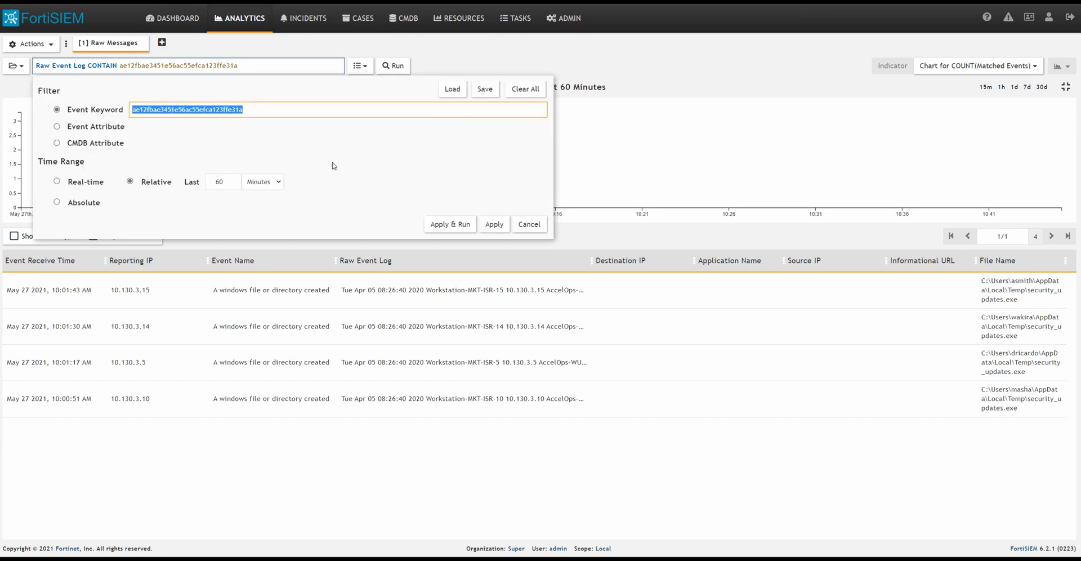
pyautogui.moveTo(257, 162)
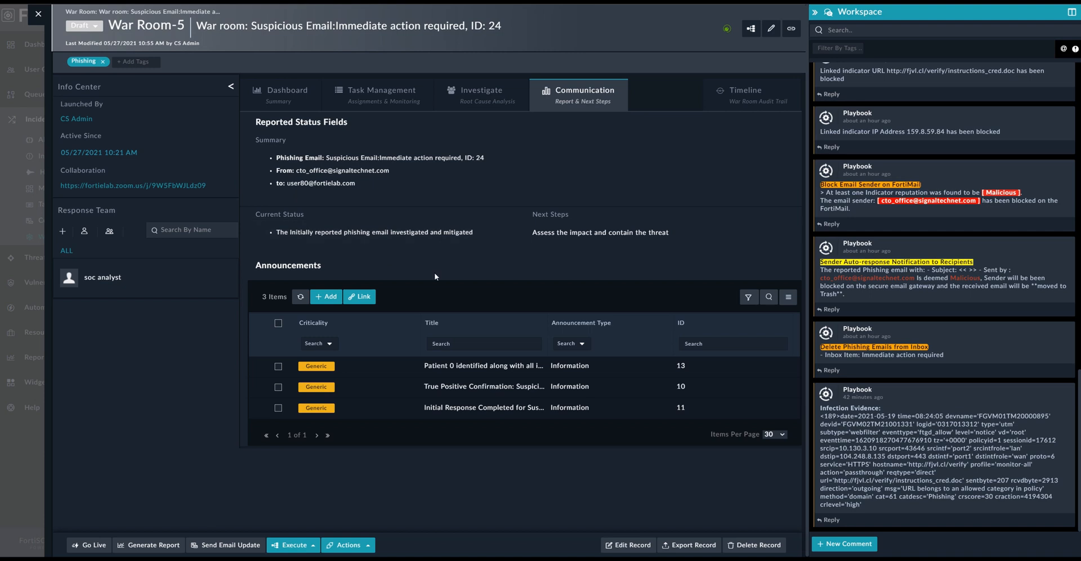
# Bring up the Execute playbook list for War Room-5
pyautogui.click(292, 544)
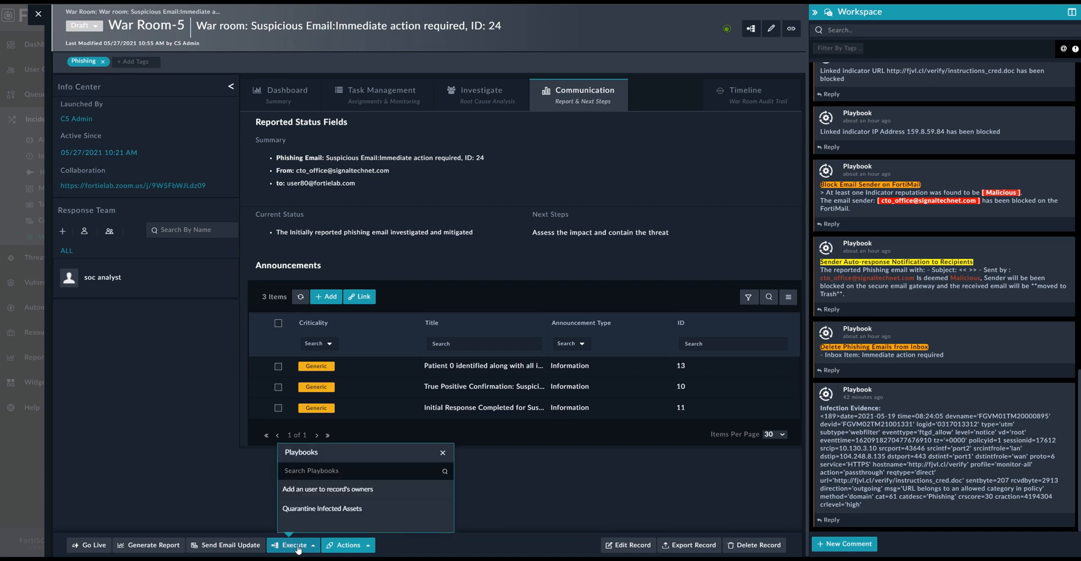
pyautogui.moveTo(322, 509)
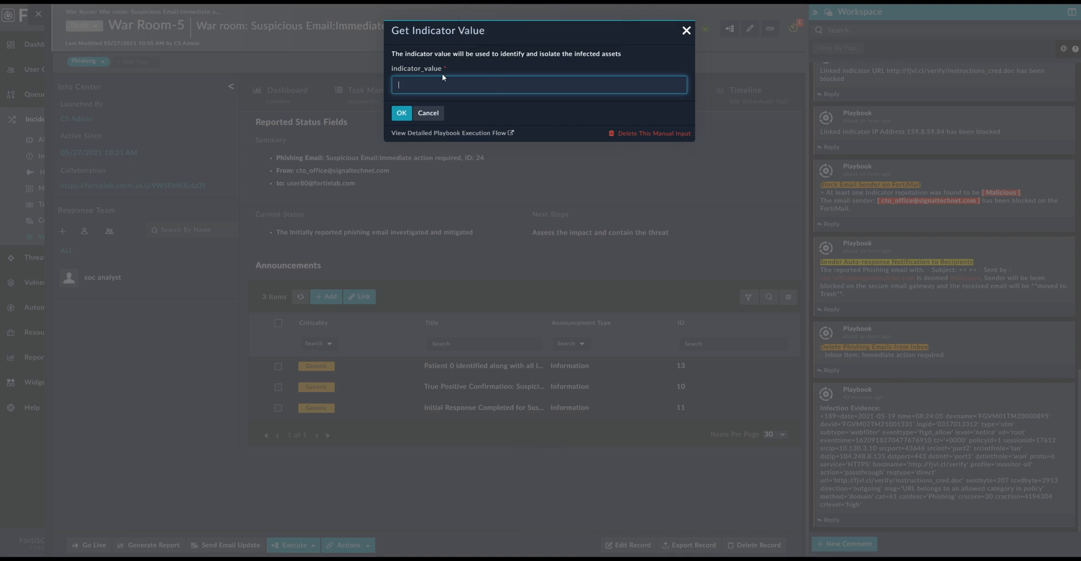
# Run Quarantine Infected Assets with indicator_value ae12fbae3451e56ac55efca123ffe31a
pyautogui.write('ae12fbae3451e56ac55efca123ffe31a')
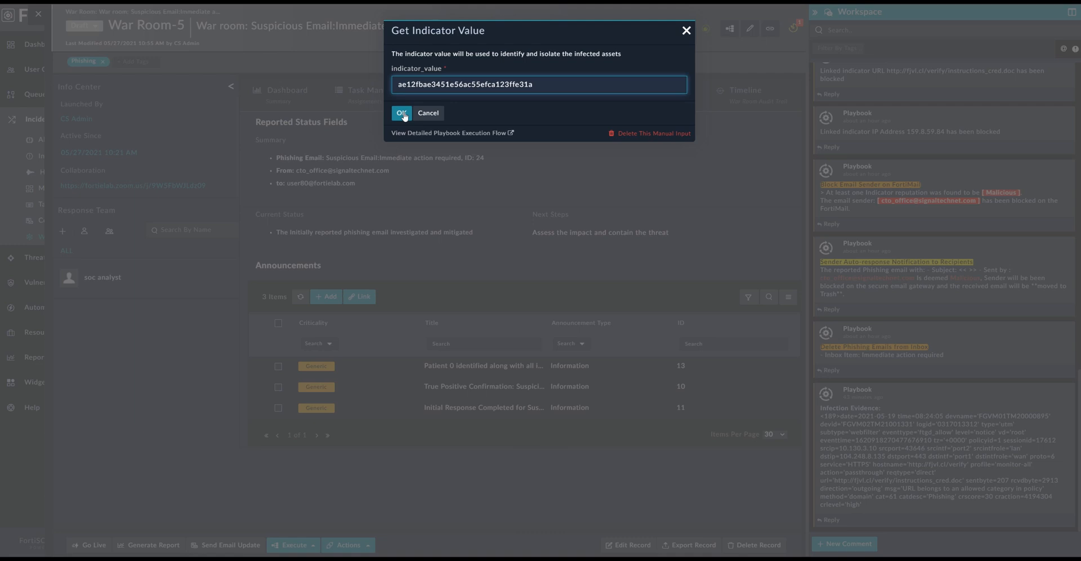
pyautogui.click(401, 113)
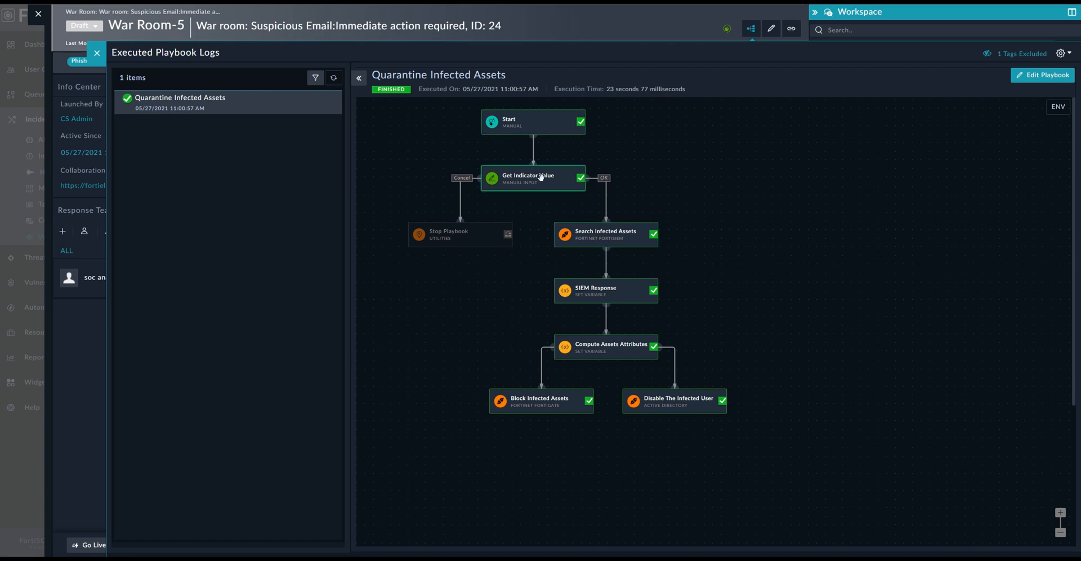
pyautogui.moveTo(581, 171)
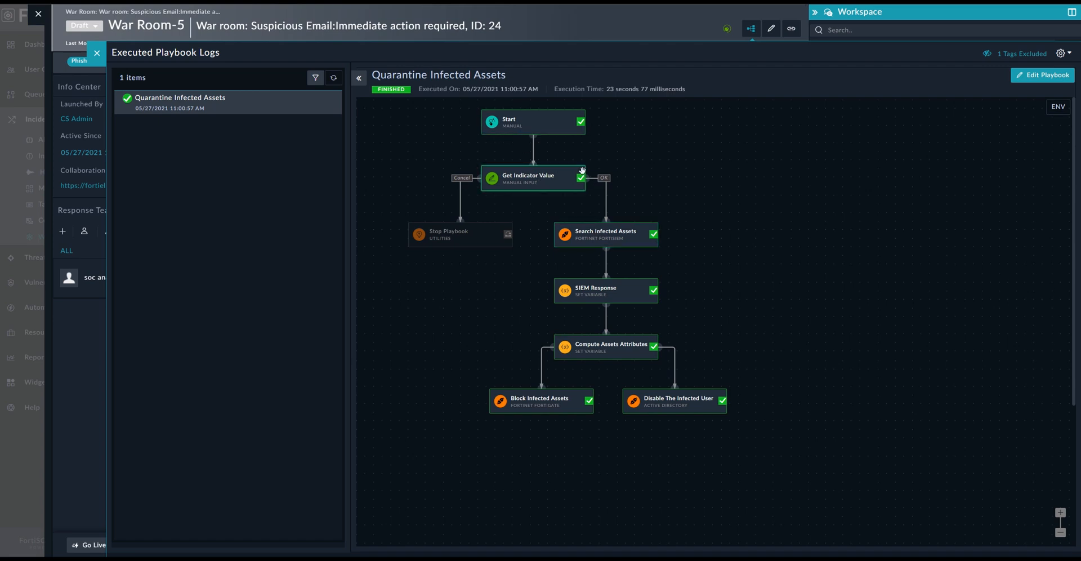
pyautogui.moveTo(543, 189)
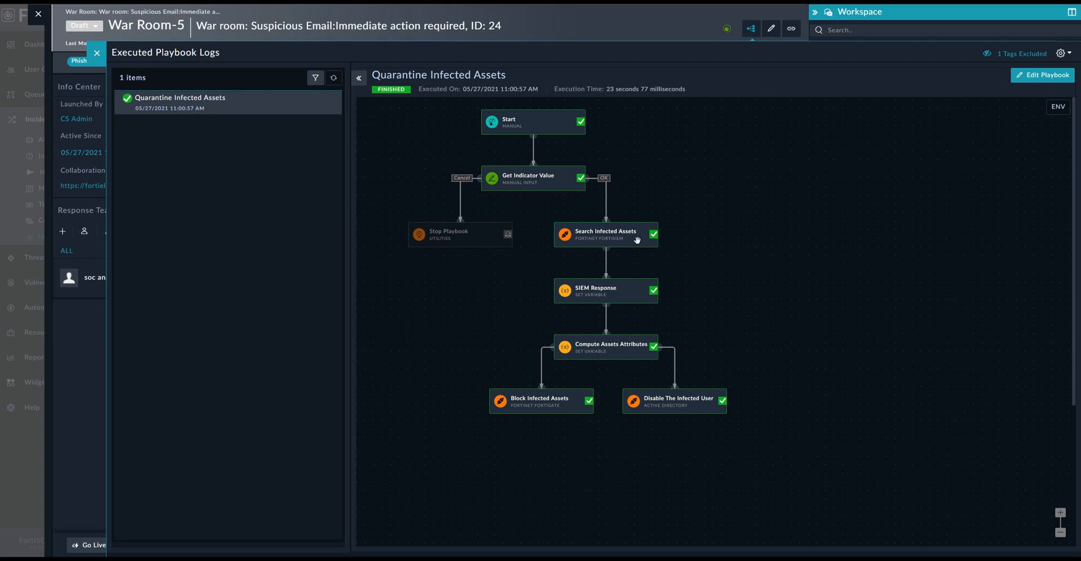
# Expand the Search Infected Assets output data to review its four returned events
pyautogui.click(605, 235)
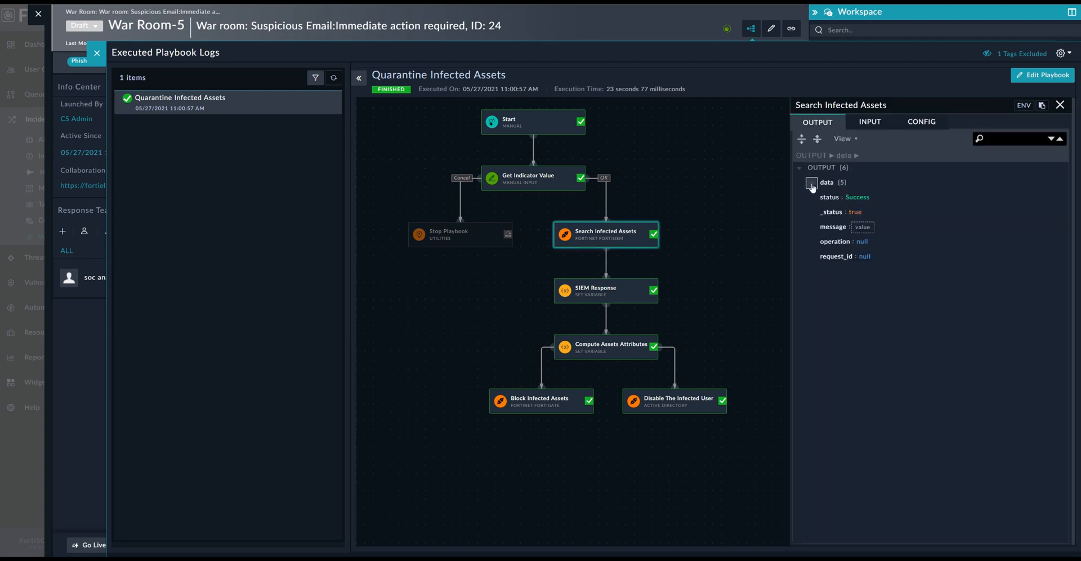
pyautogui.click(811, 183)
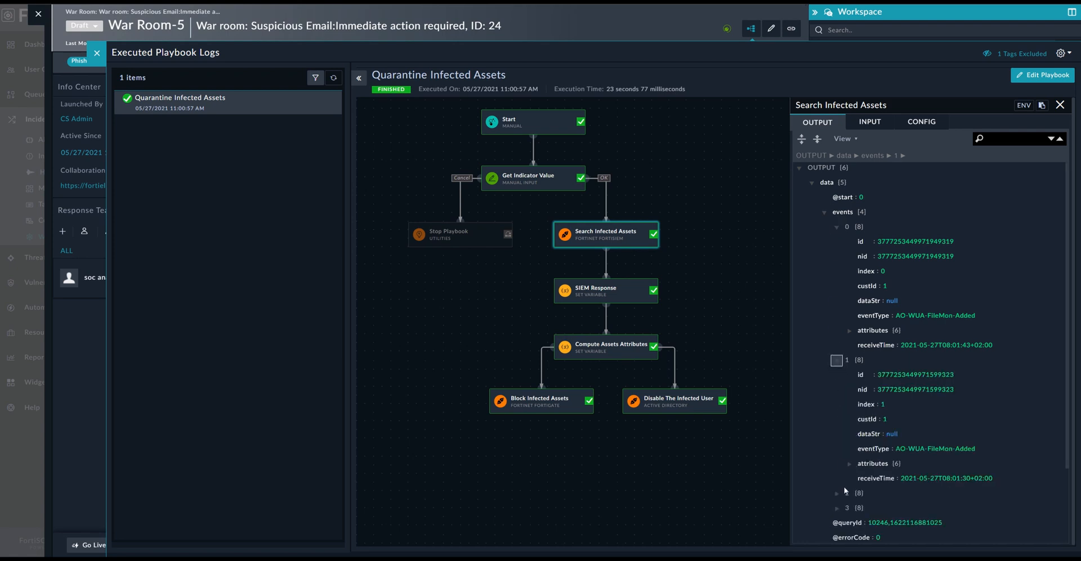
pyautogui.scroll(-3)
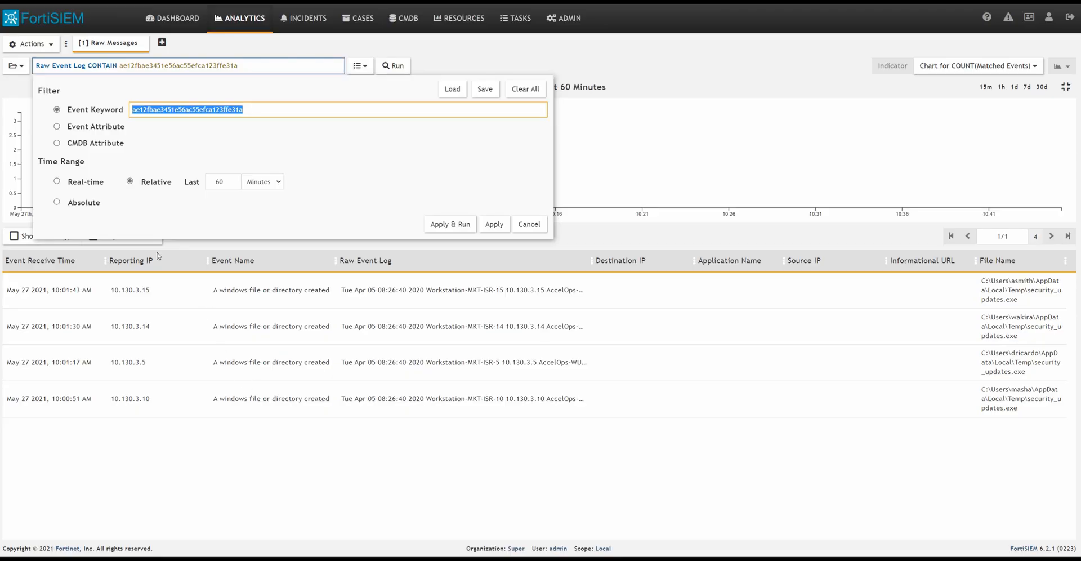
pyautogui.moveTo(543, 265)
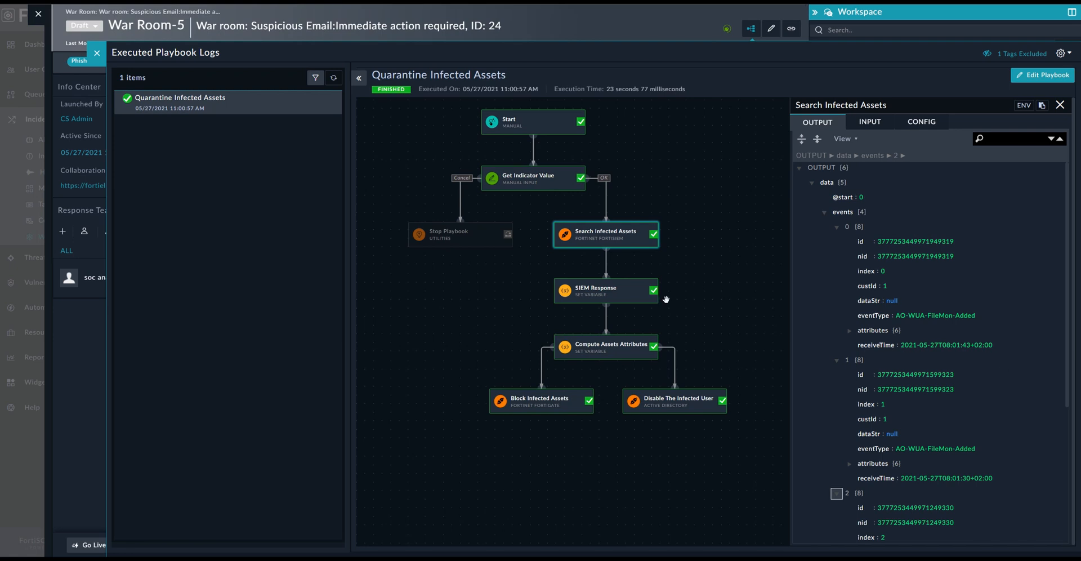
# List the infected users in the Compute Assets Attributes and Disable The Infected User outputs
pyautogui.click(606, 347)
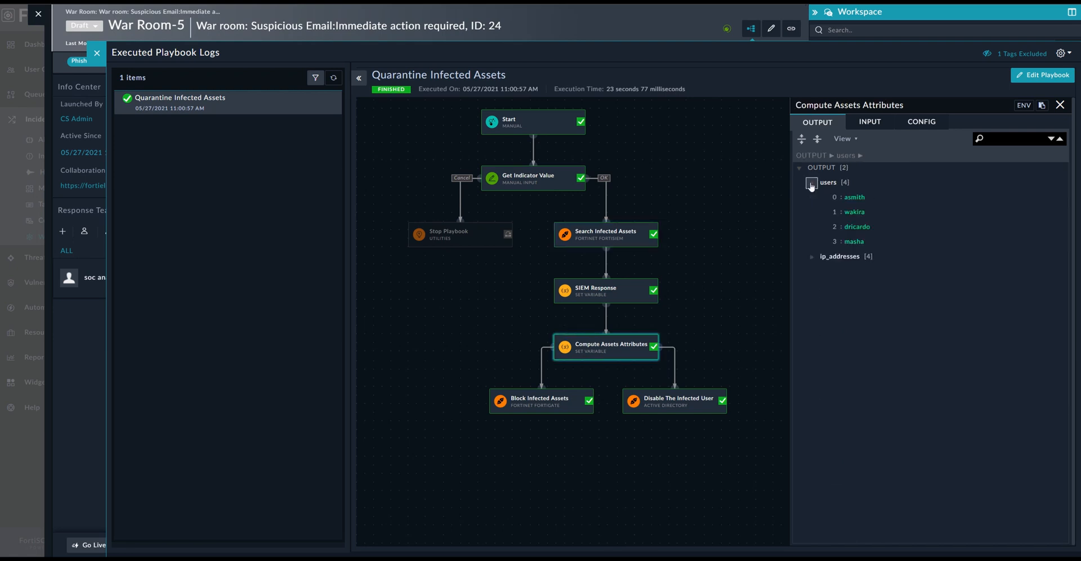
pyautogui.click(812, 257)
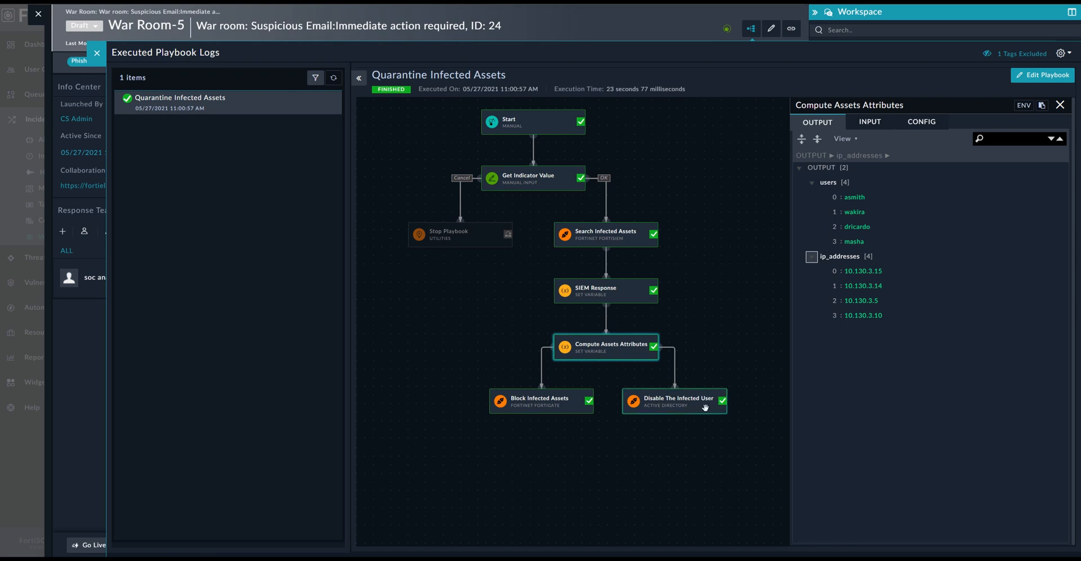
pyautogui.click(673, 402)
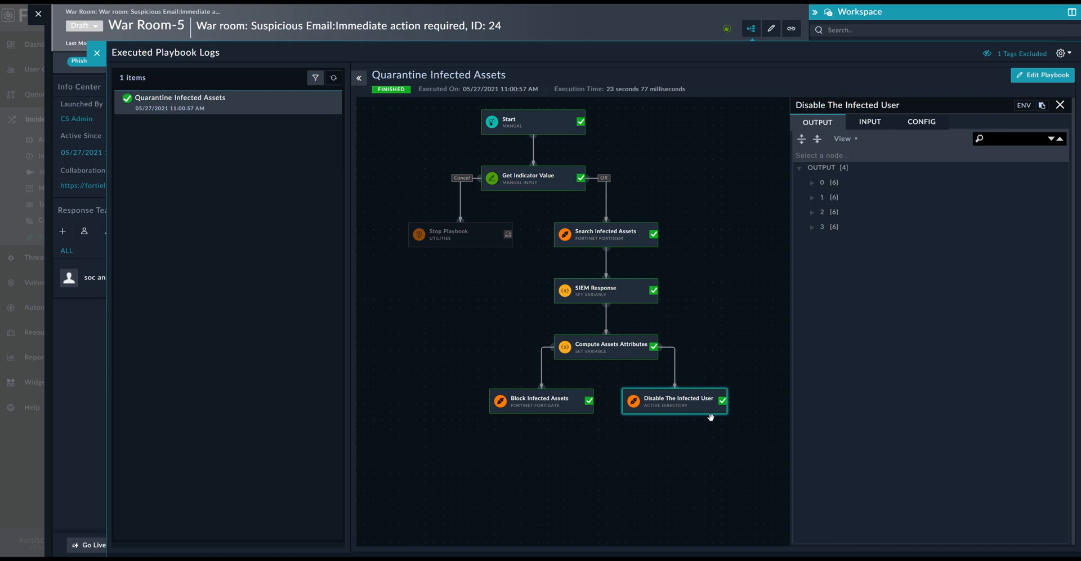
pyautogui.click(801, 139)
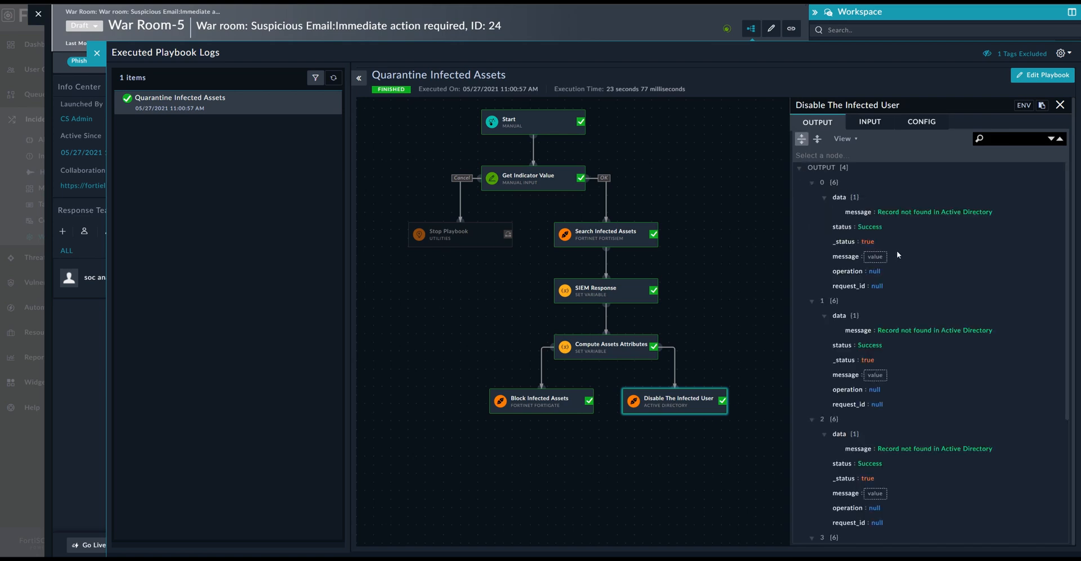
# Expand Block Infected Assets output showing newly blocked IPs 10.130.3.15, 3.14, 3.5, 3.10
pyautogui.click(541, 400)
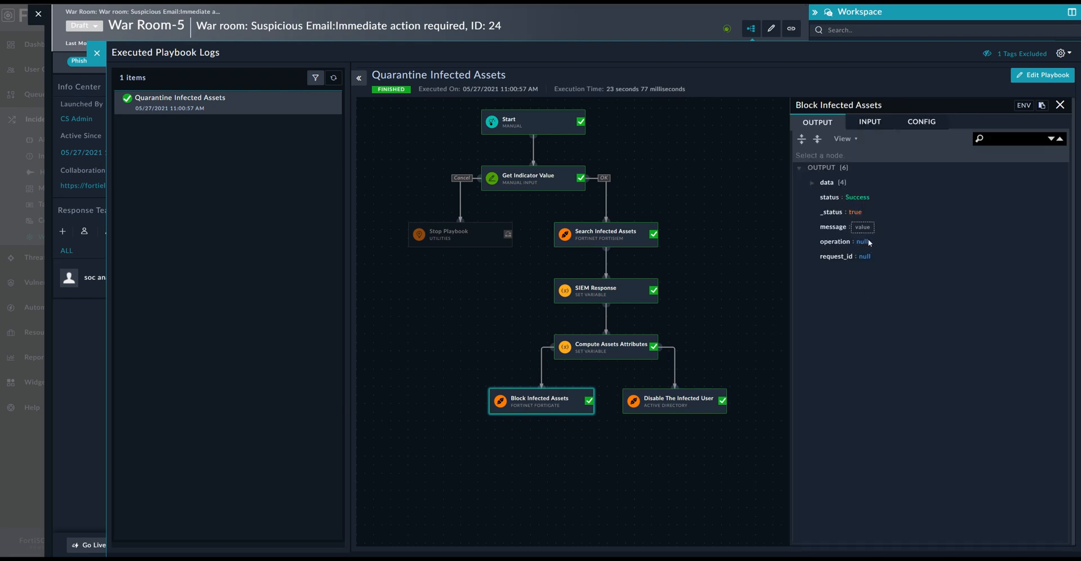
pyautogui.click(812, 182)
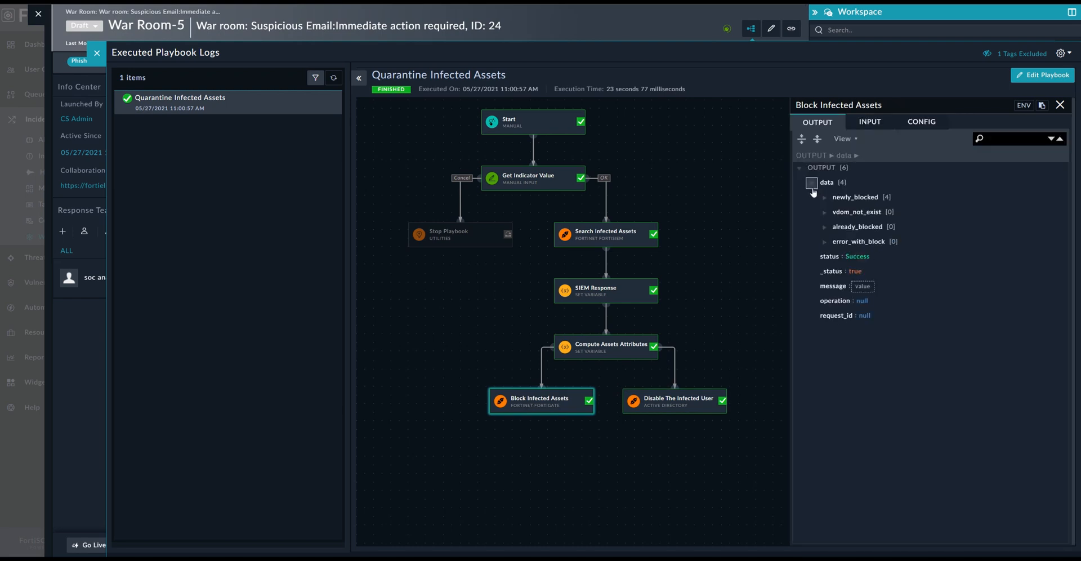
pyautogui.click(825, 196)
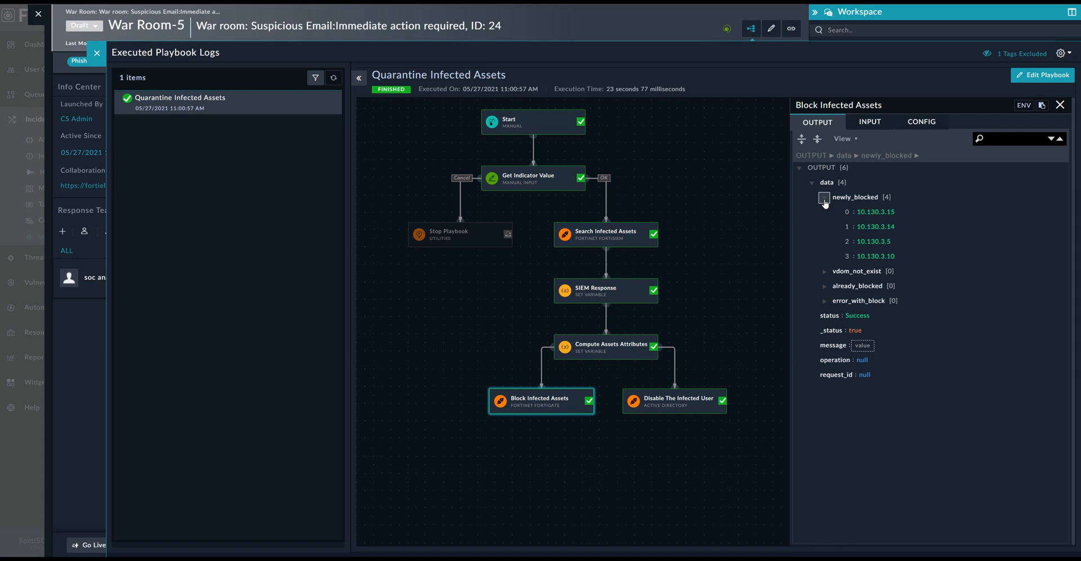
pyautogui.moveTo(682, 192)
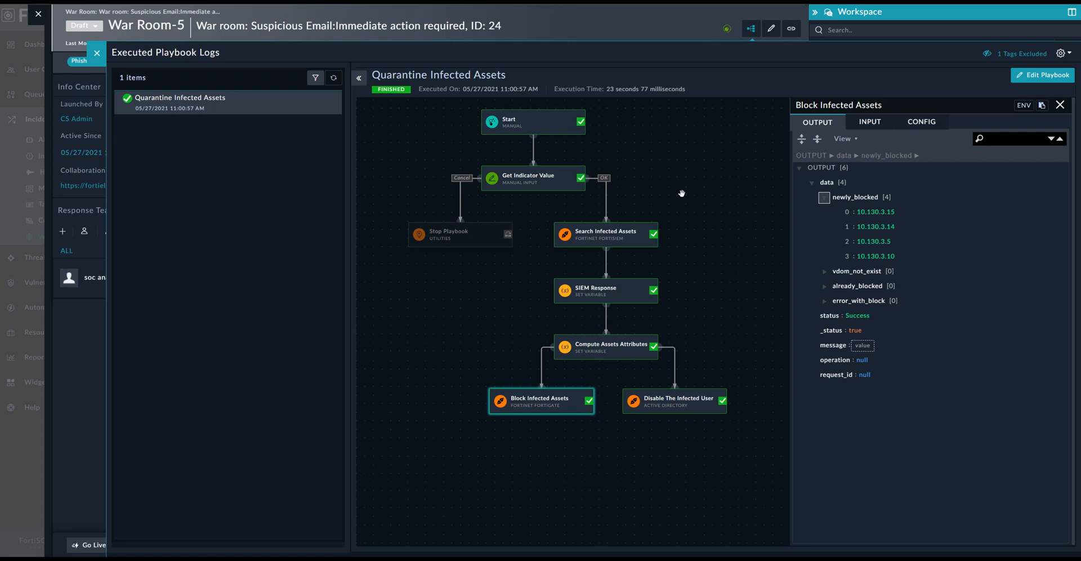
pyautogui.moveTo(677, 192)
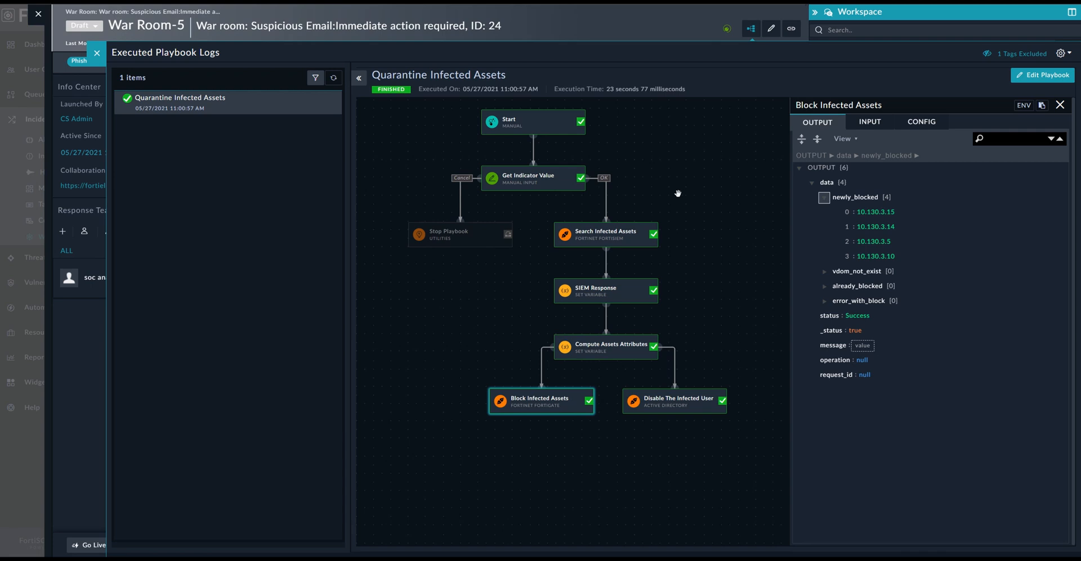
pyautogui.moveTo(629, 192)
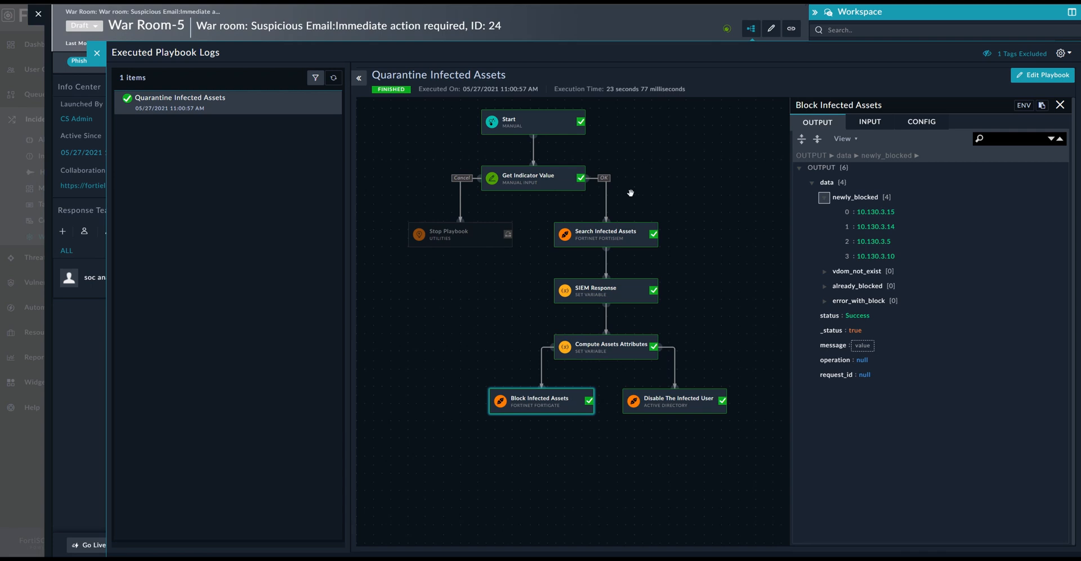